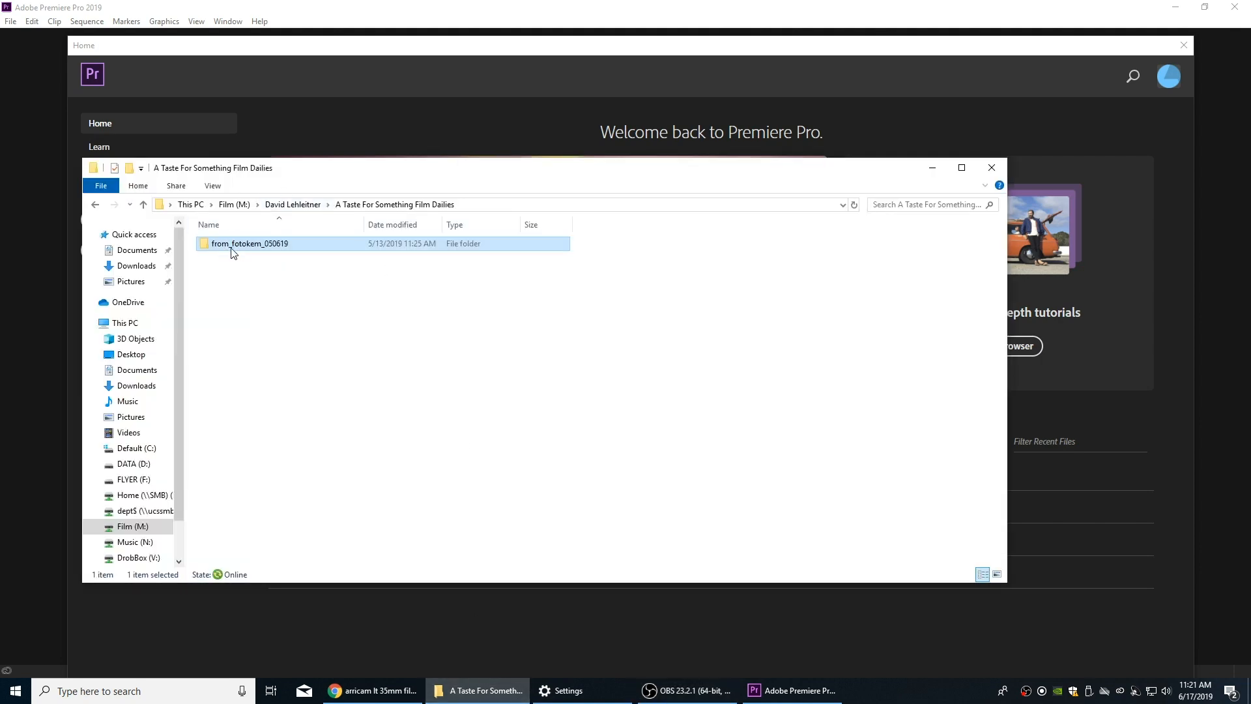
{"action": "mouse_move", "coordinate": [229, 247]}
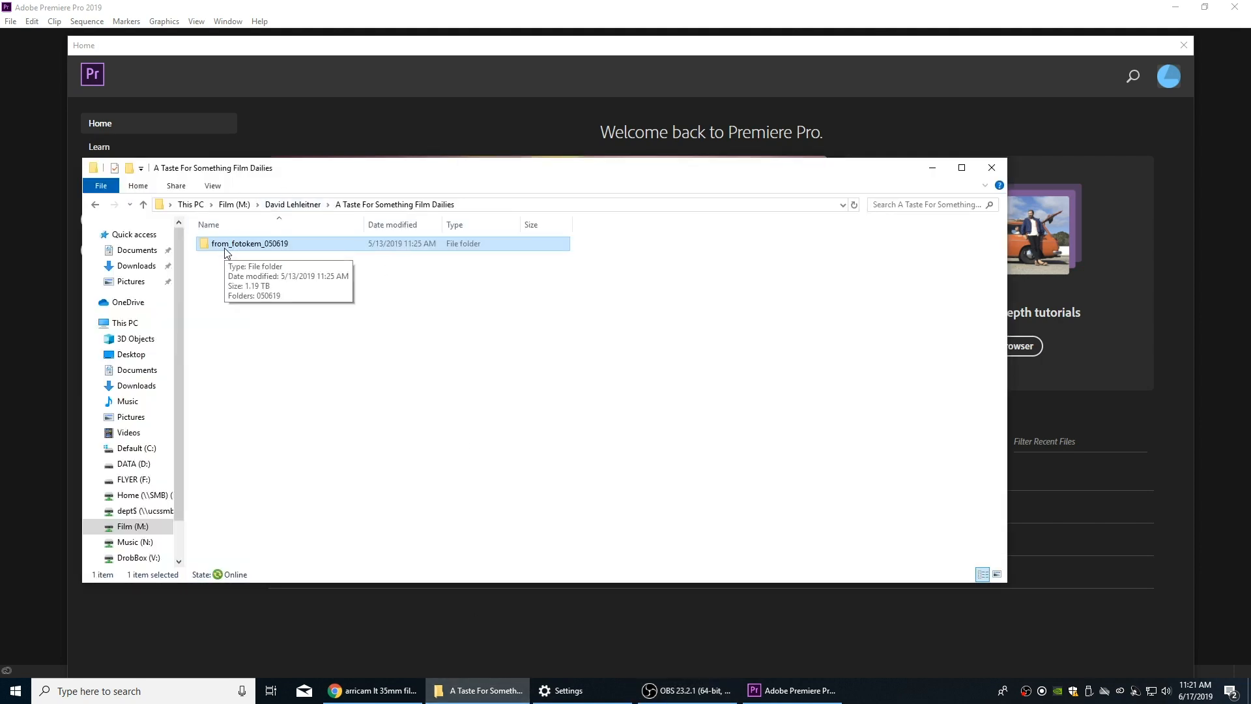
Step: Browse into the from_fotokem_050619 delivery and inspect the L10433419 DPX frame sequence
{"action": "double_click", "coordinate": [250, 244]}
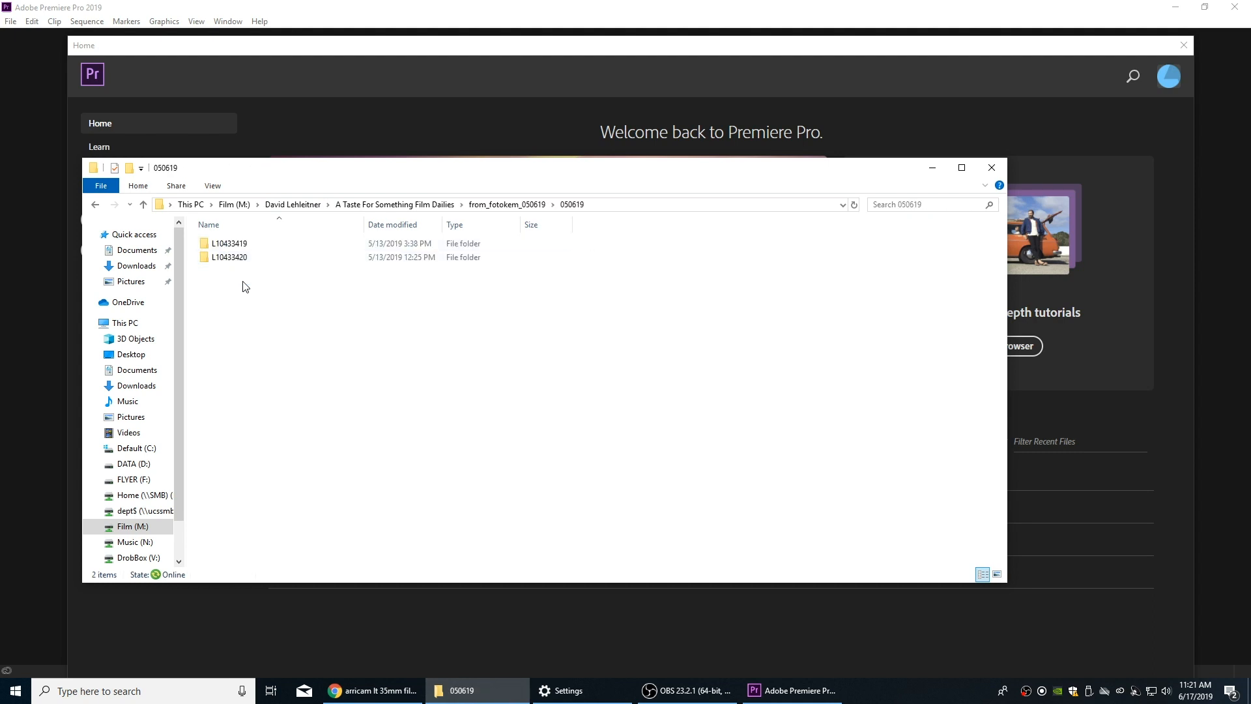
{"action": "double_click", "coordinate": [230, 242]}
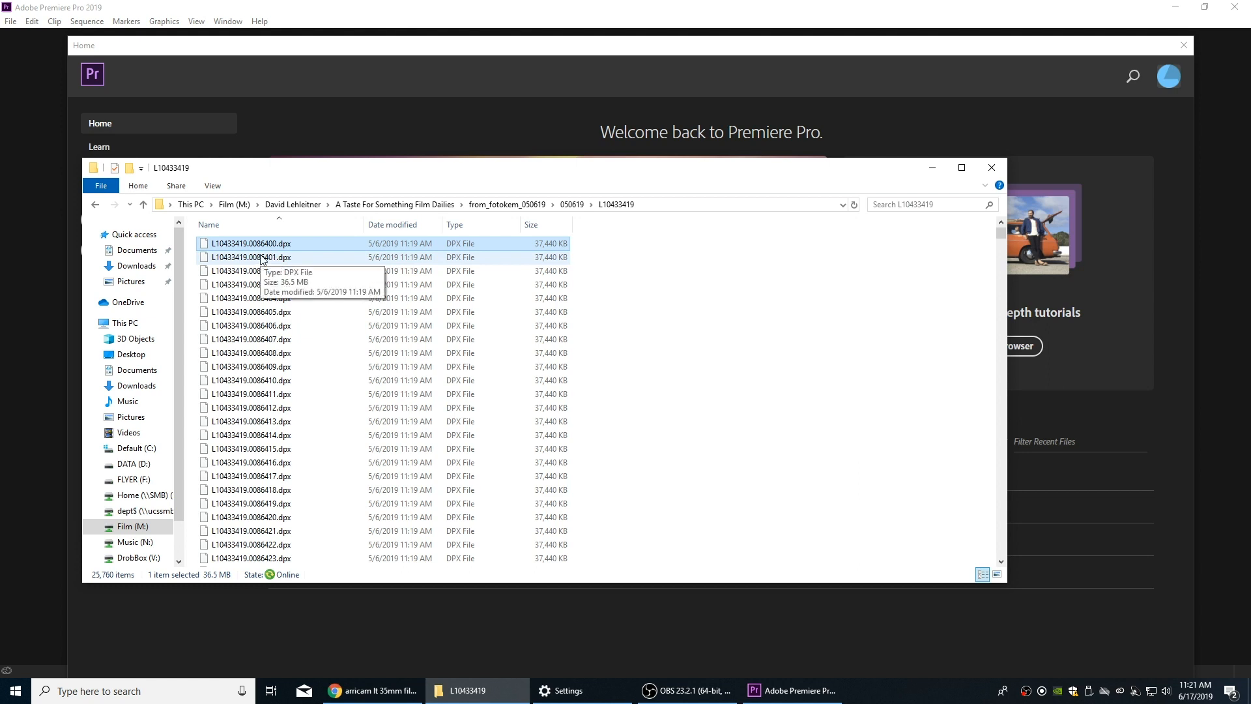
{"action": "scroll", "scroll_direction": "down", "scroll_amount": 3}
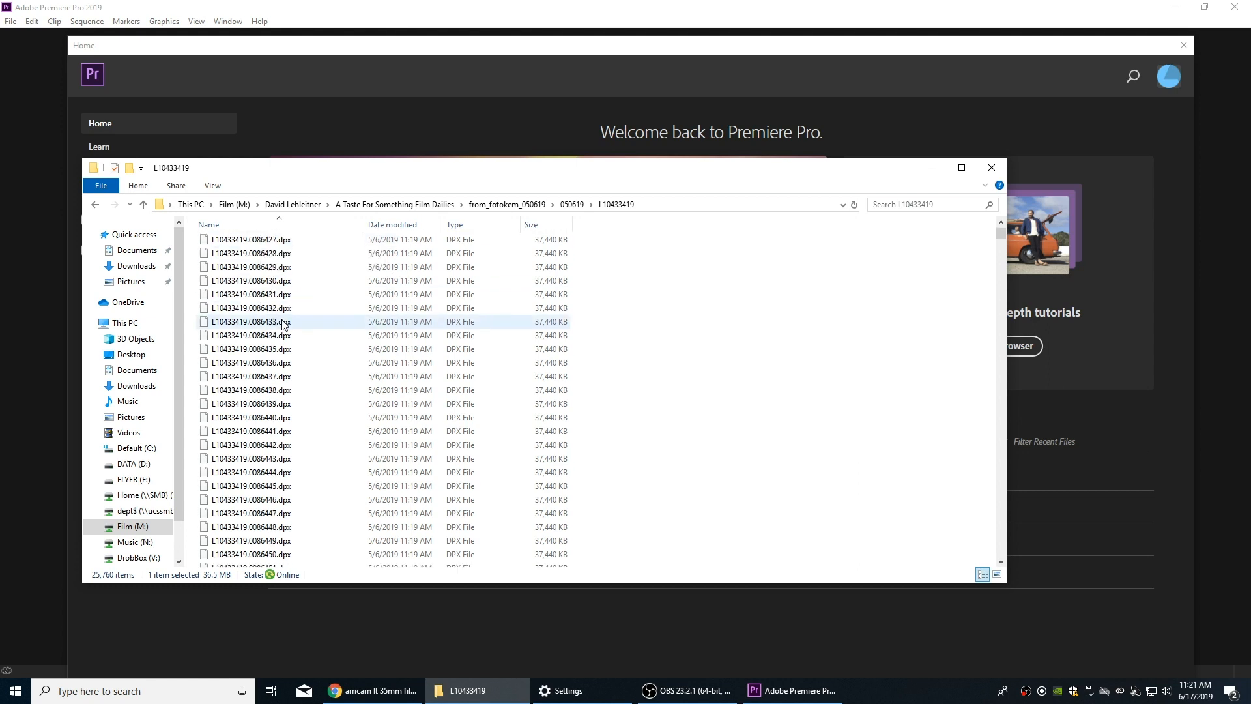
{"action": "left_click_drag", "start_coordinate": [999, 236], "coordinate": [999, 285]}
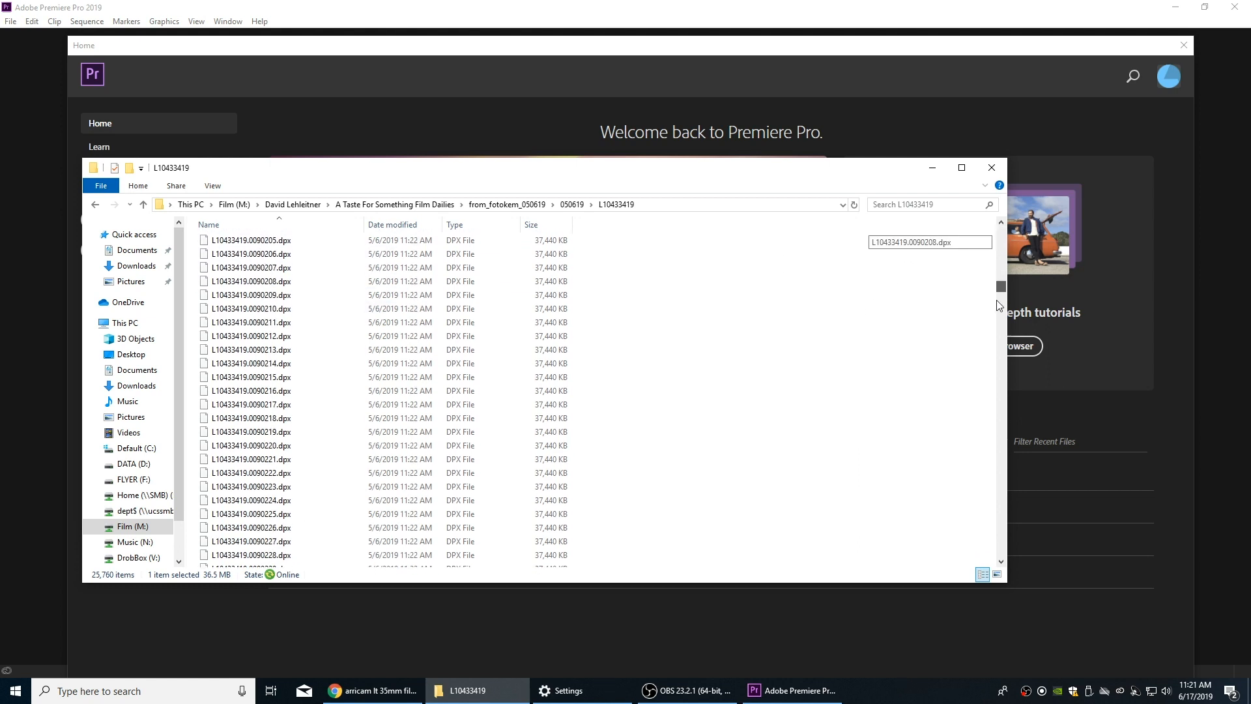
{"action": "scroll", "scroll_direction": "down", "scroll_amount": 3}
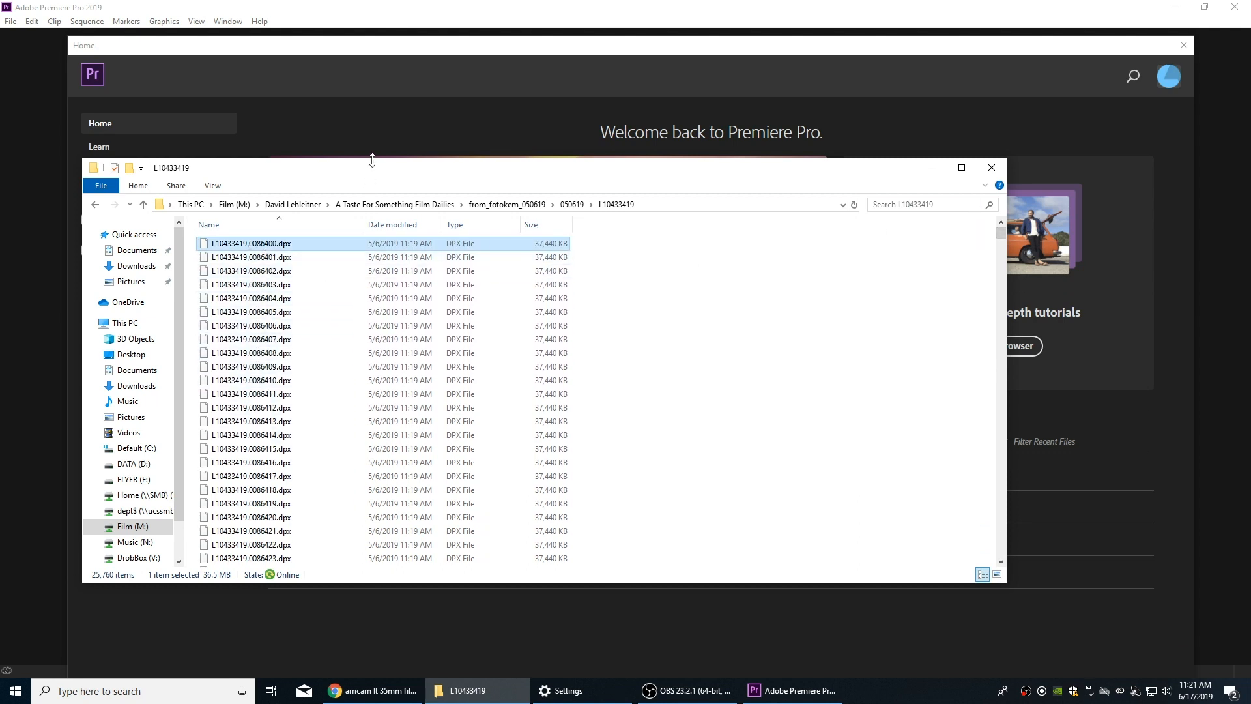
{"action": "mouse_move", "coordinate": [403, 152]}
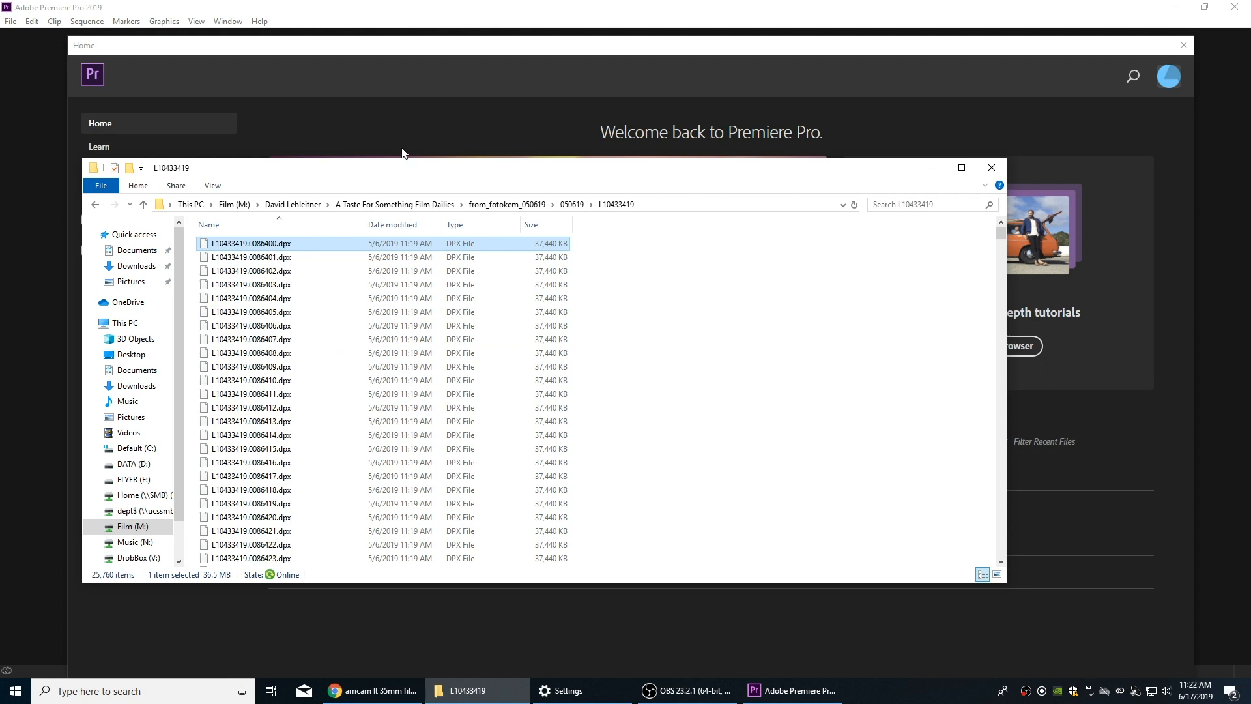
Step: Return to the 050619 folder and highlight the L10433420 and L10433419 reel folders
{"action": "left_click", "coordinate": [144, 204]}
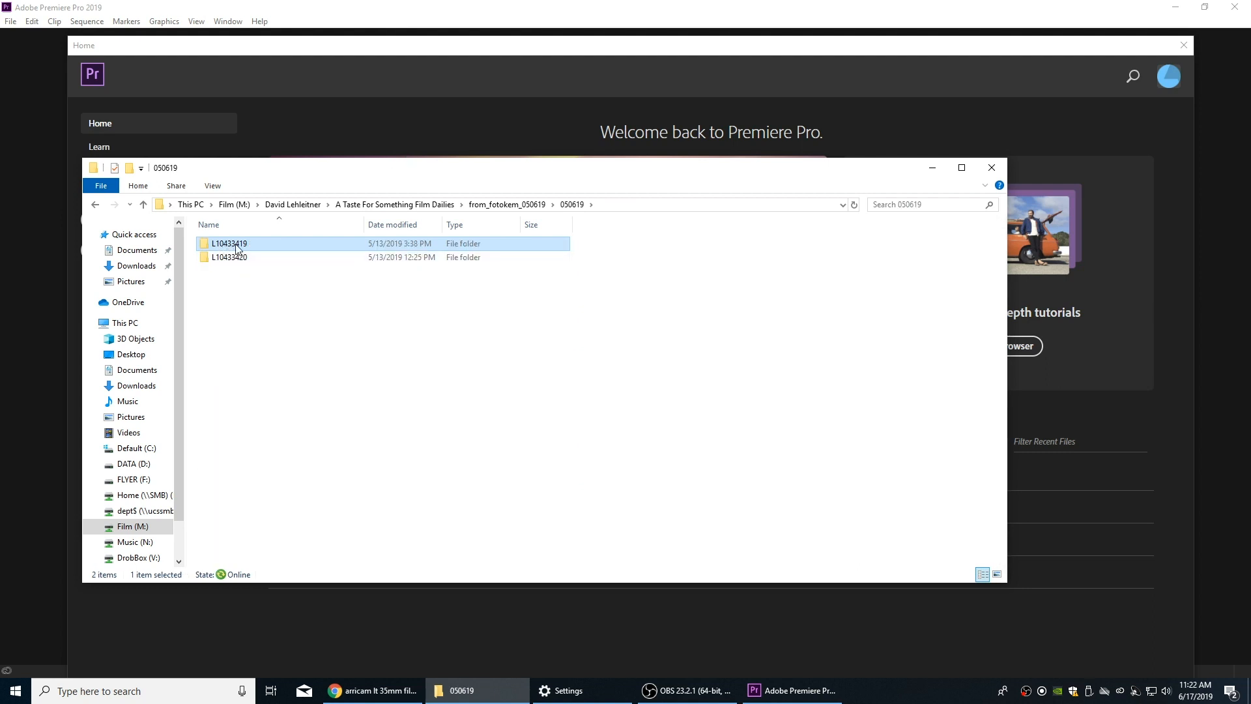
{"action": "left_click", "coordinate": [229, 256]}
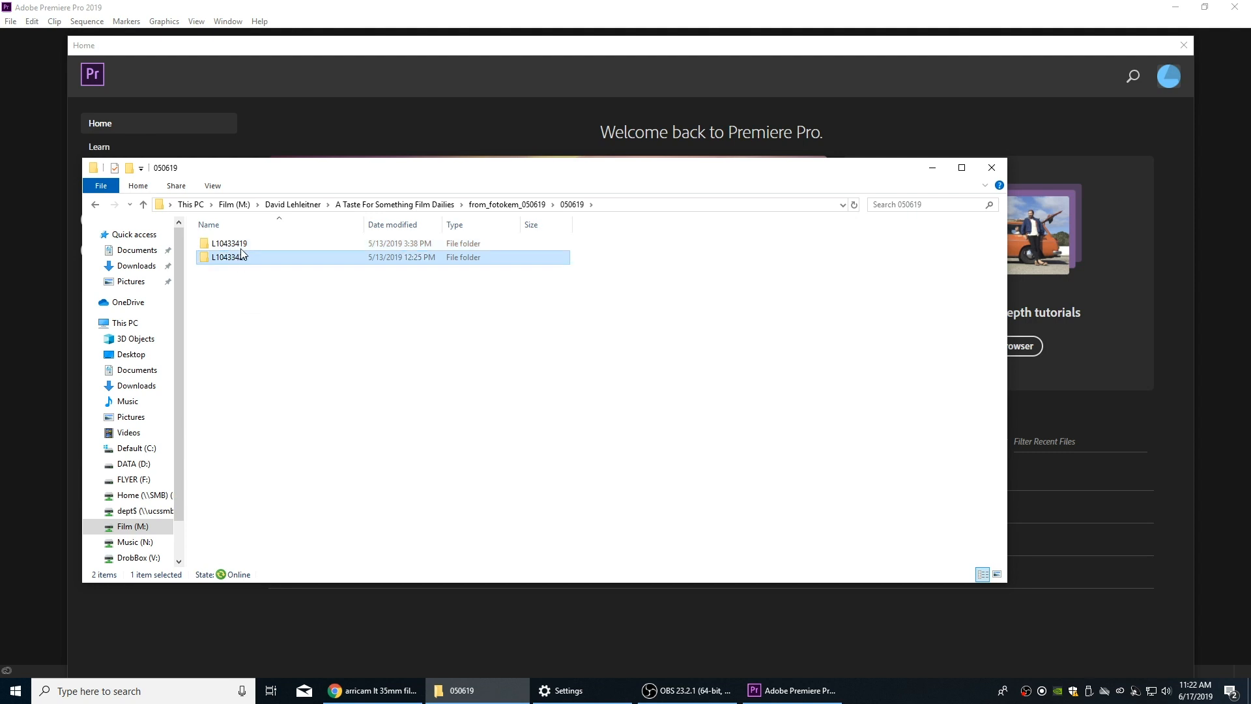
{"action": "left_click", "coordinate": [230, 243]}
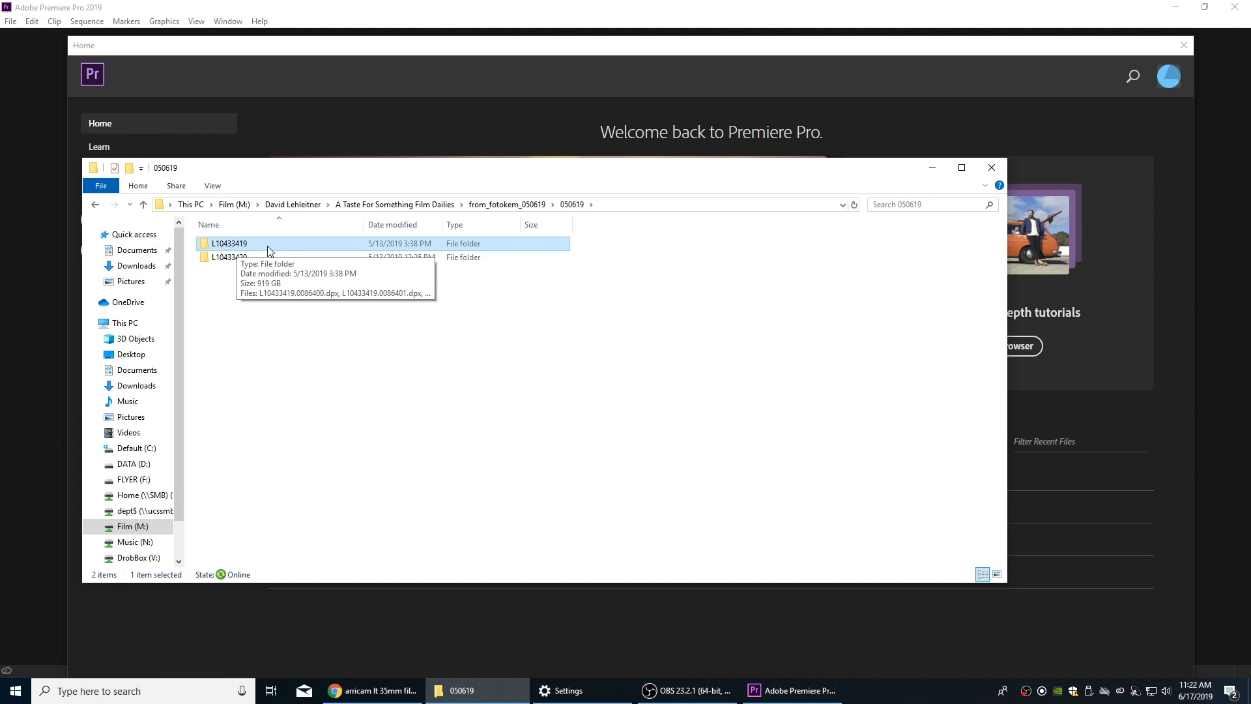
{"action": "mouse_move", "coordinate": [339, 219]}
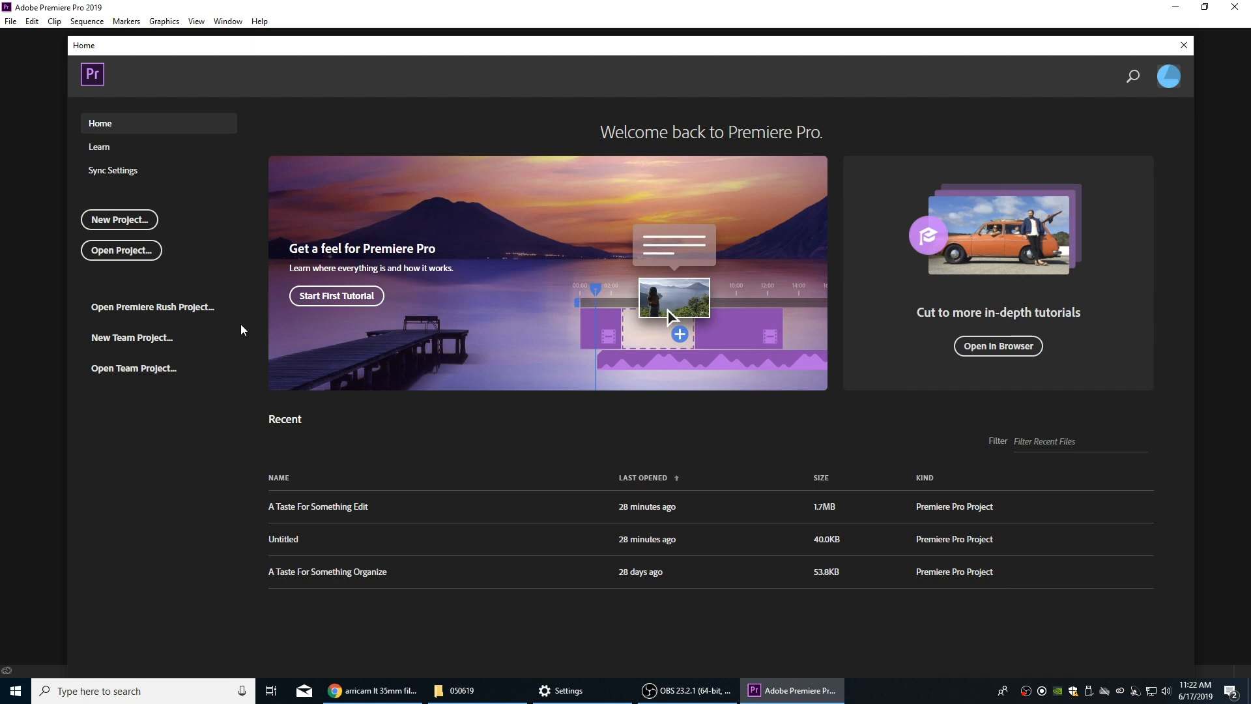
{"action": "mouse_move", "coordinate": [221, 310]}
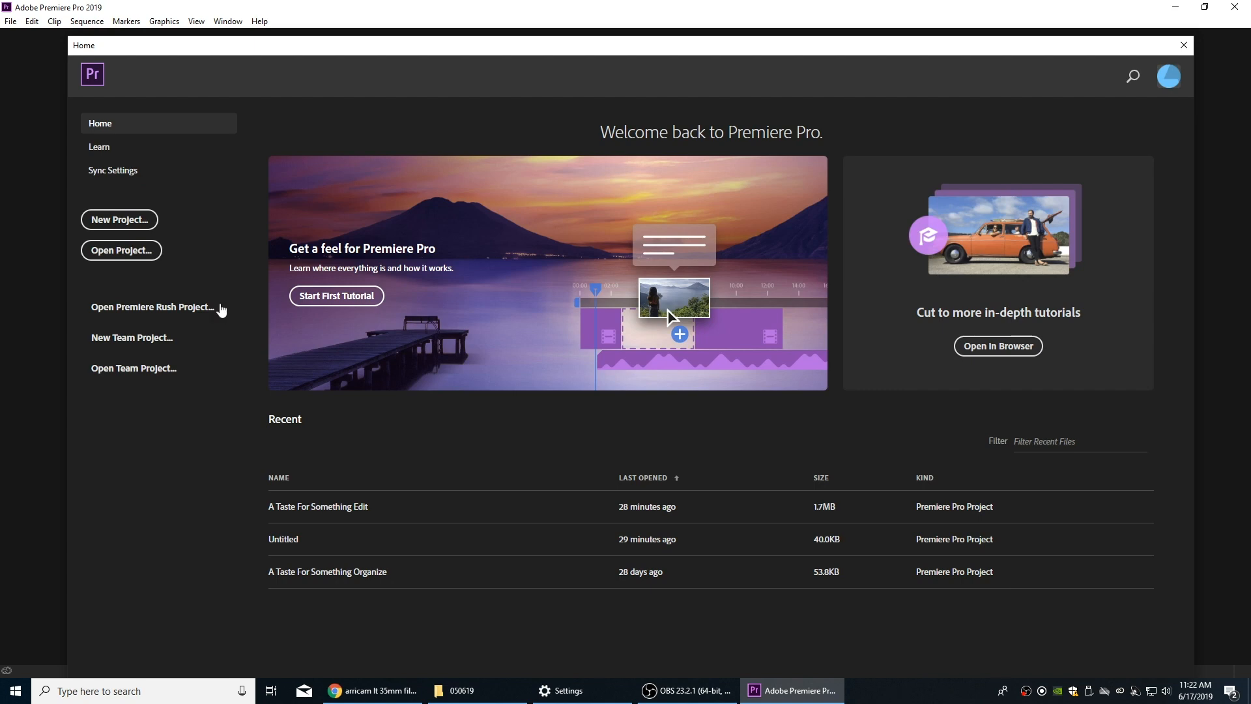
{"action": "mouse_move", "coordinate": [120, 219]}
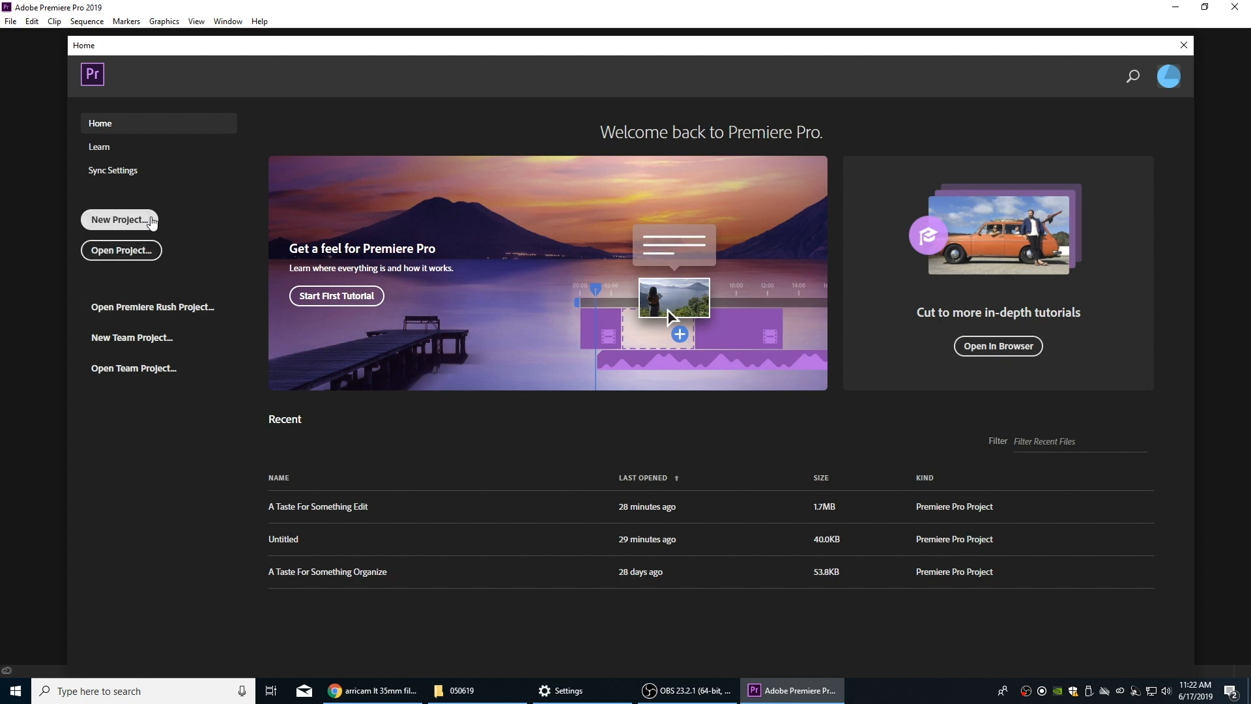
{"action": "mouse_move", "coordinate": [147, 226]}
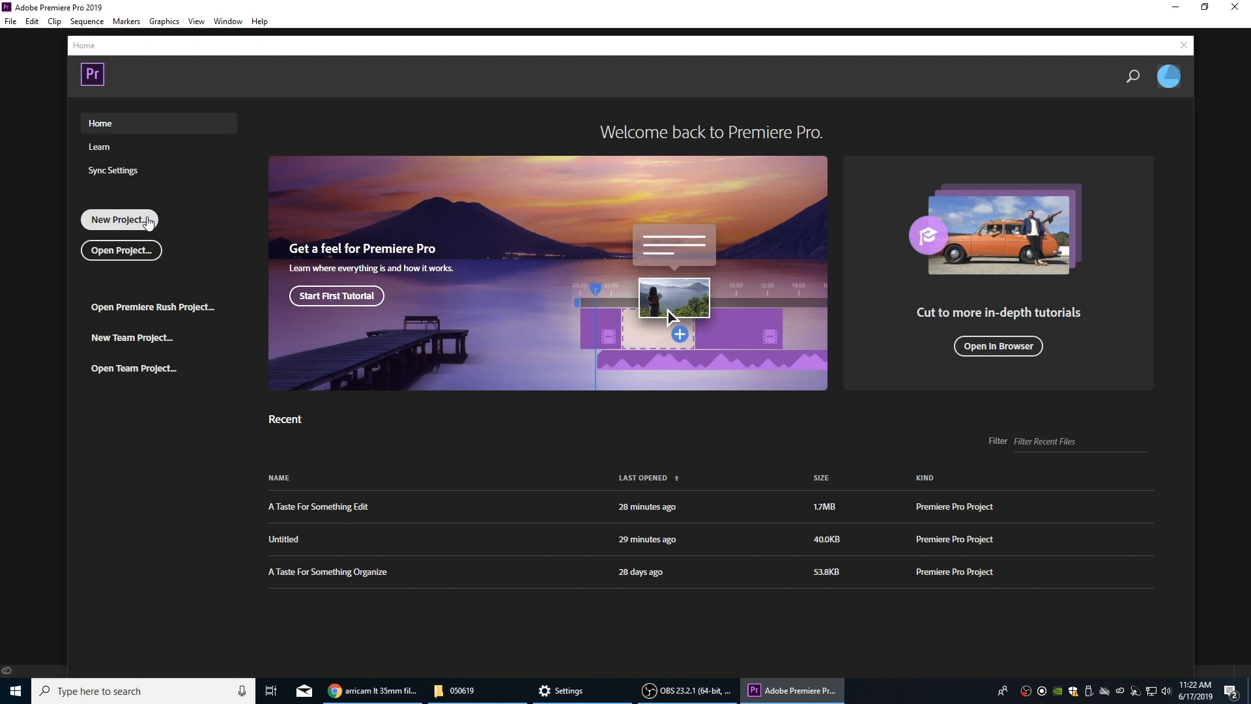
Step: Start a new project and set its location to a new TASTE FOR SOMETHING folder on drive D
{"action": "left_click", "coordinate": [120, 219]}
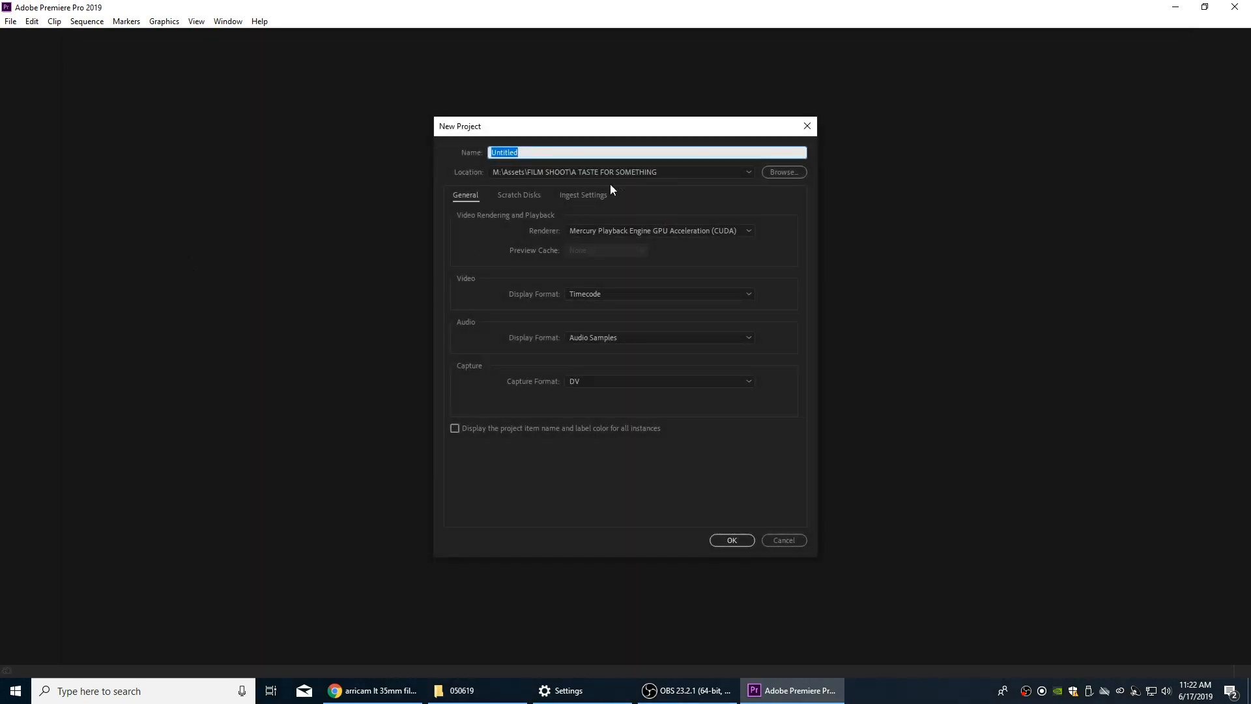
{"action": "left_click", "coordinate": [783, 172]}
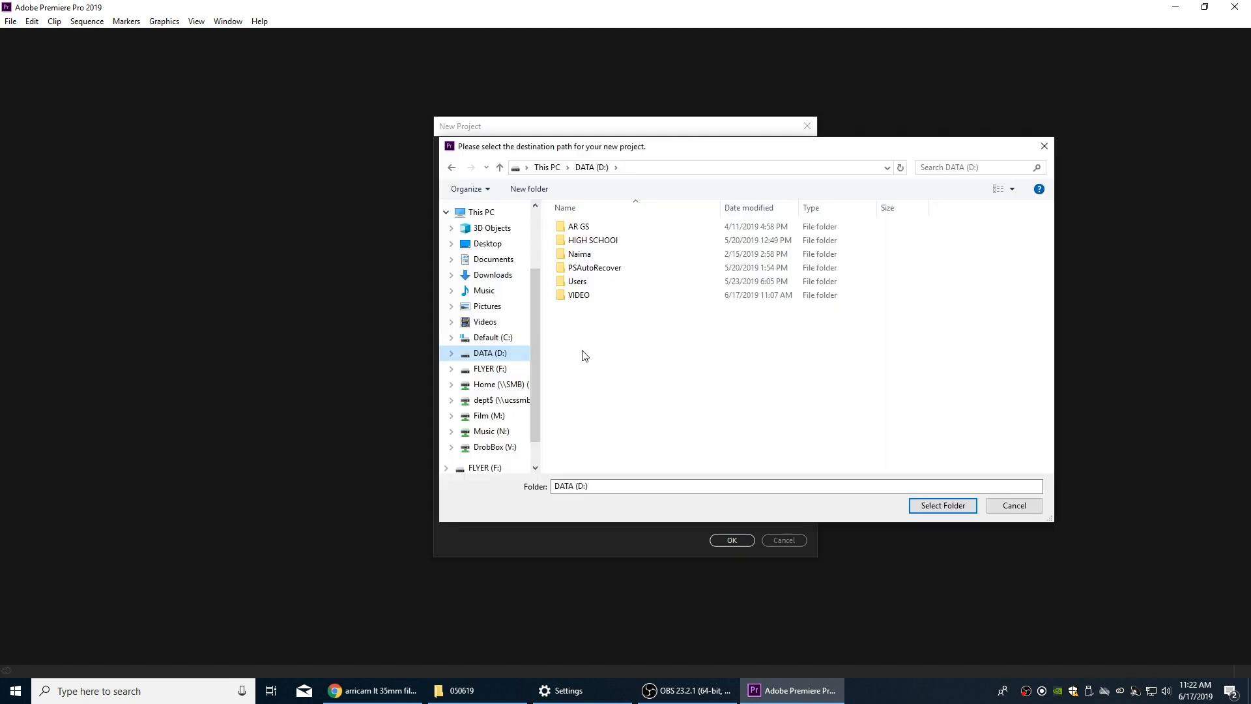
{"action": "mouse_move", "coordinate": [598, 336]}
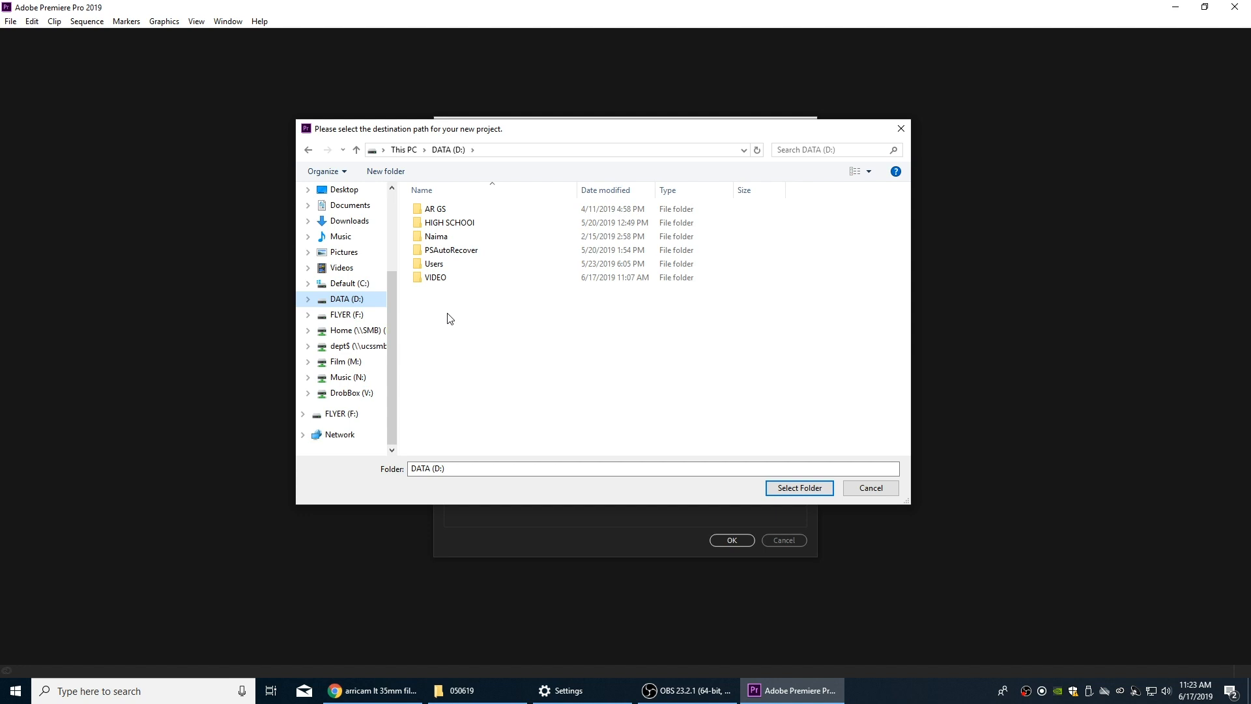
{"action": "mouse_move", "coordinate": [429, 297]}
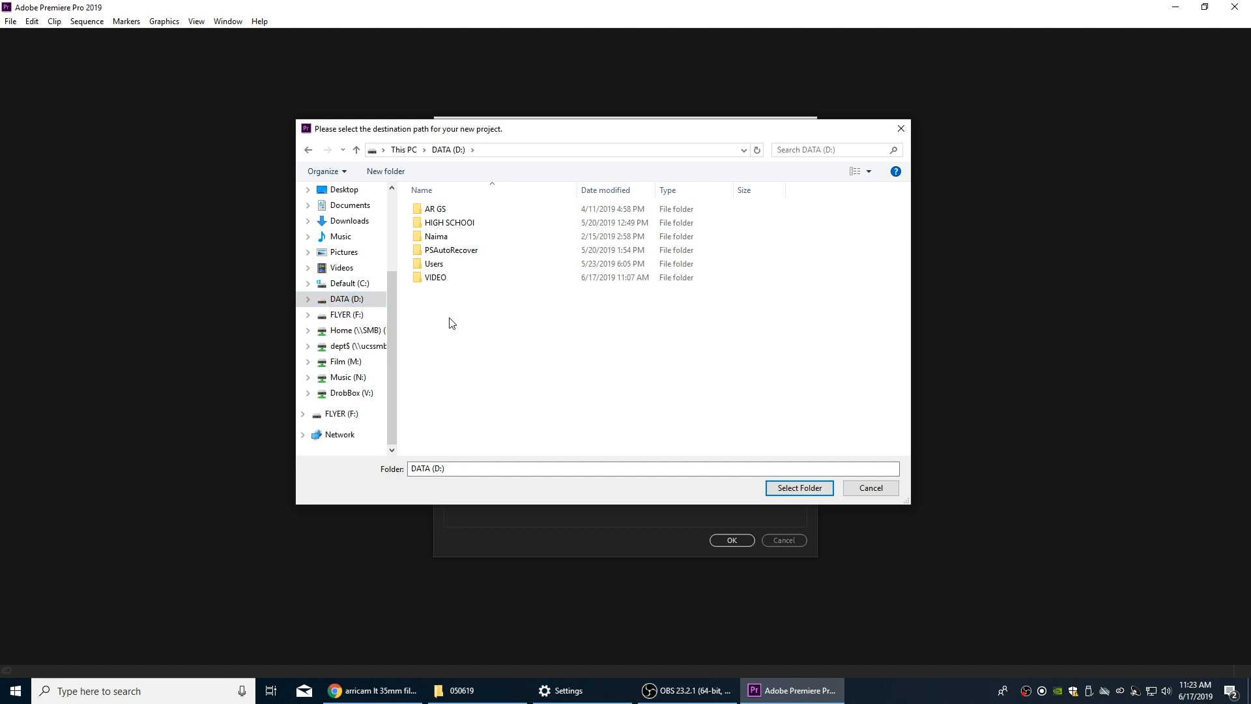
{"action": "right_click", "coordinate": [451, 323]}
{"action": "type", "text": "TASTE FOR SOMETHING"}
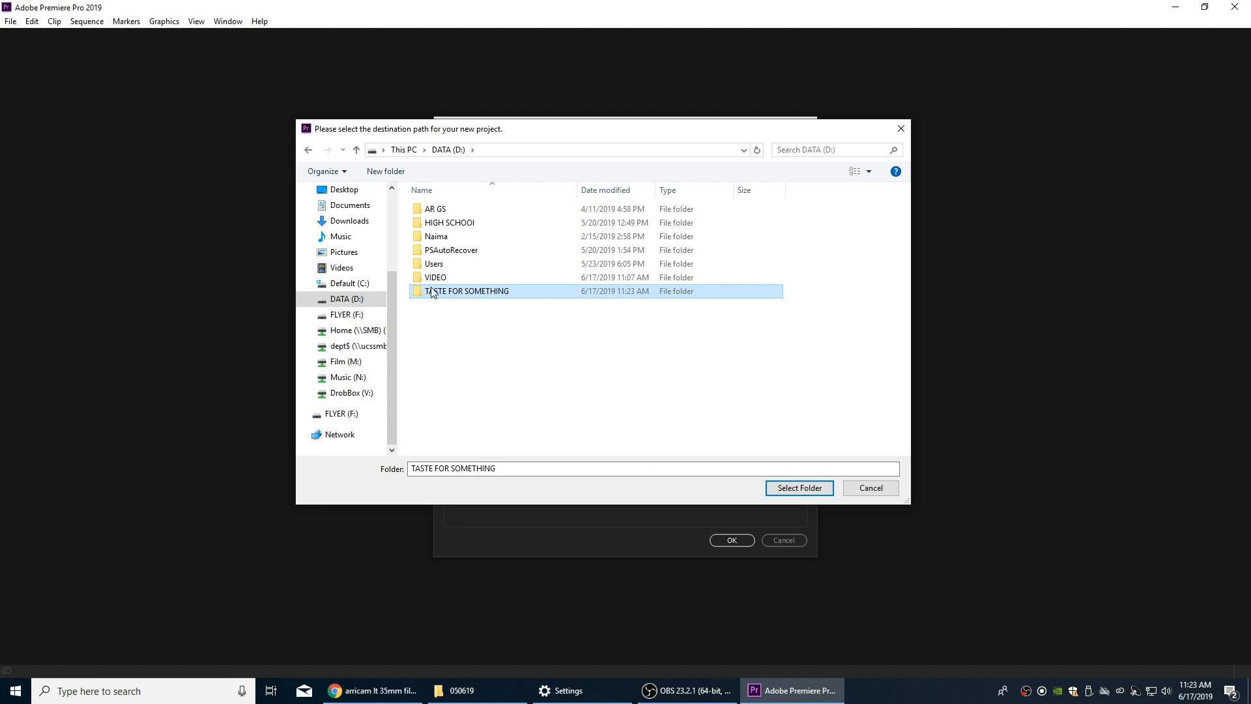
{"action": "double_click", "coordinate": [468, 291]}
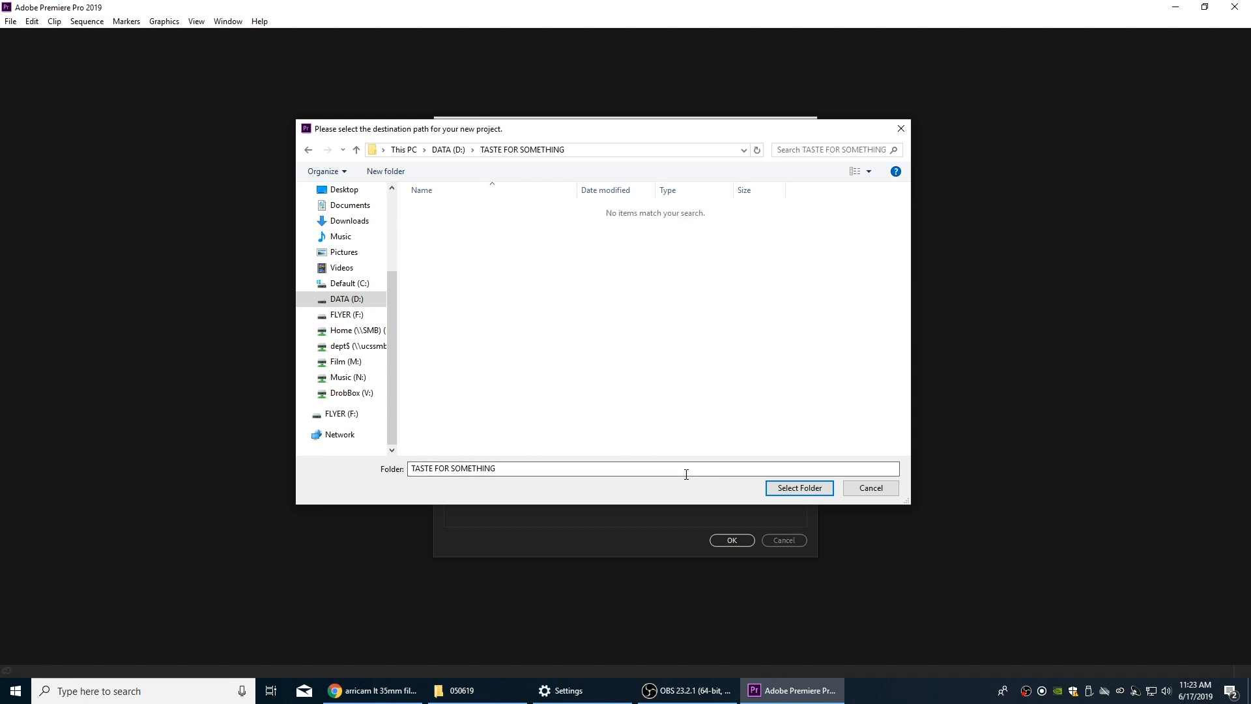
{"action": "left_click", "coordinate": [798, 487]}
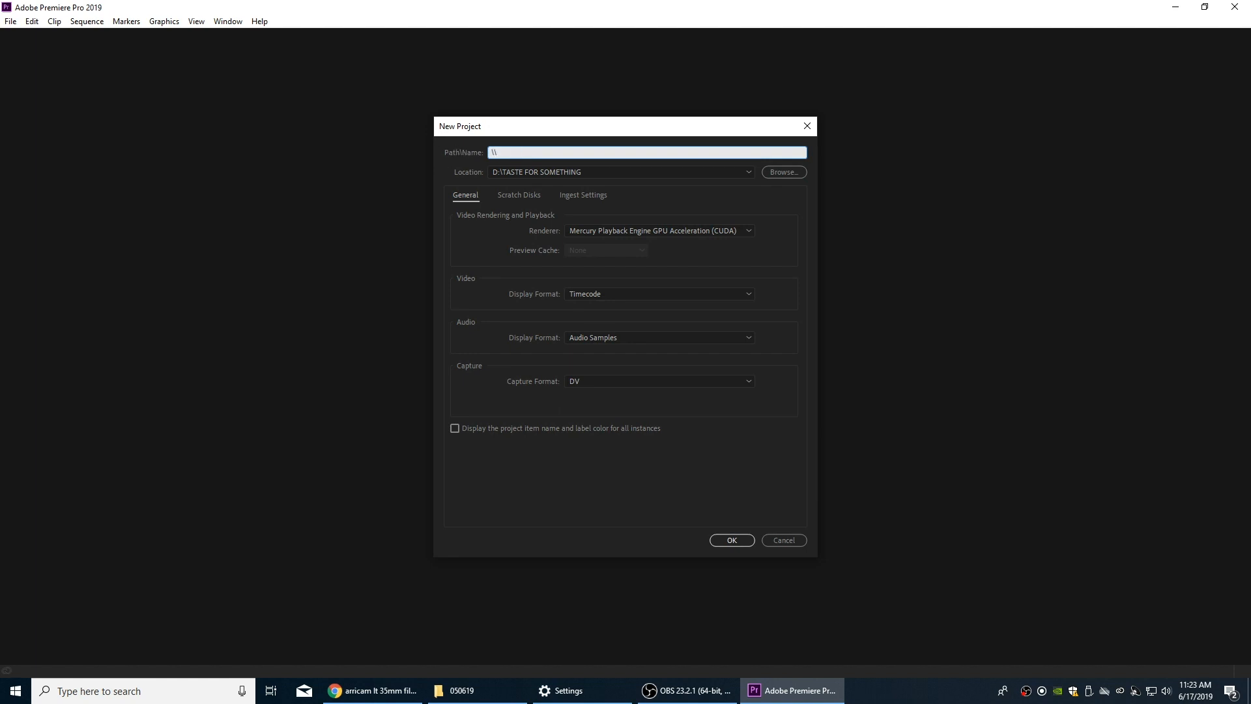
Step: Name the project DPX to PRORES and create it
{"action": "type", "text": "DPX to"}
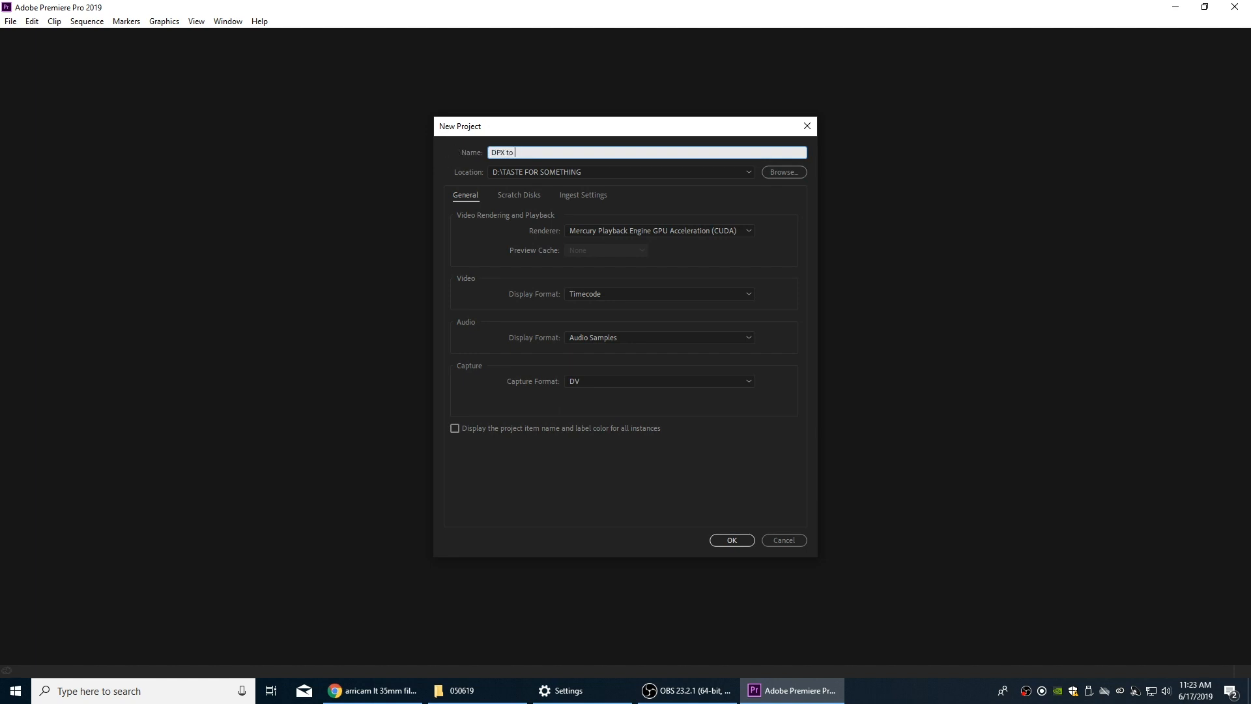
{"action": "type", "text": "PRORES"}
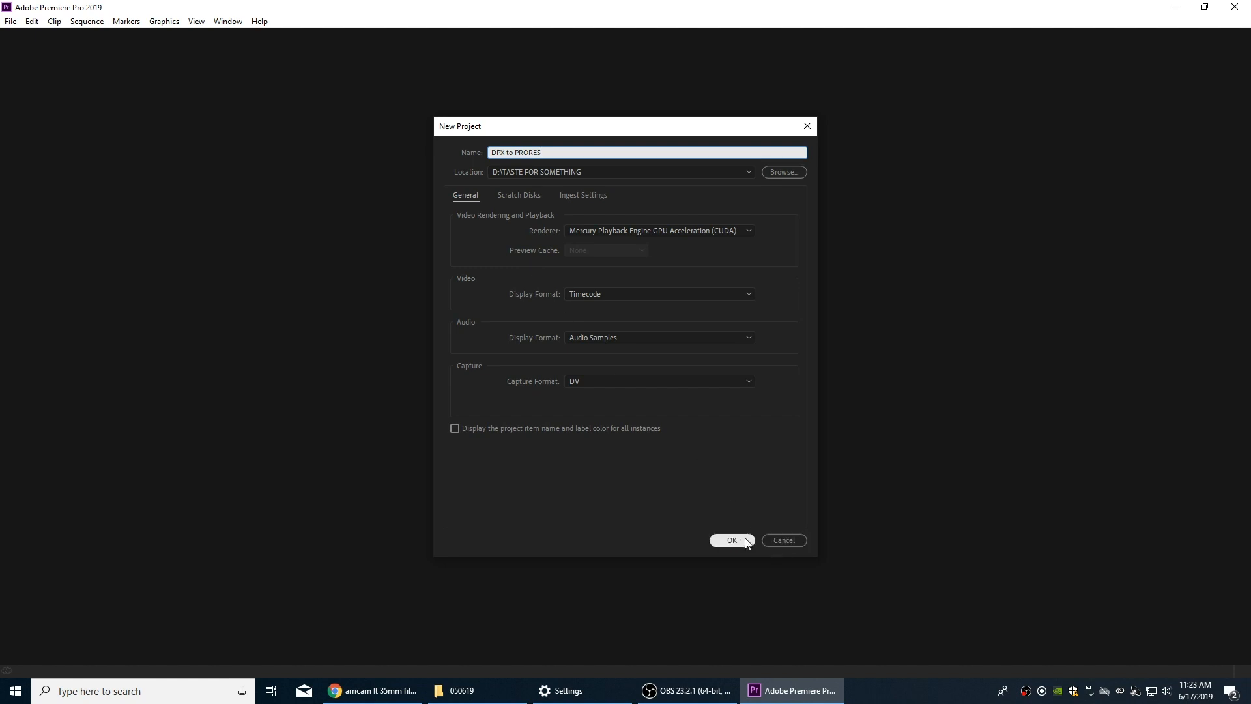
{"action": "left_click", "coordinate": [731, 539]}
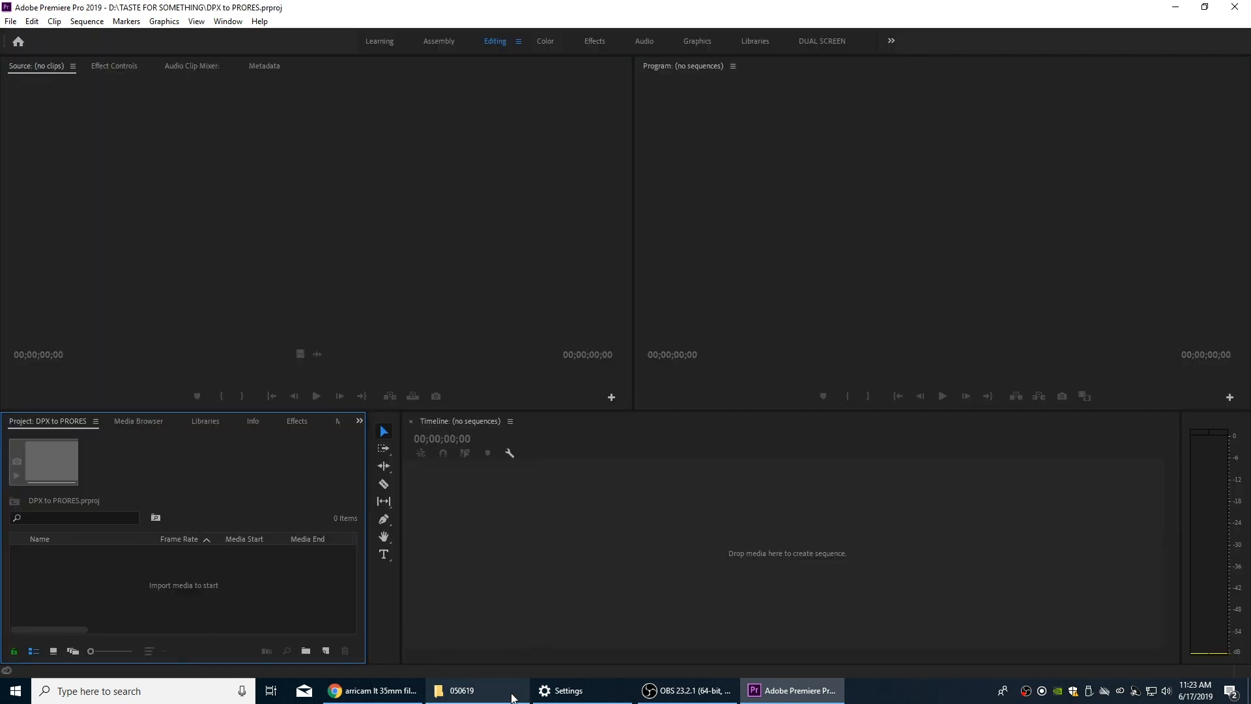
Step: Bring File Explorer back and enter the L10433419 scan folder to import its DPX sequence
{"action": "left_click", "coordinate": [477, 690]}
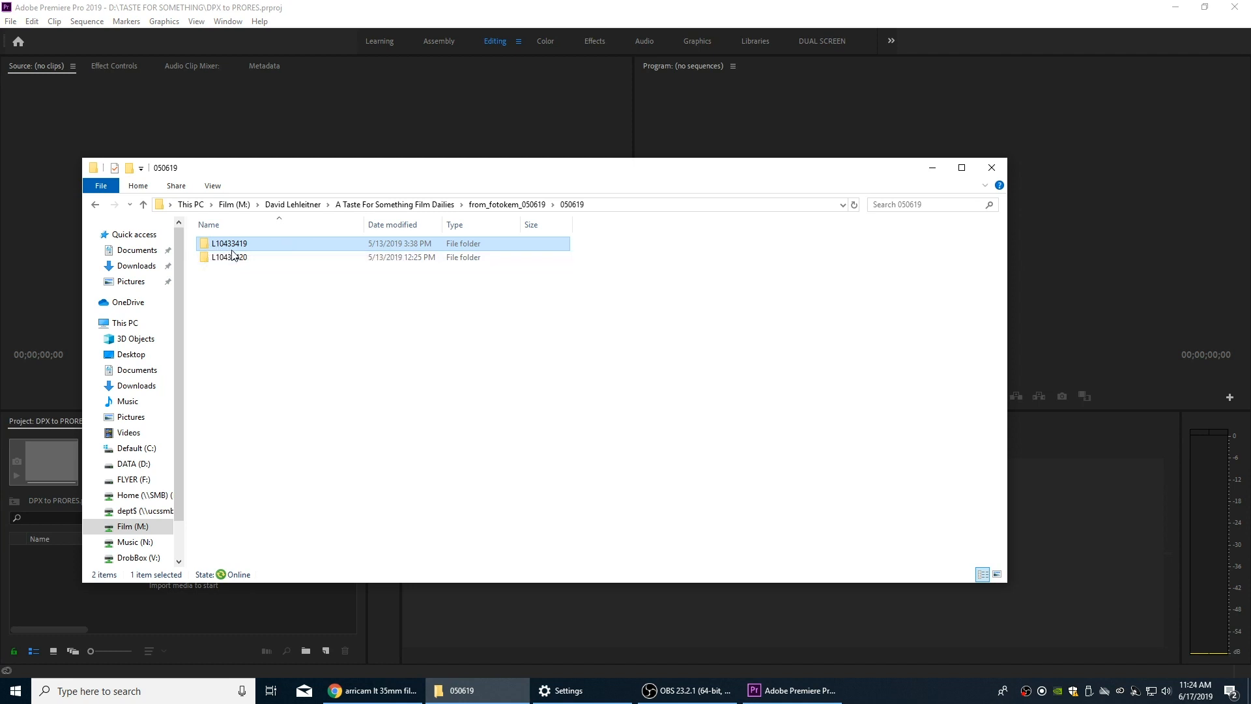
{"action": "left_click", "coordinate": [230, 257]}
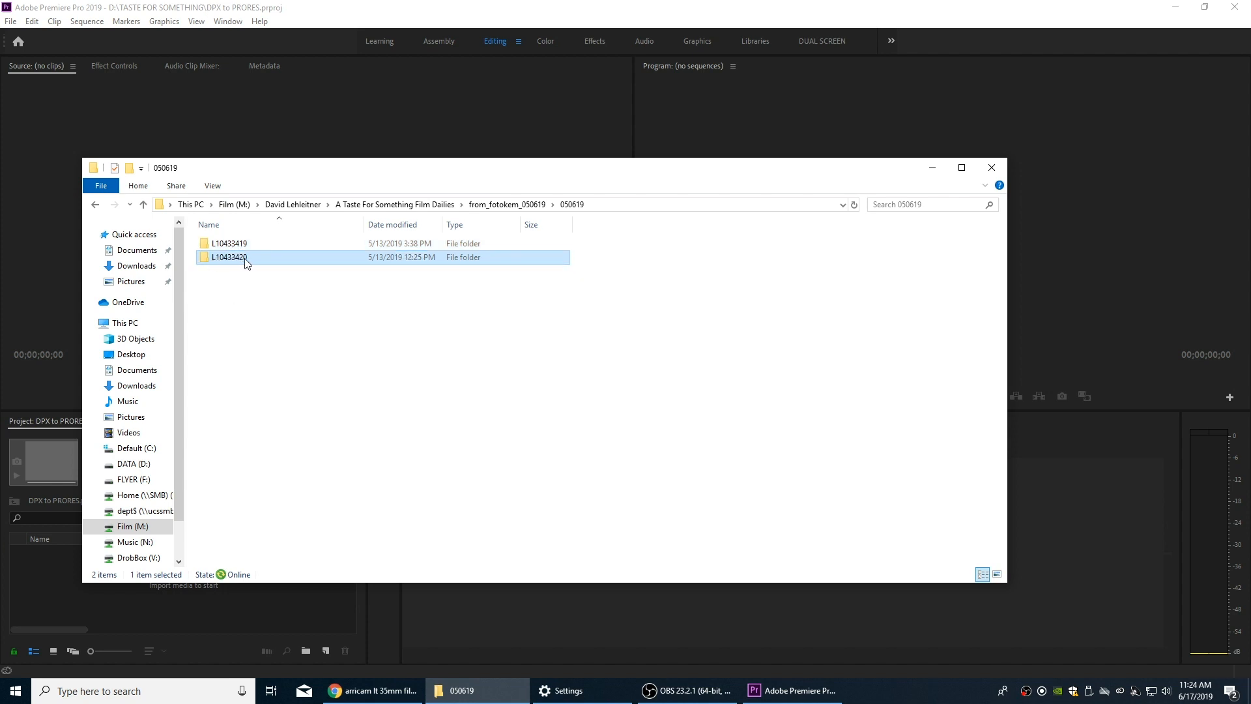
{"action": "left_click", "coordinate": [229, 244]}
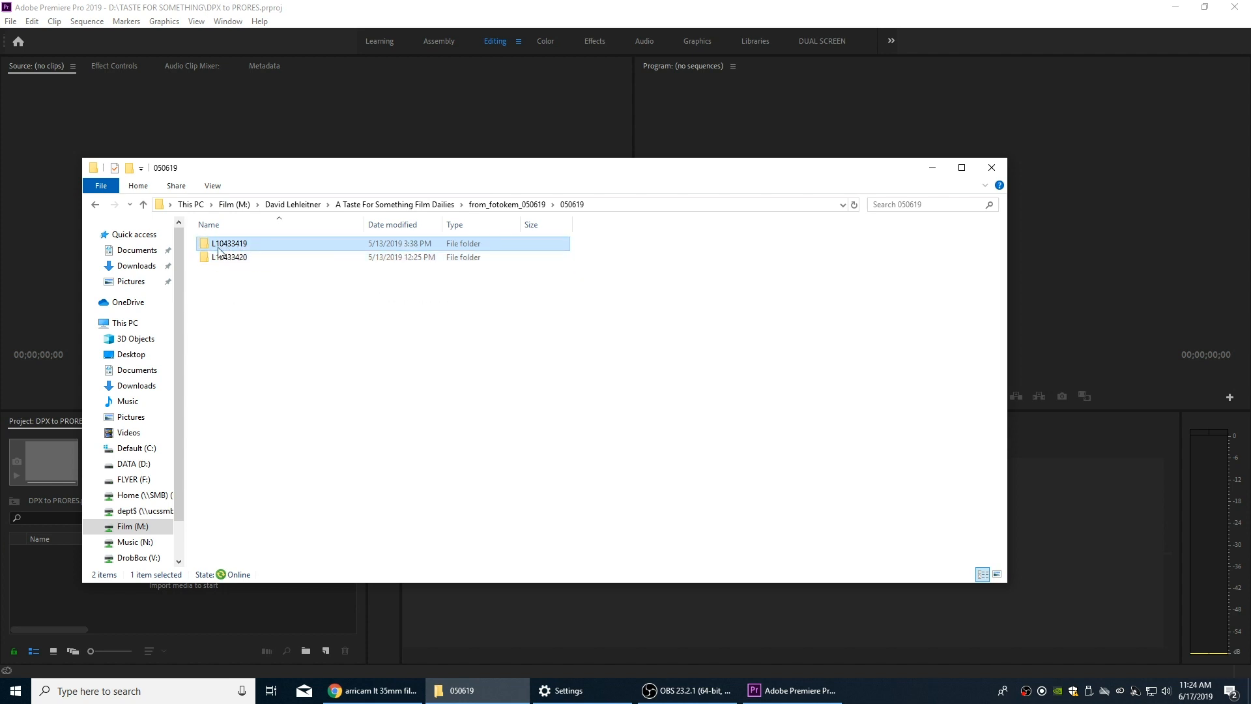
{"action": "mouse_move", "coordinate": [230, 243]}
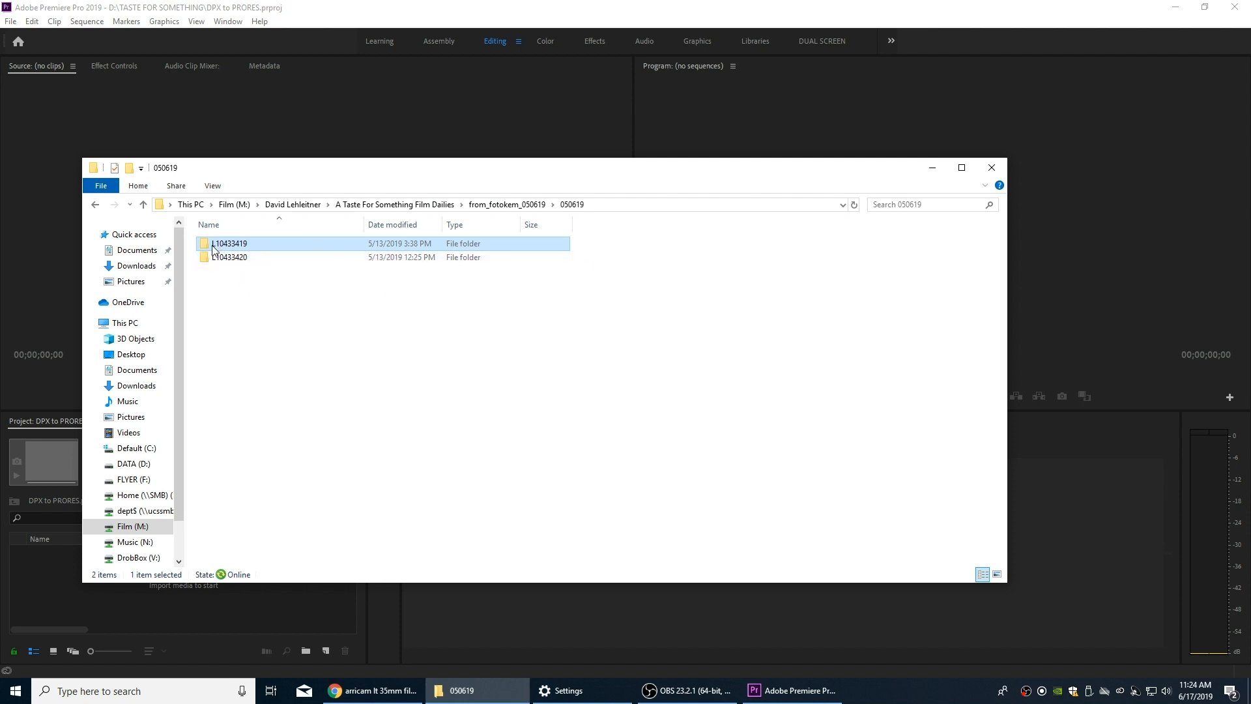
{"action": "double_click", "coordinate": [229, 244]}
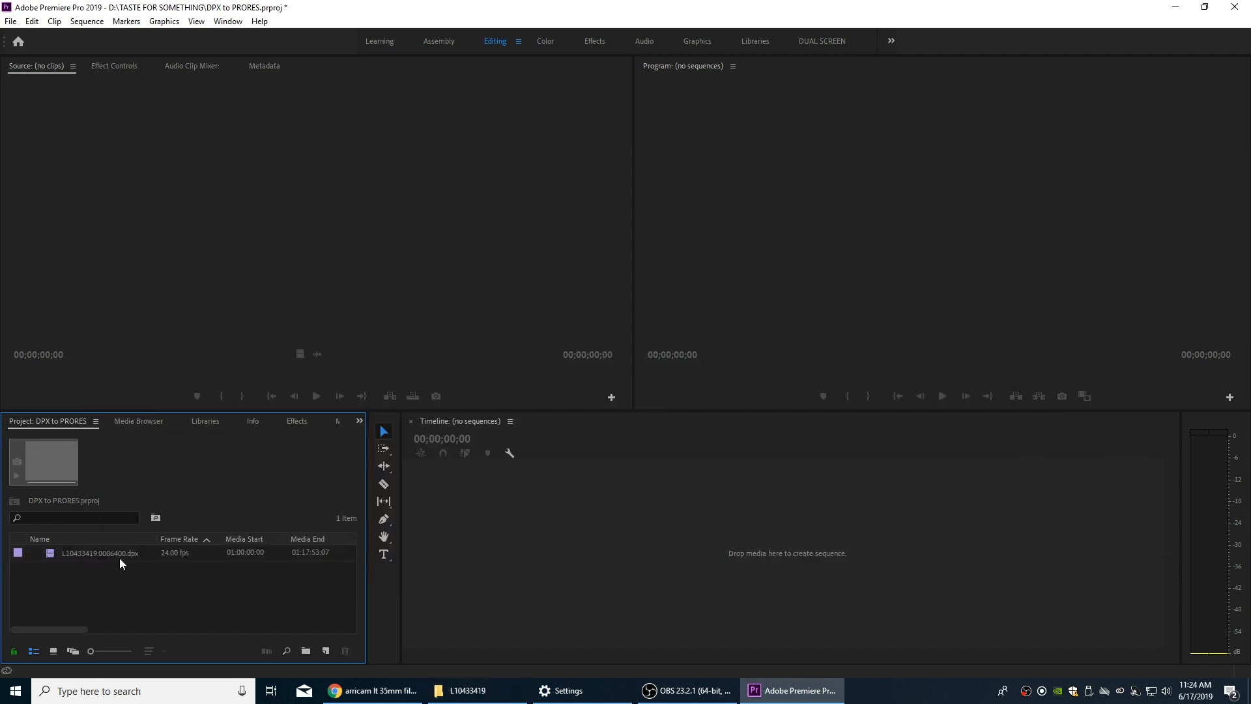
Step: Load the imported L10433419.0086400.dpx clip into the Source Monitor for preview
{"action": "left_click", "coordinate": [100, 553]}
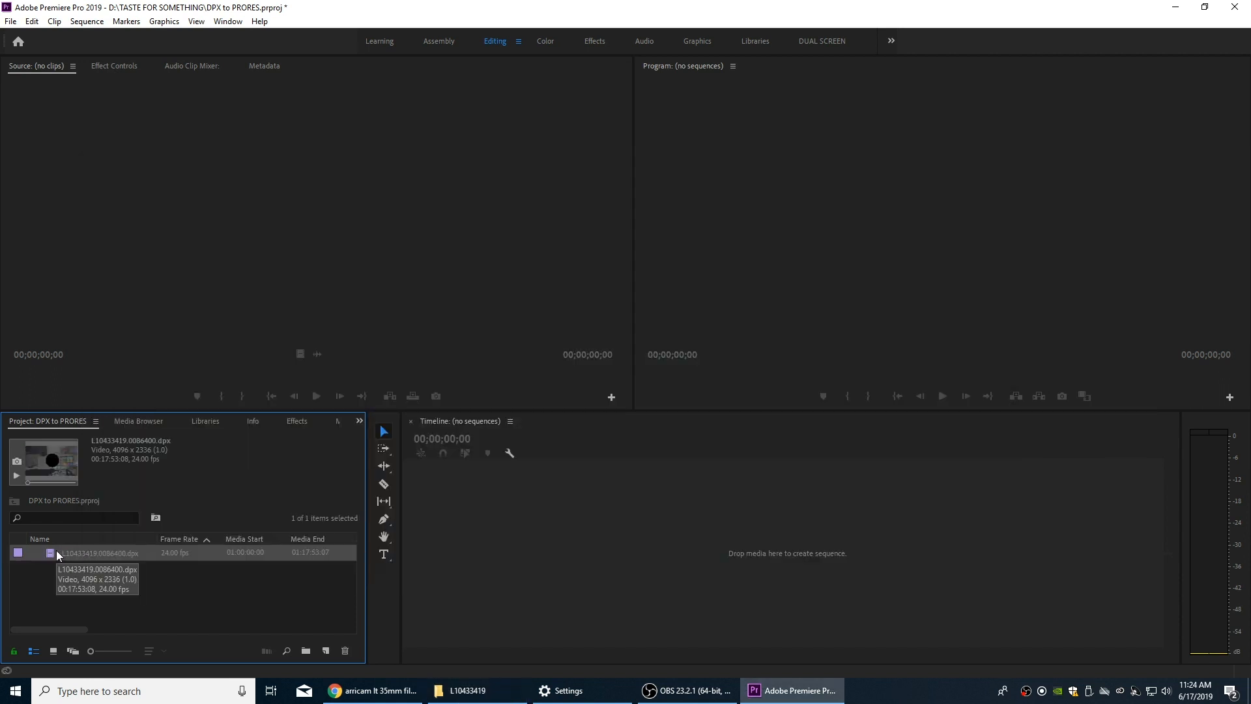
{"action": "double_click", "coordinate": [102, 552]}
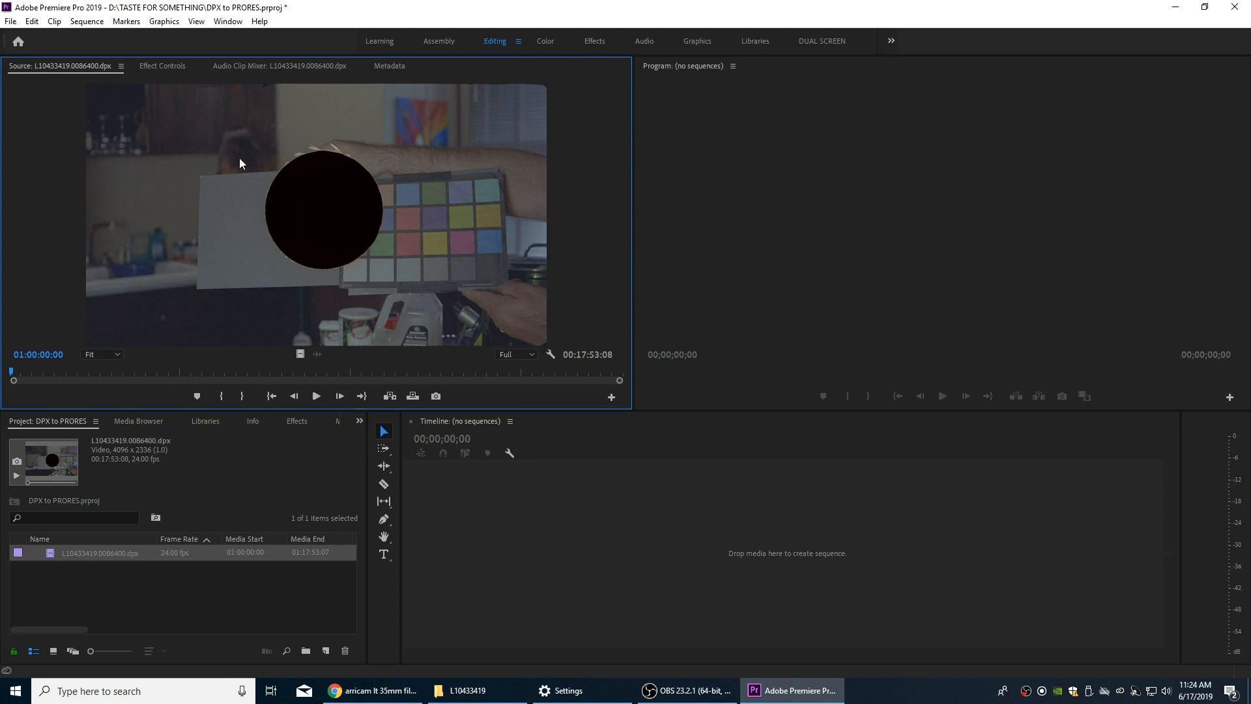
{"action": "mouse_move", "coordinate": [155, 385]}
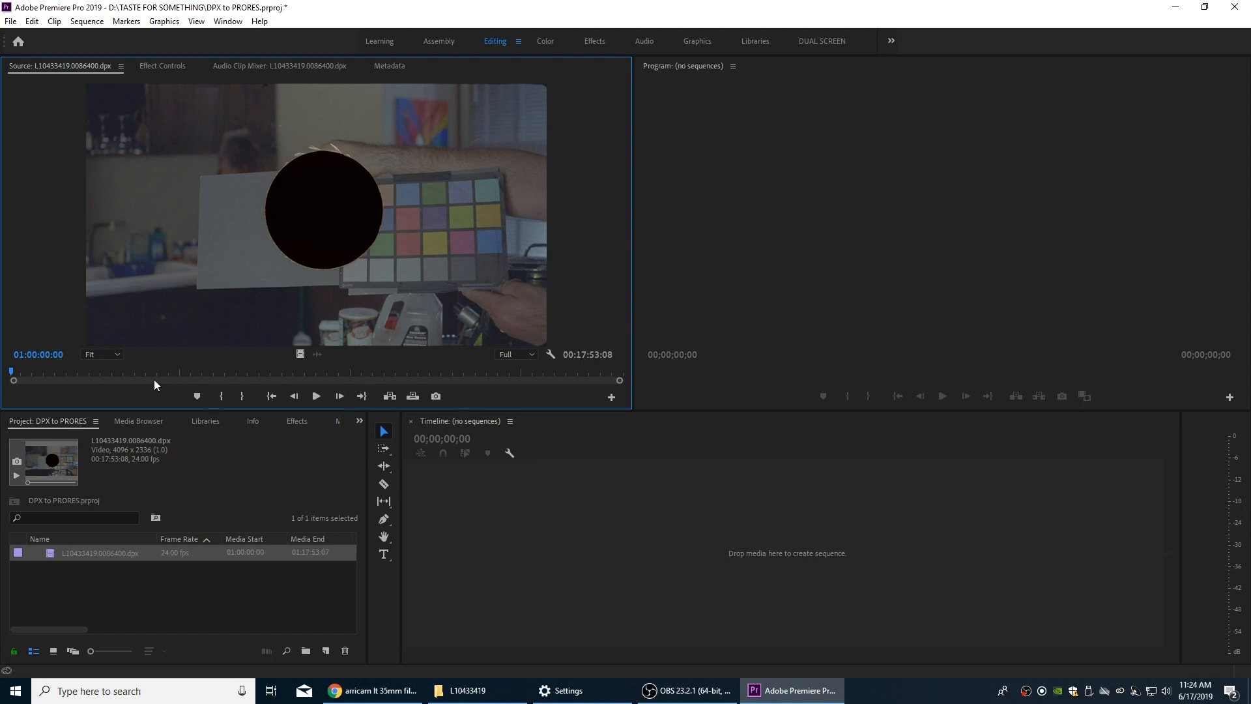
{"action": "mouse_move", "coordinate": [207, 353]}
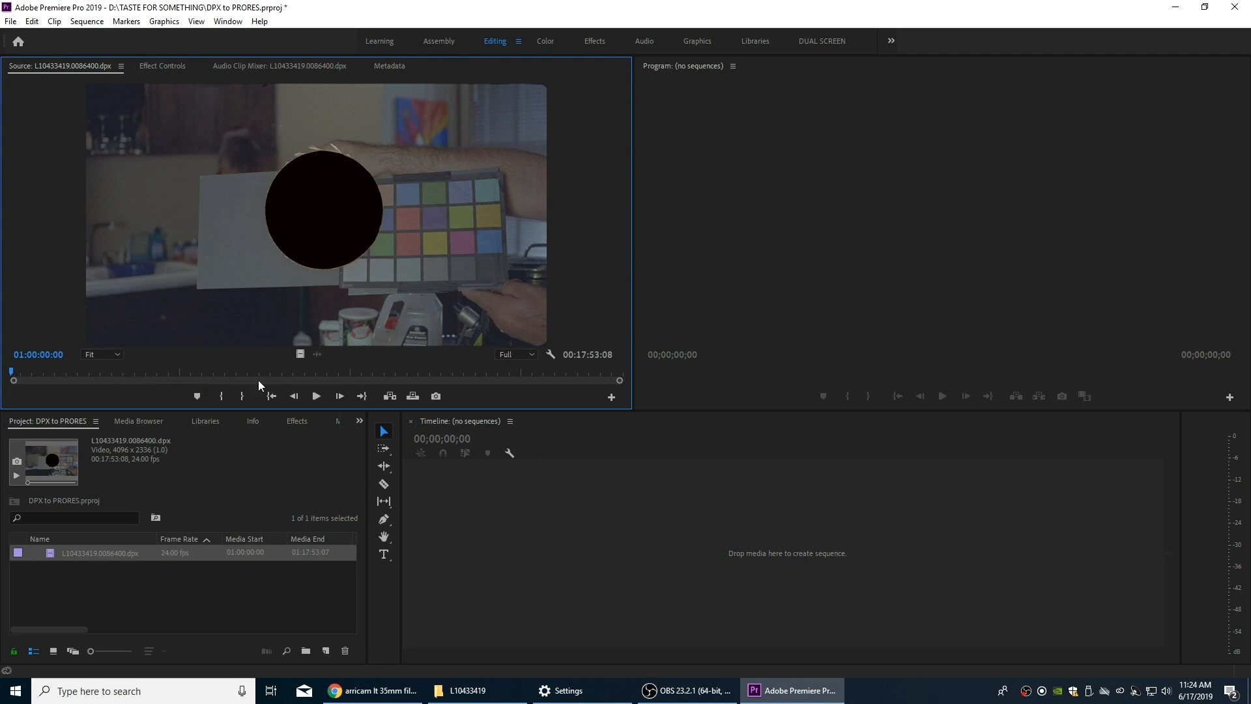
{"action": "mouse_move", "coordinate": [183, 268]}
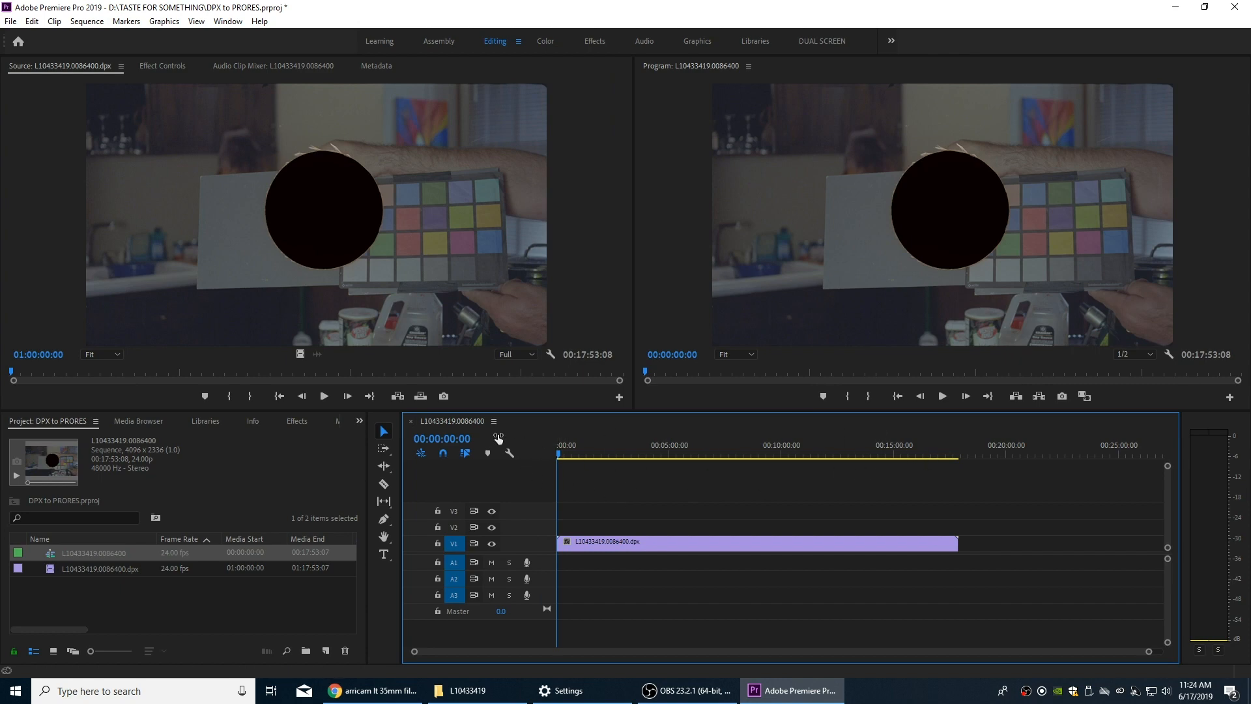
{"action": "mouse_move", "coordinate": [936, 447]}
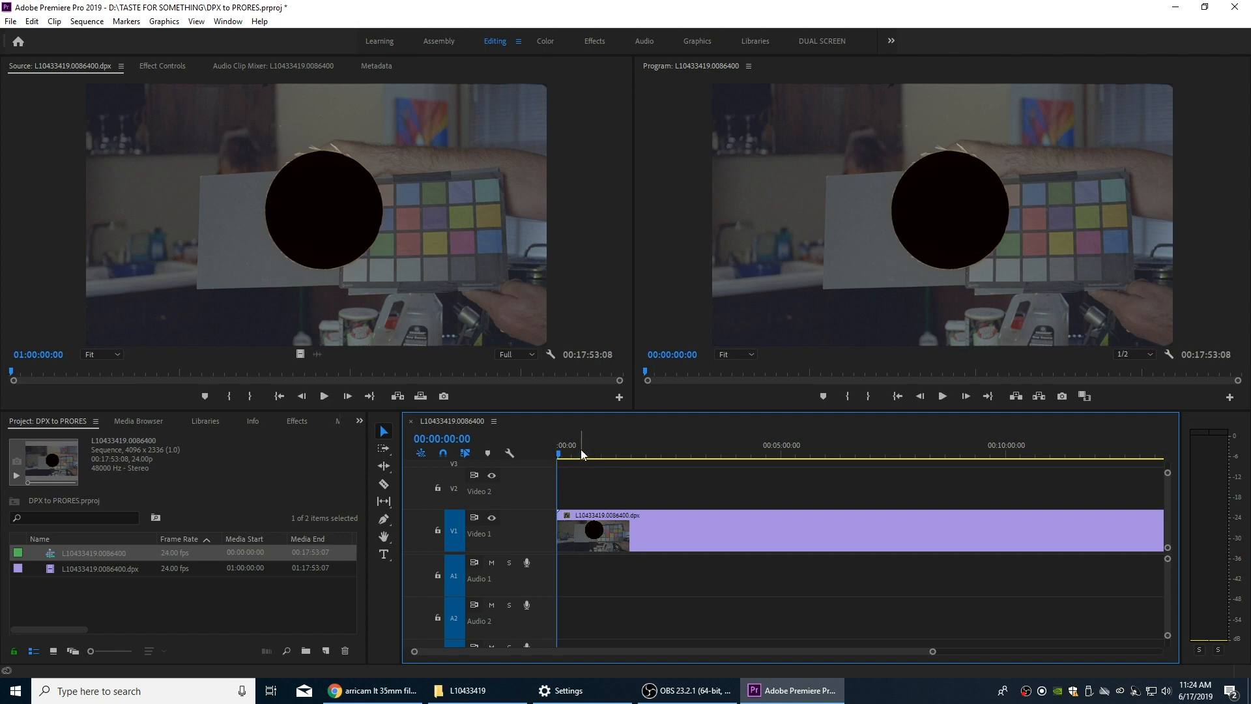
{"action": "mouse_move", "coordinate": [634, 447]}
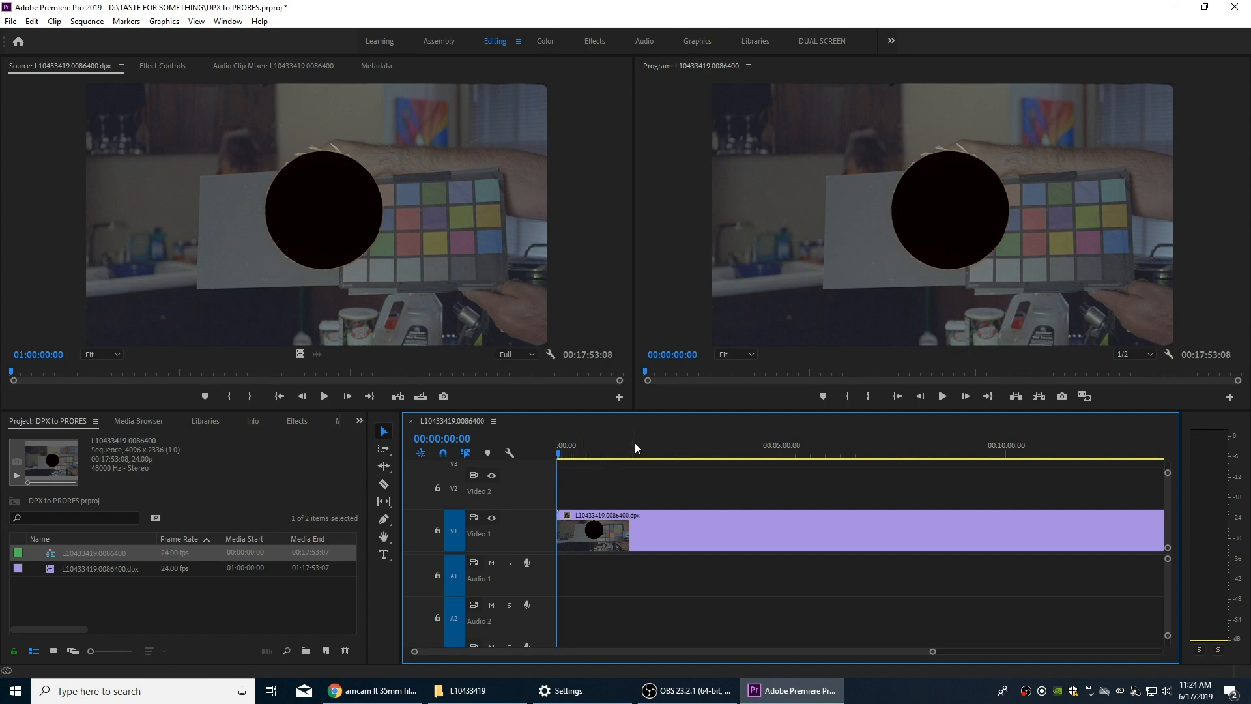
{"action": "mouse_move", "coordinate": [1003, 335]}
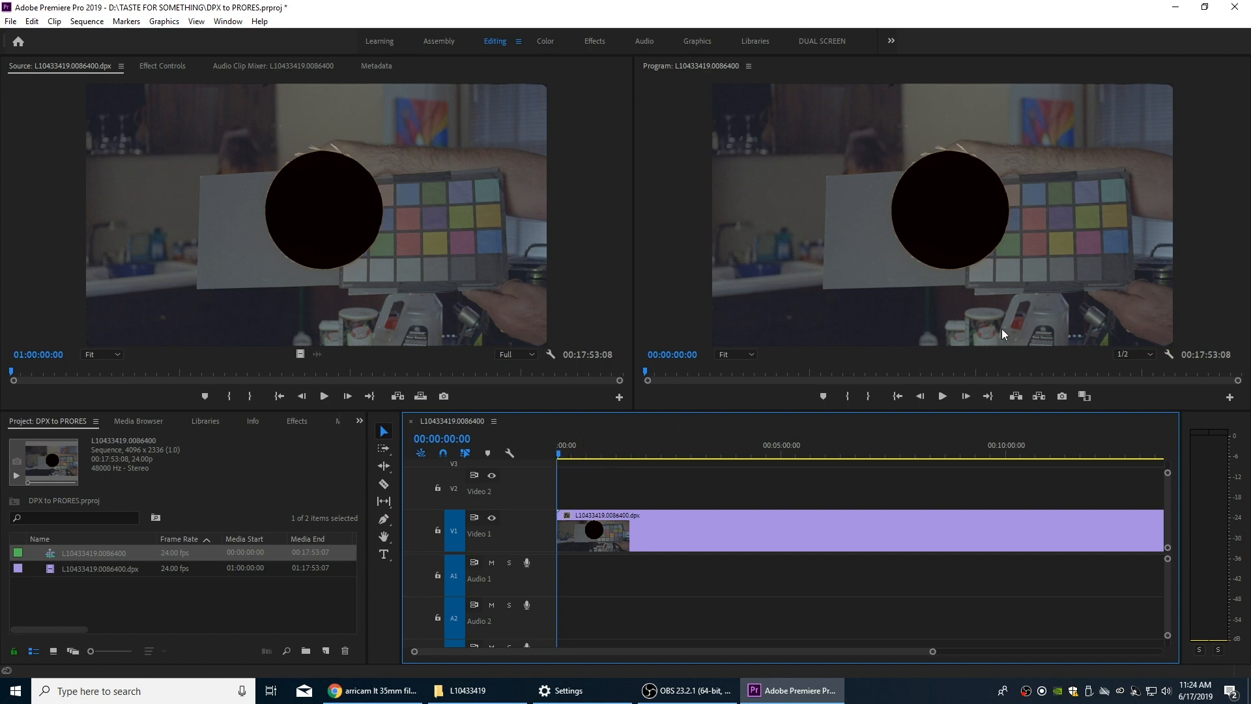
{"action": "mouse_move", "coordinate": [1125, 360]}
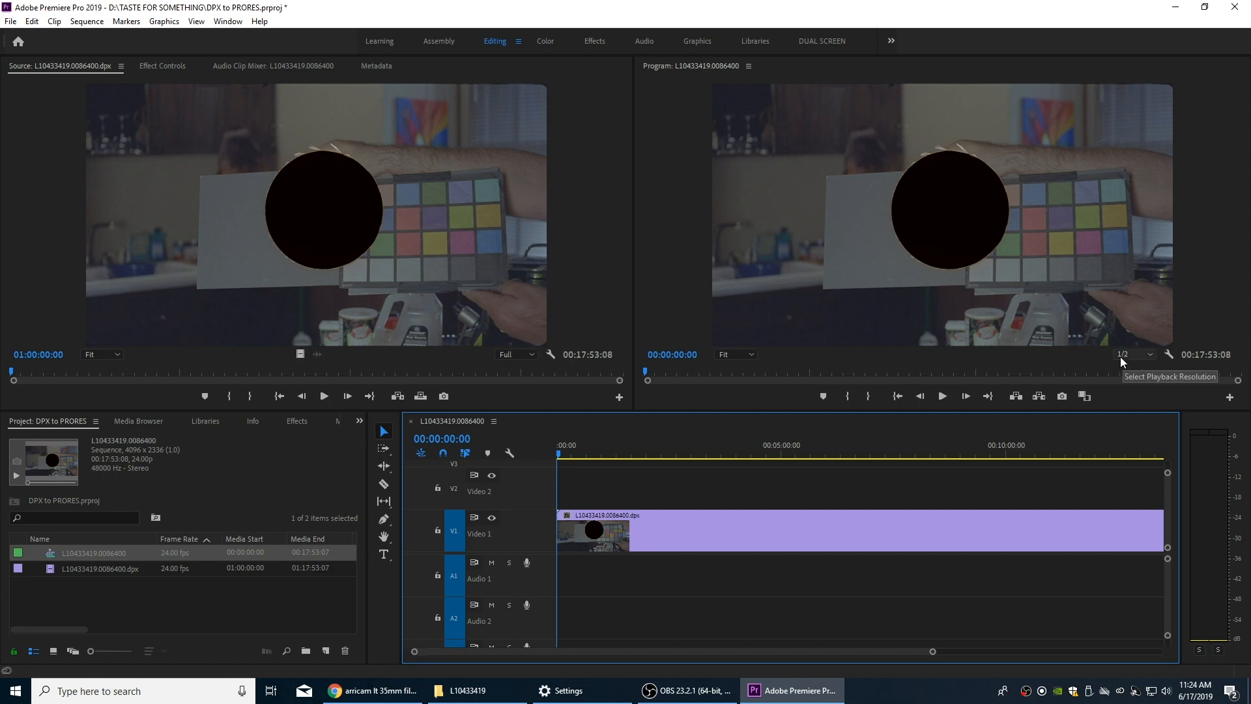
{"action": "mouse_move", "coordinate": [1110, 361]}
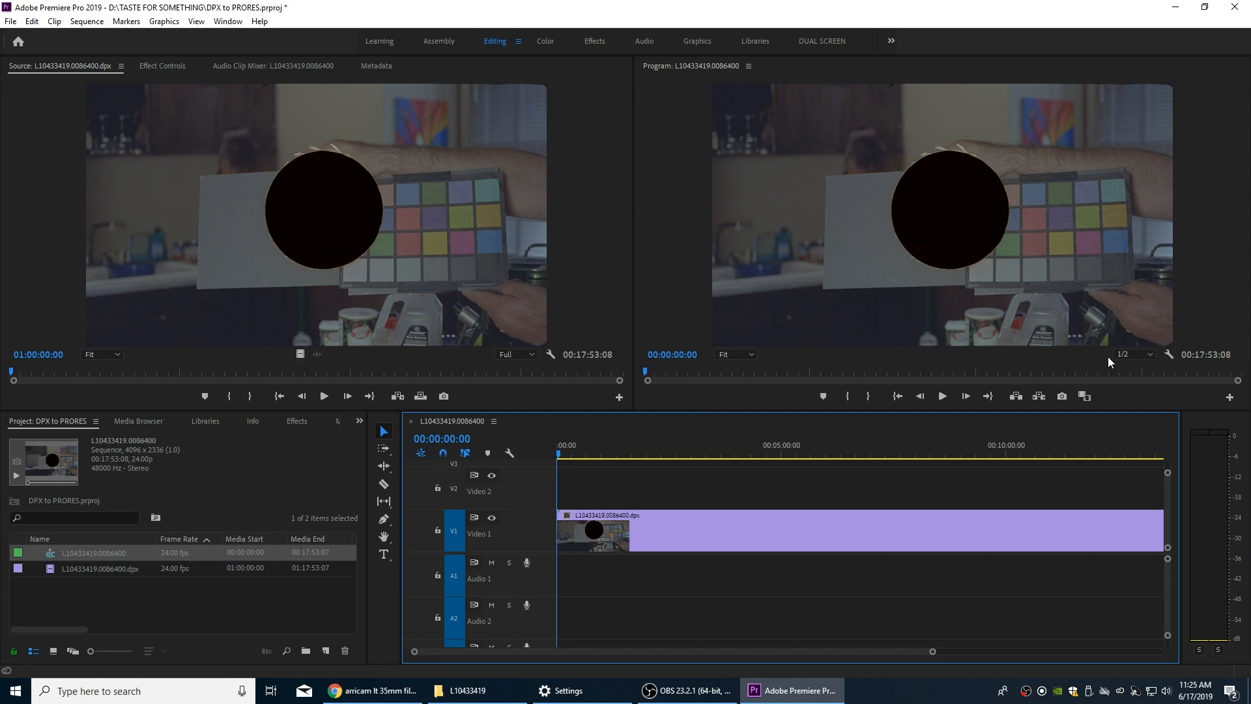
{"action": "mouse_move", "coordinate": [1131, 353]}
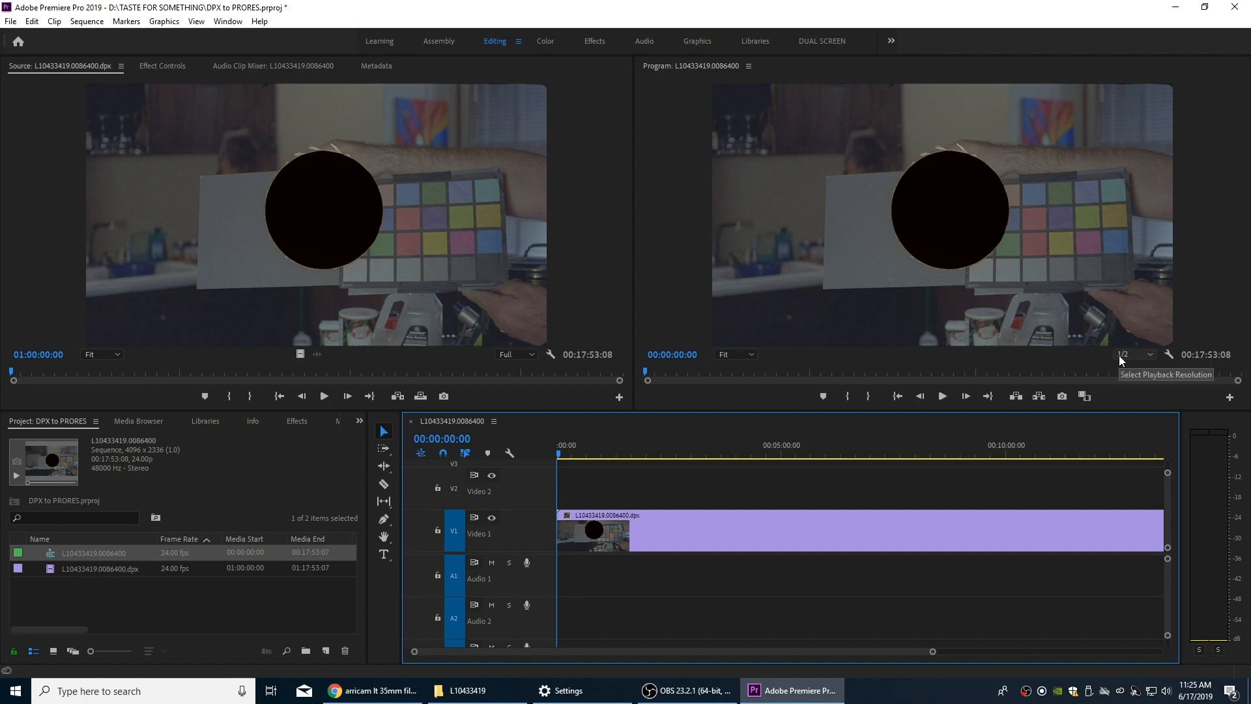
{"action": "mouse_move", "coordinate": [1020, 374]}
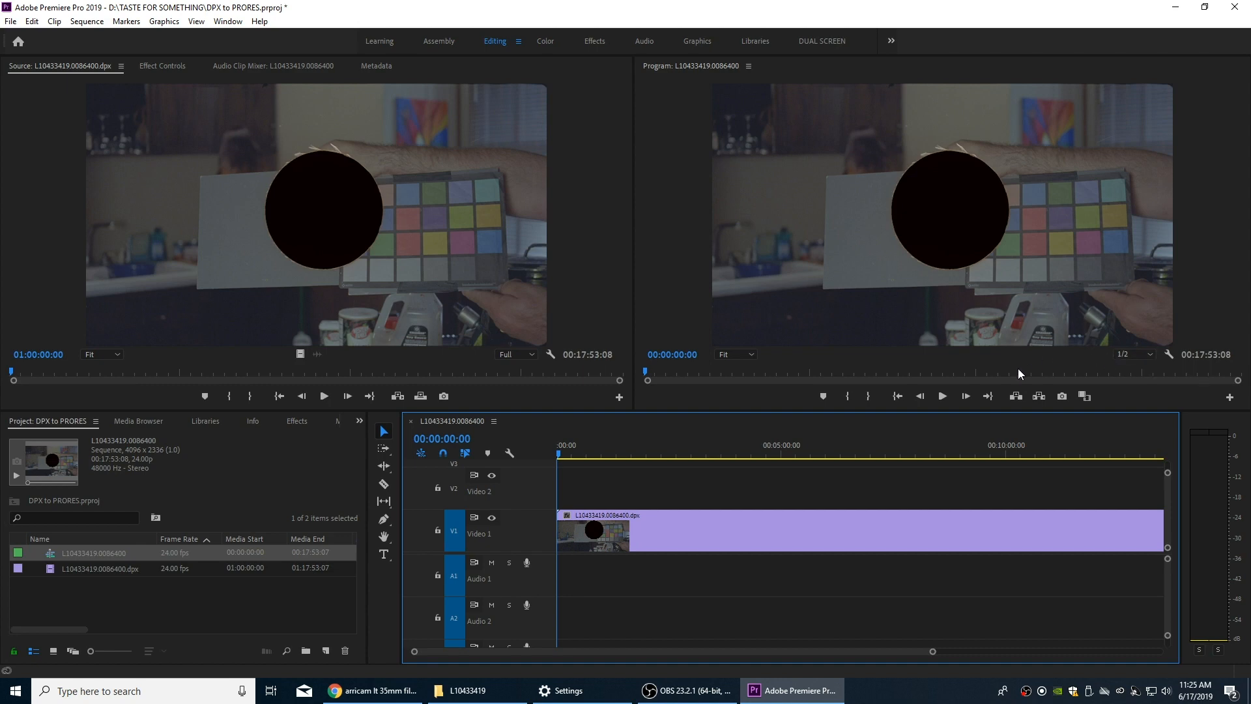
{"action": "mouse_move", "coordinate": [868, 396]}
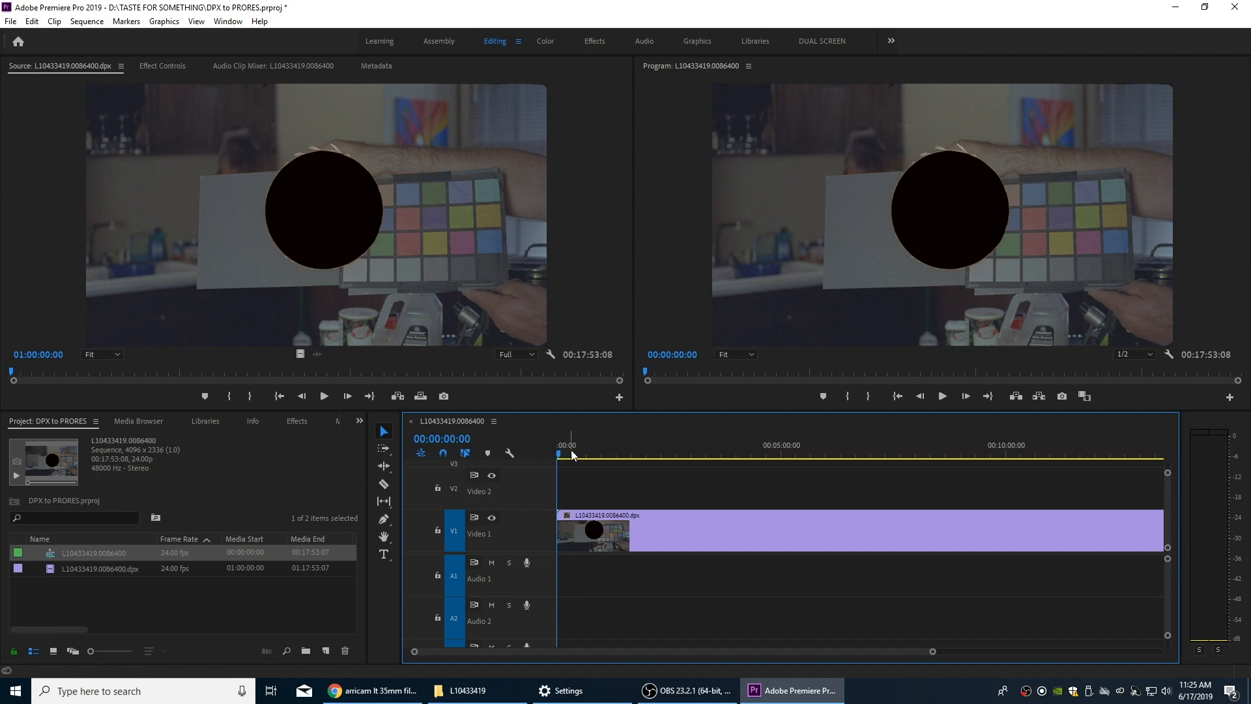
{"action": "mouse_move", "coordinate": [760, 447]}
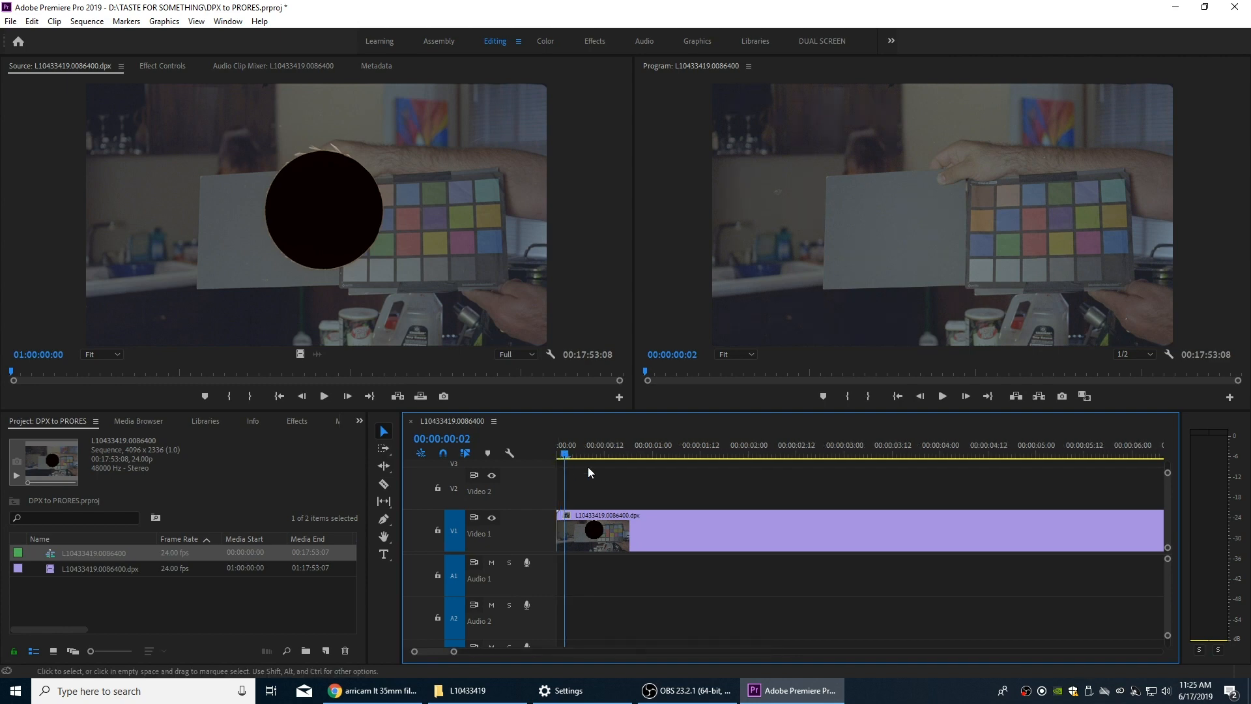
{"action": "mouse_move", "coordinate": [564, 519]}
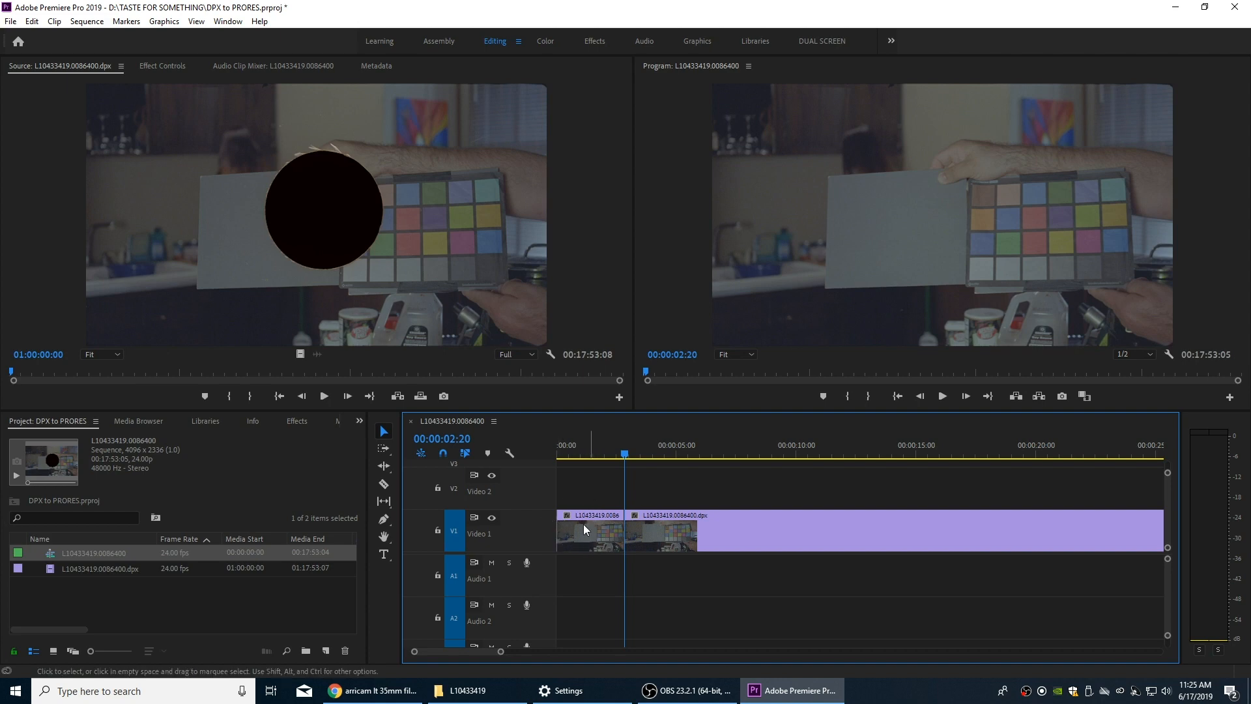
{"action": "mouse_move", "coordinate": [578, 548]}
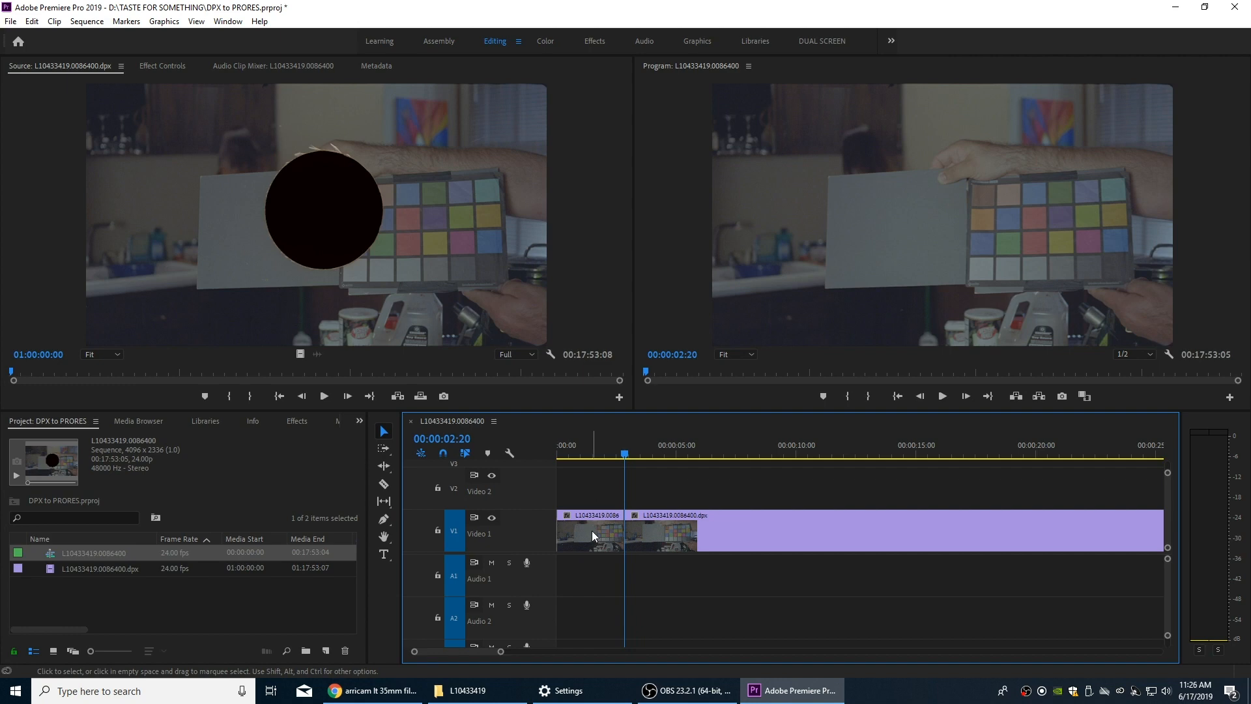
{"action": "mouse_move", "coordinate": [593, 535]}
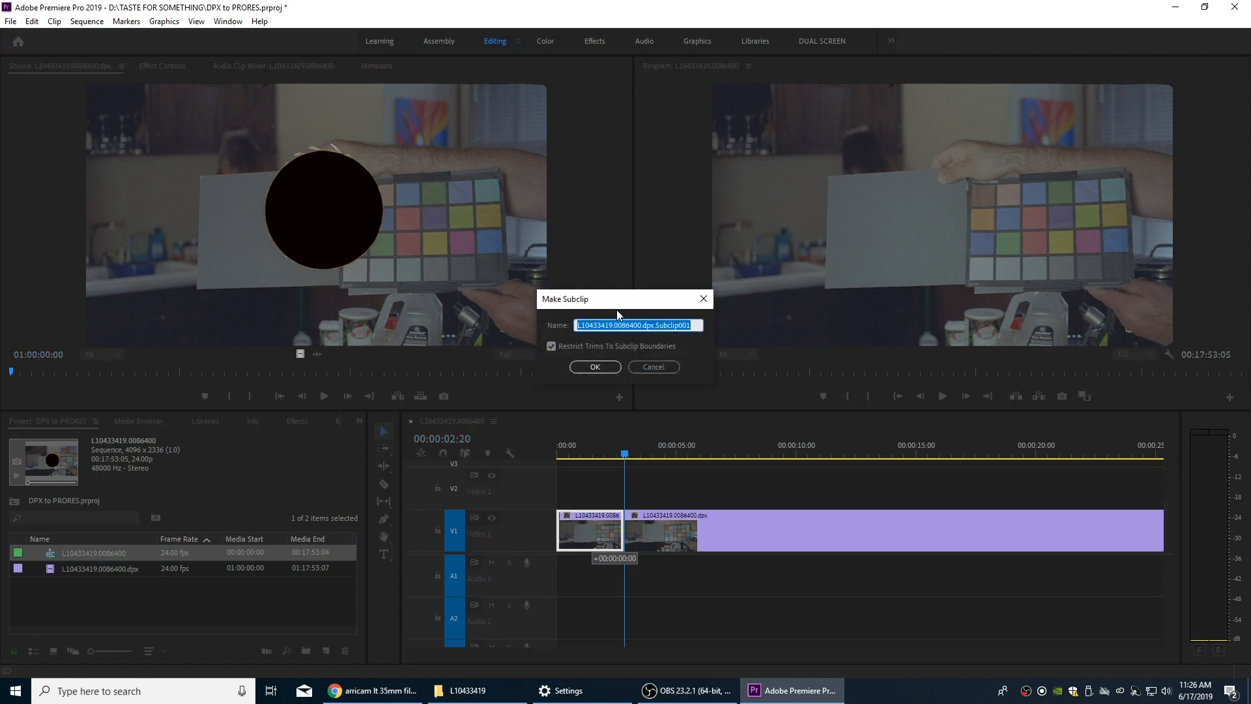
Step: Name the new subclip ROLL 01 COLOR CHART, create it and select it in the bin
{"action": "left_click", "coordinate": [586, 325]}
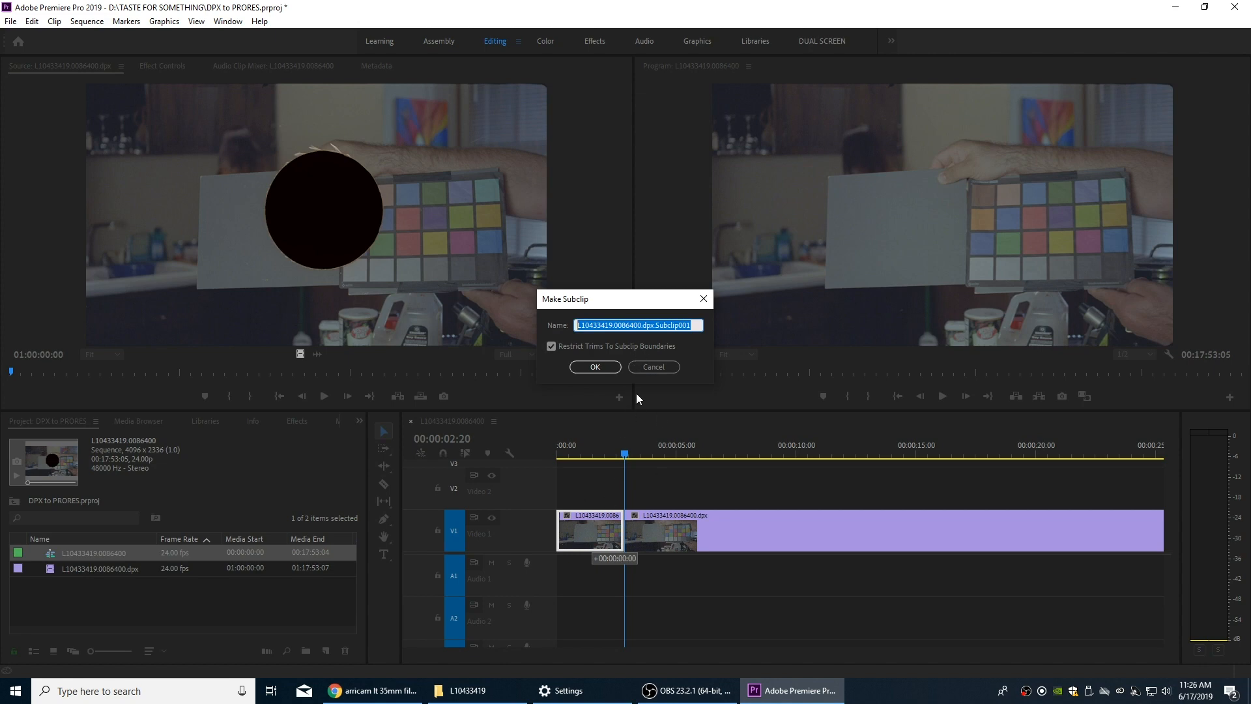
{"action": "type", "text": "ROLL 01 COLOR CHART"}
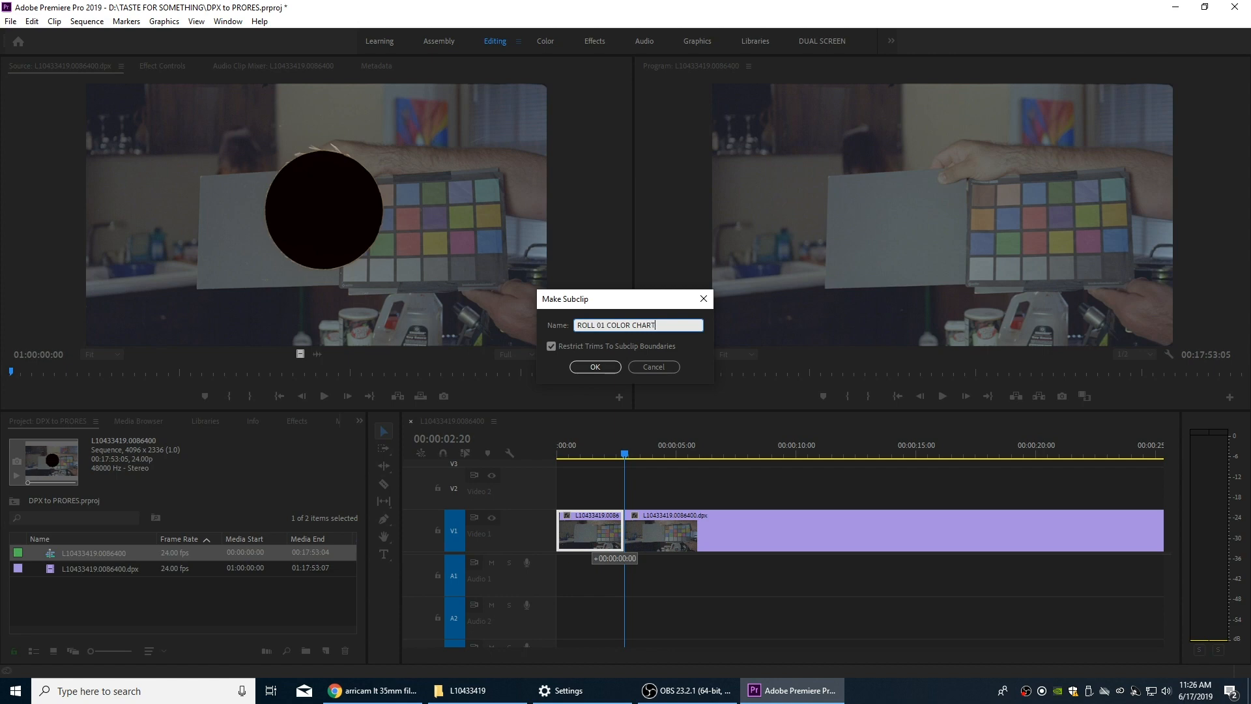
{"action": "left_click", "coordinate": [594, 366]}
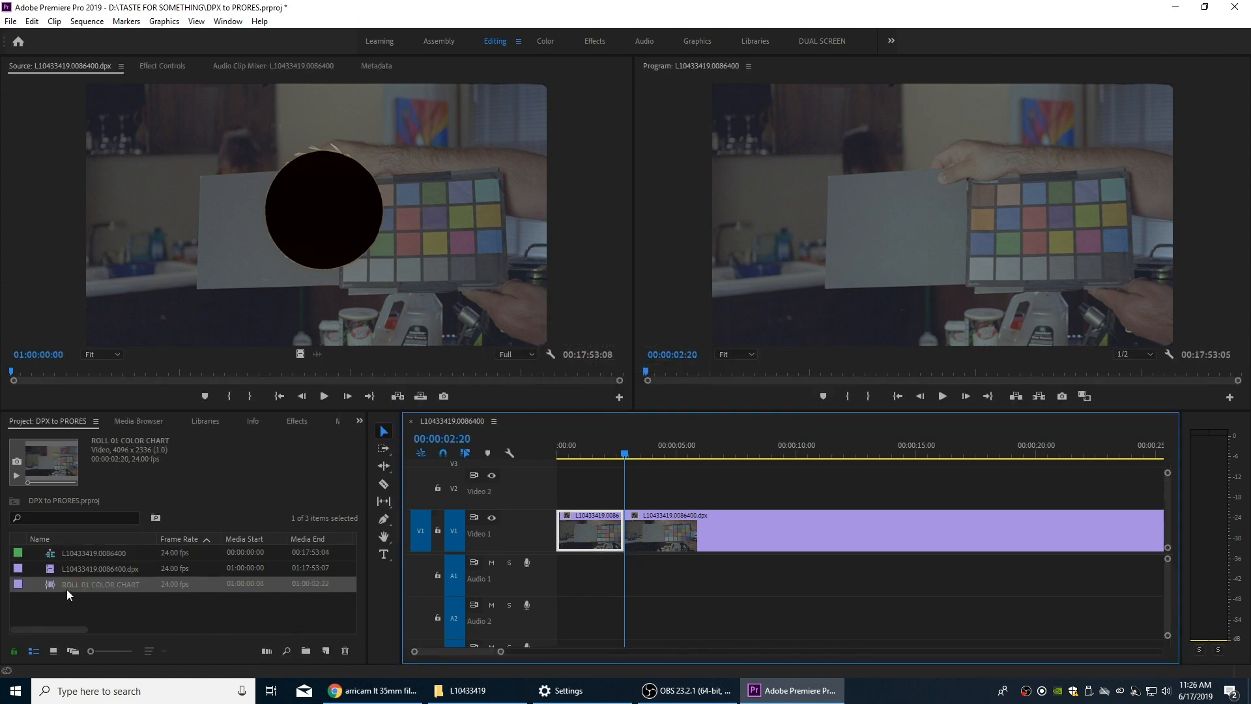
{"action": "left_click", "coordinate": [589, 530]}
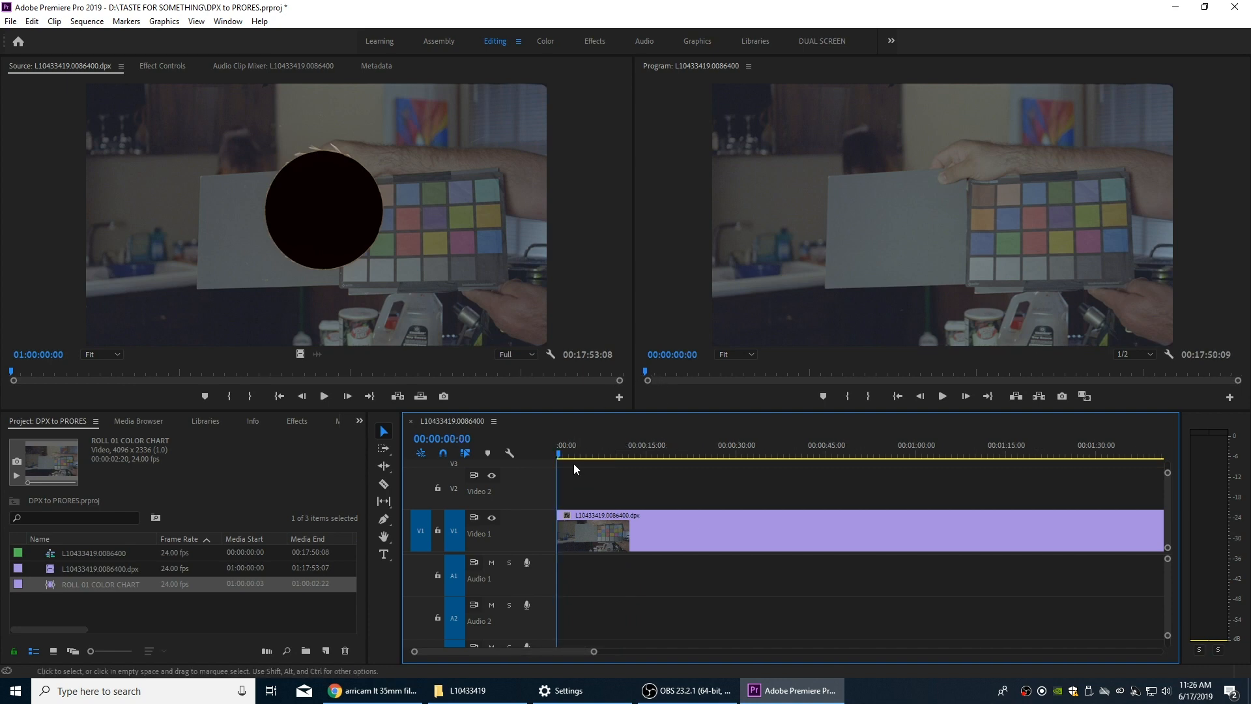
Step: Razor the V1 clip near 51 seconds at the end of the first take
{"action": "left_click", "coordinate": [560, 453]}
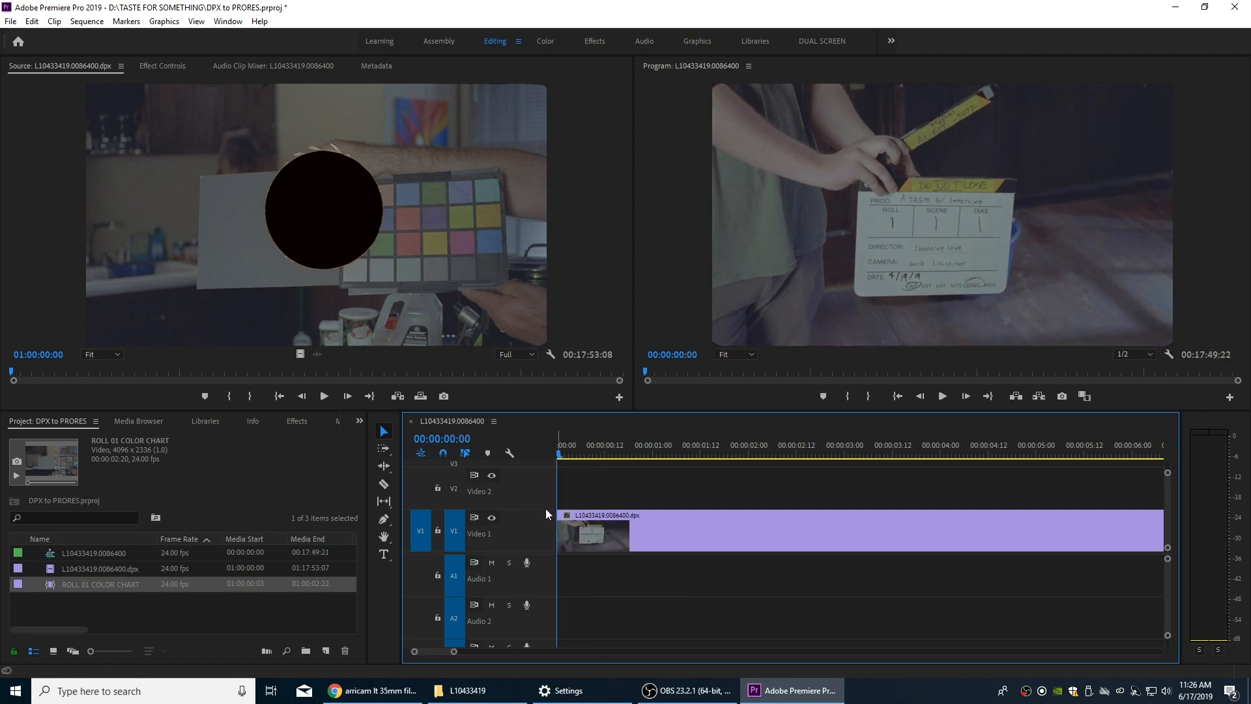
{"action": "mouse_move", "coordinate": [969, 185]}
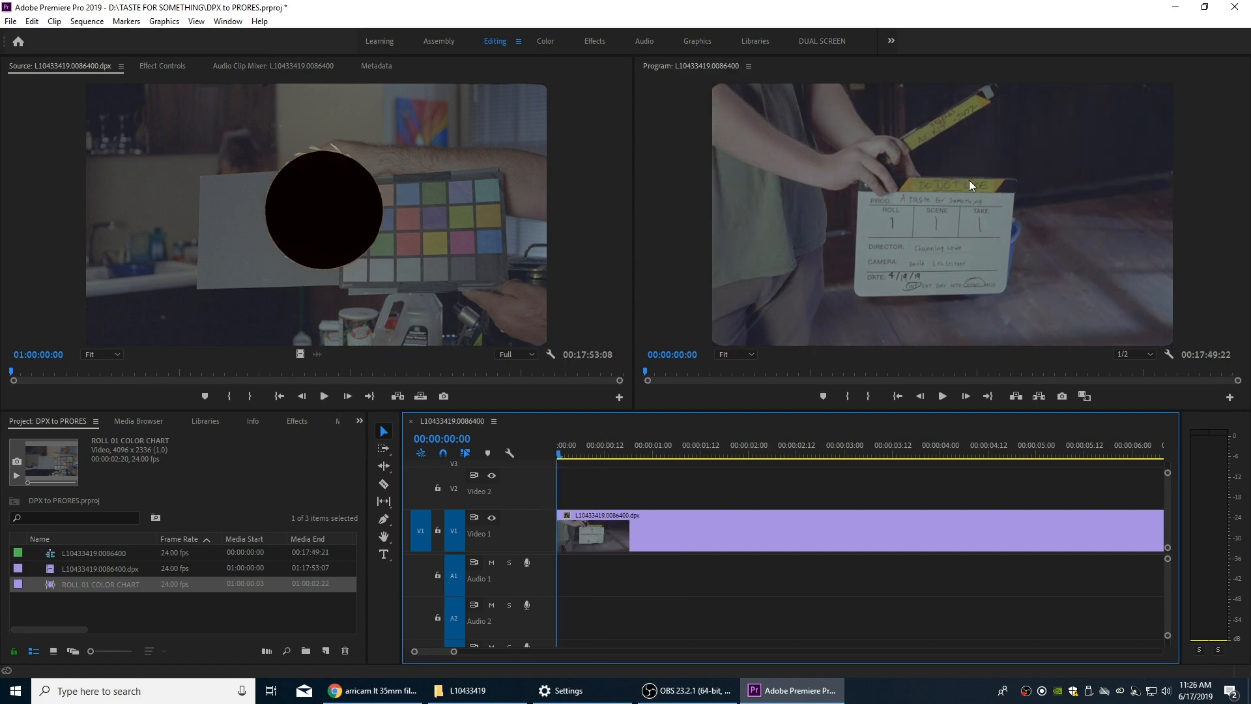
{"action": "mouse_move", "coordinate": [830, 283]}
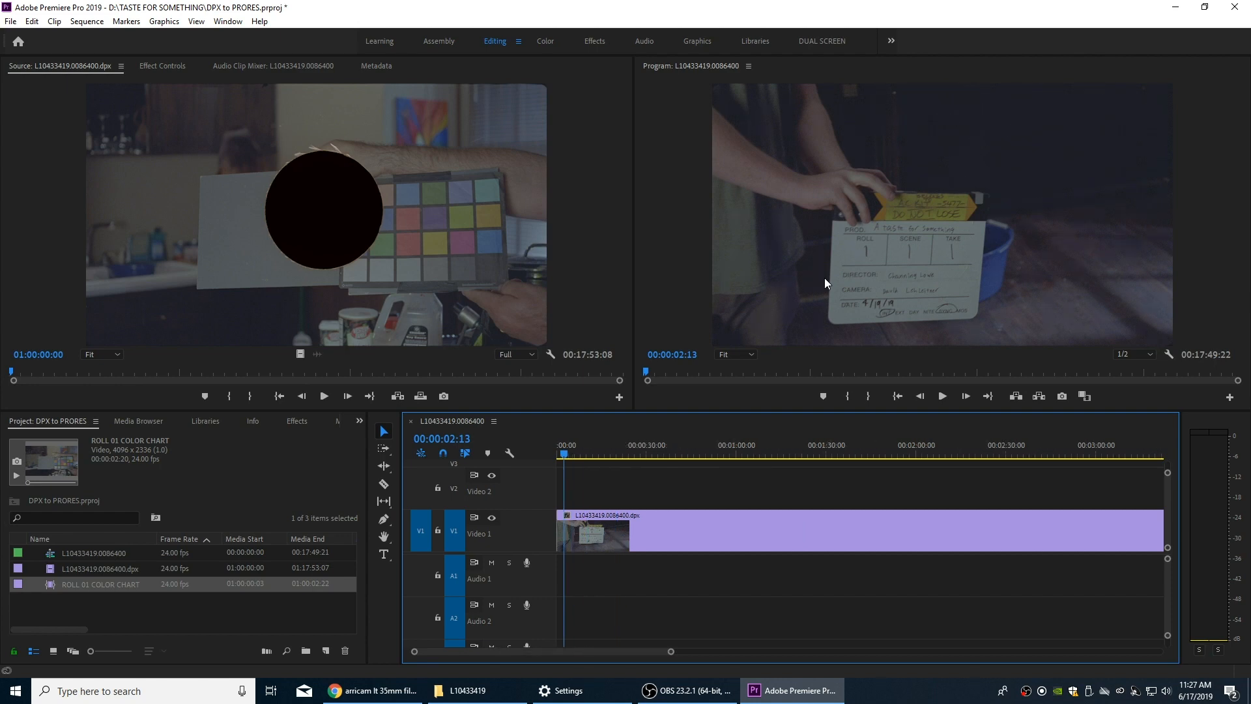
{"action": "left_click", "coordinate": [705, 455]}
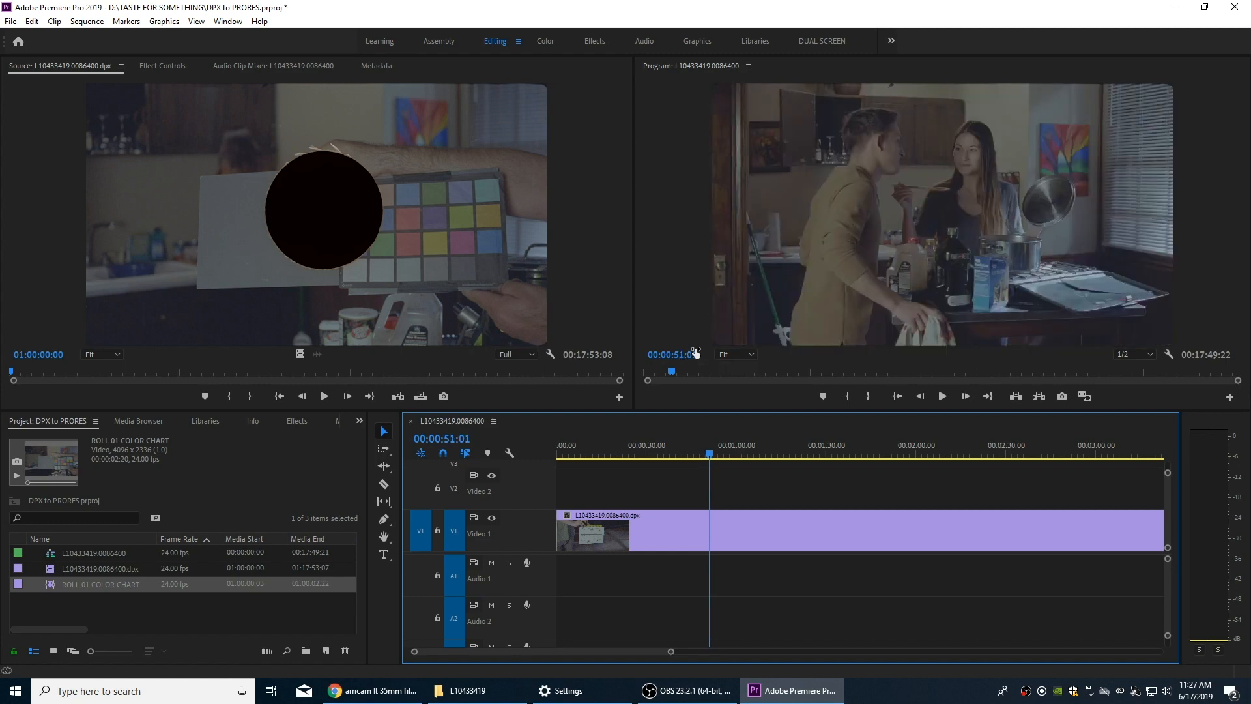
{"action": "left_click", "coordinate": [702, 458]}
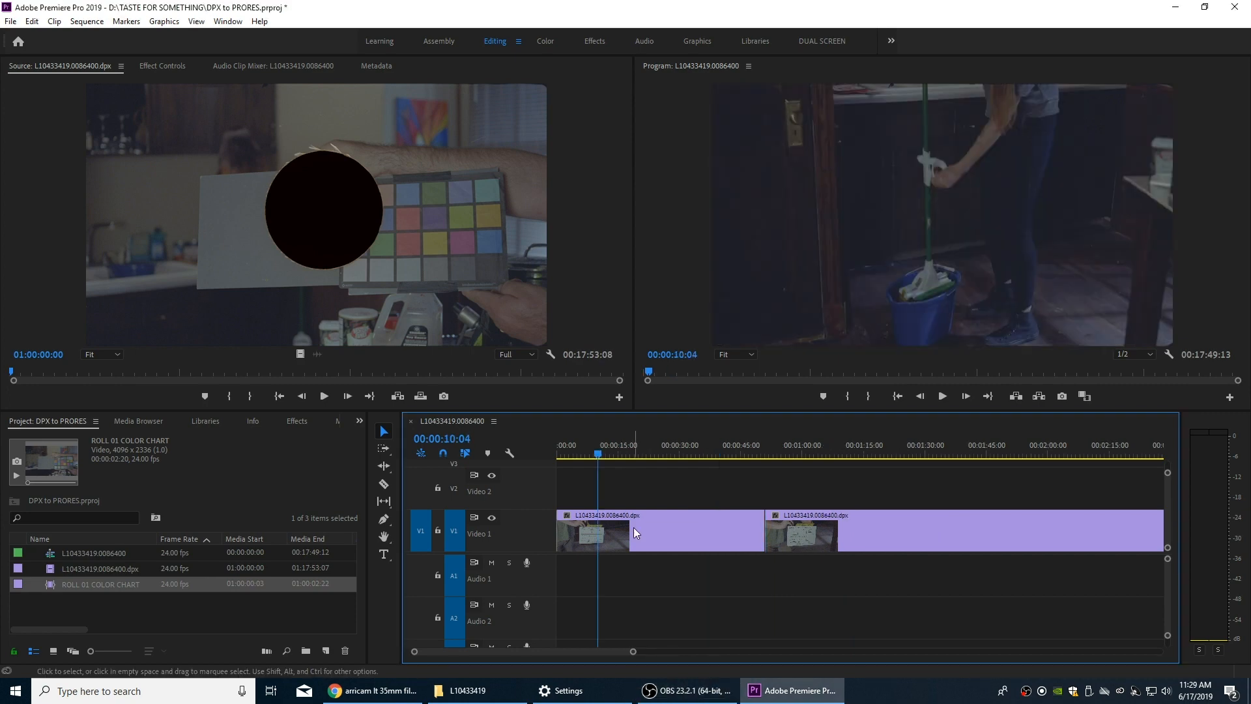
{"action": "mouse_move", "coordinate": [631, 547]}
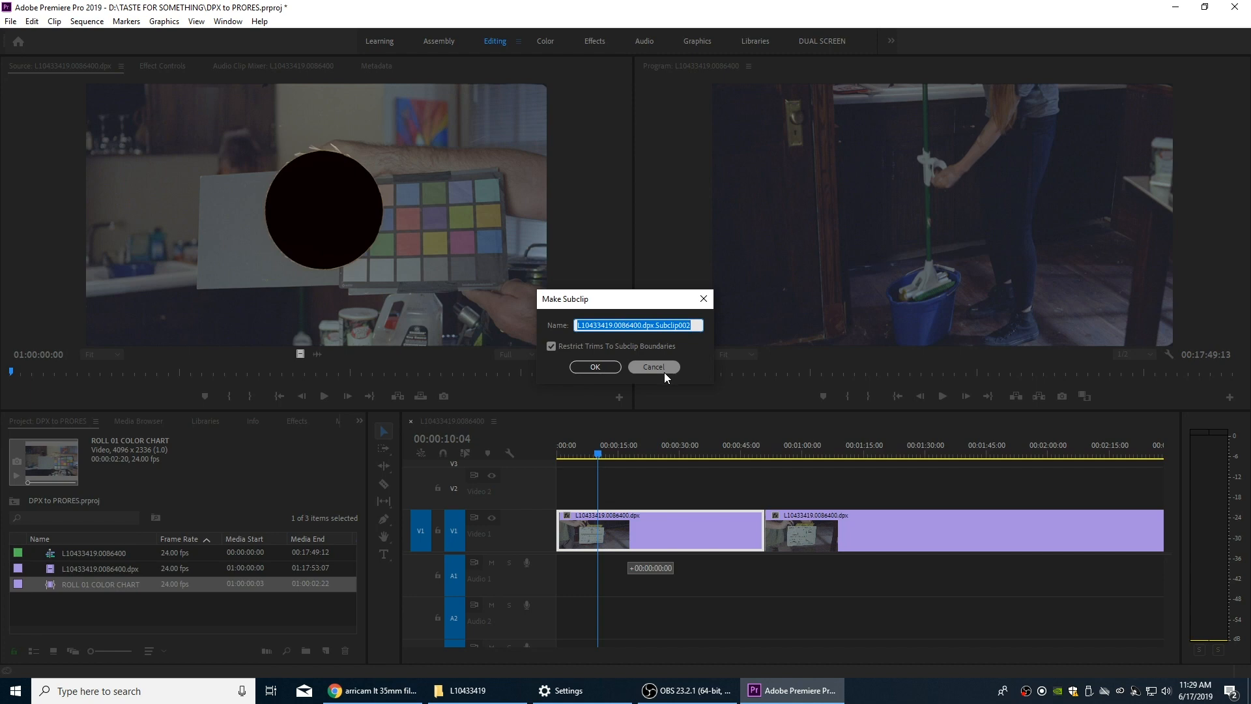
Step: Make the first timeline piece into a subclip named 1 T1
{"action": "left_click", "coordinate": [652, 367]}
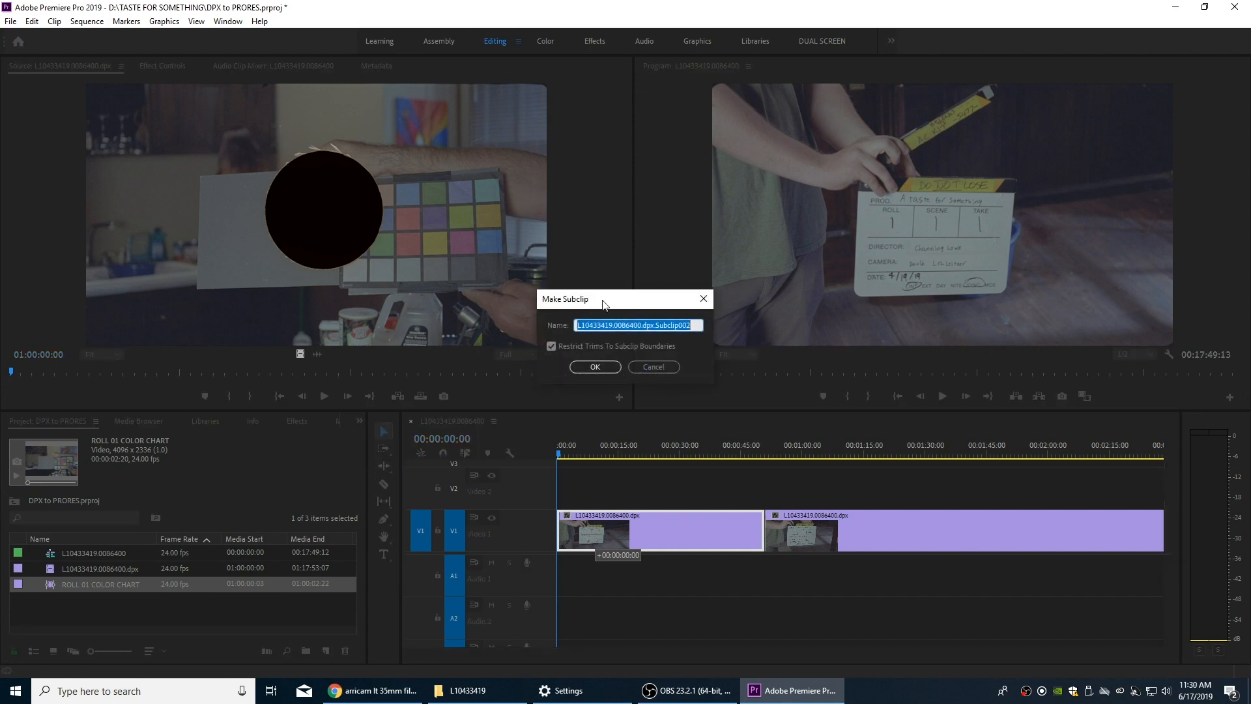
{"action": "mouse_move", "coordinate": [701, 357]}
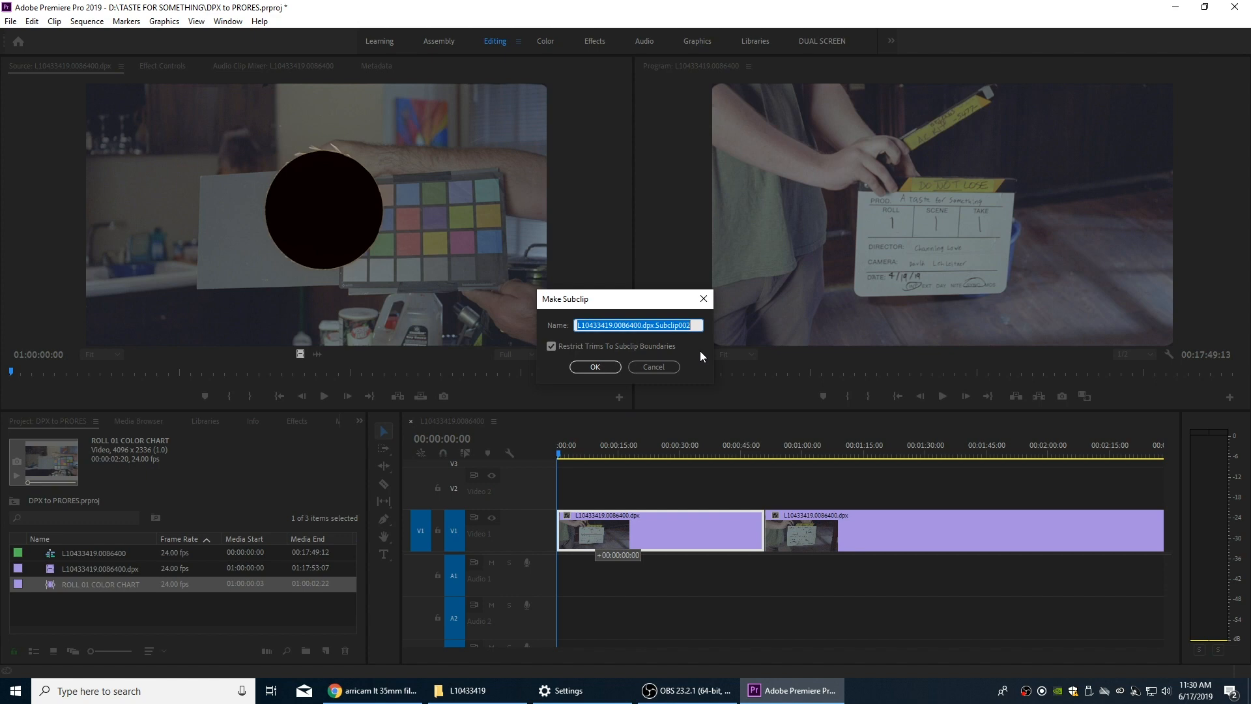
{"action": "type", "text": "1 T1"}
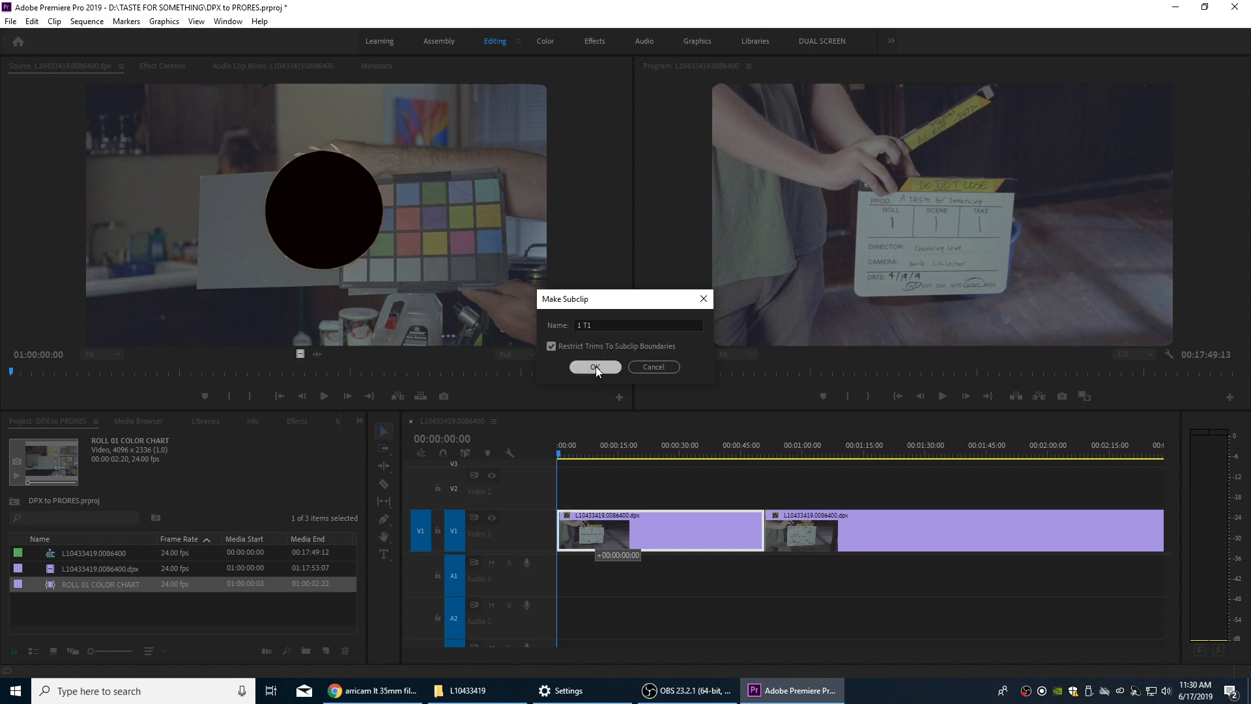
{"action": "left_click", "coordinate": [594, 368]}
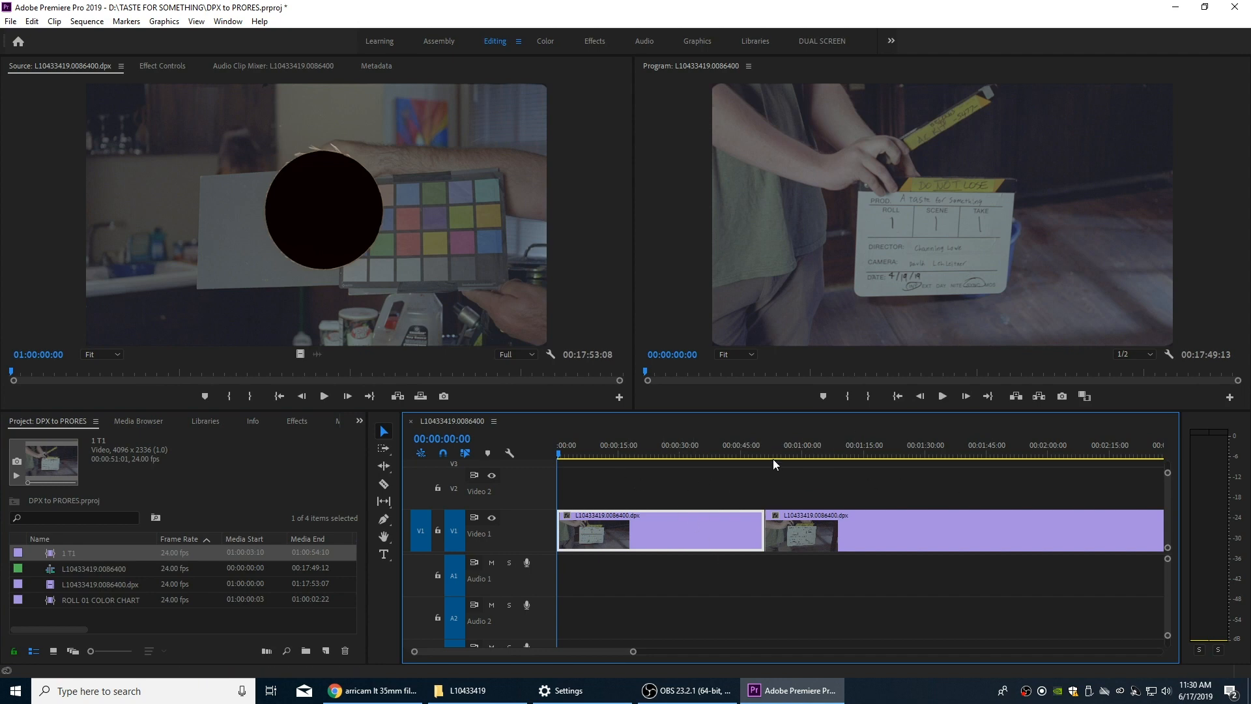
{"action": "mouse_move", "coordinate": [588, 622]}
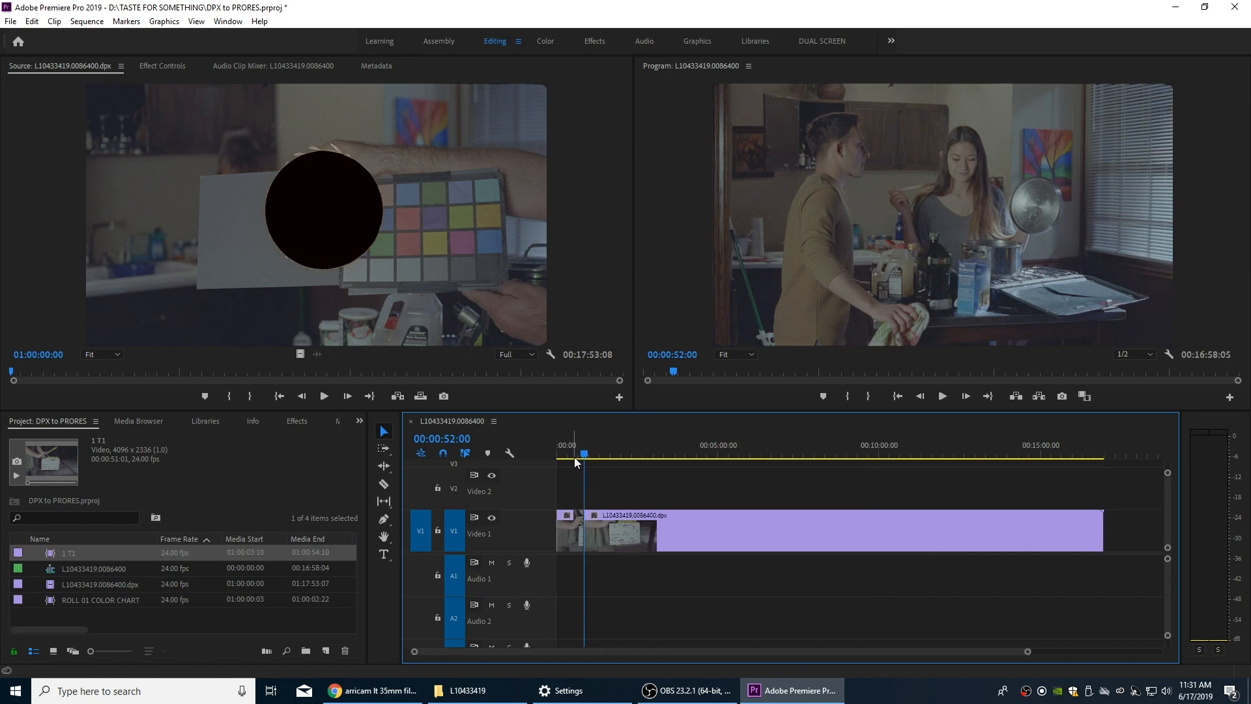
Step: Drag the playhead back to 00:00:00 at the start of the second take
{"action": "left_click_drag", "start_coordinate": [583, 453], "coordinate": [556, 454]}
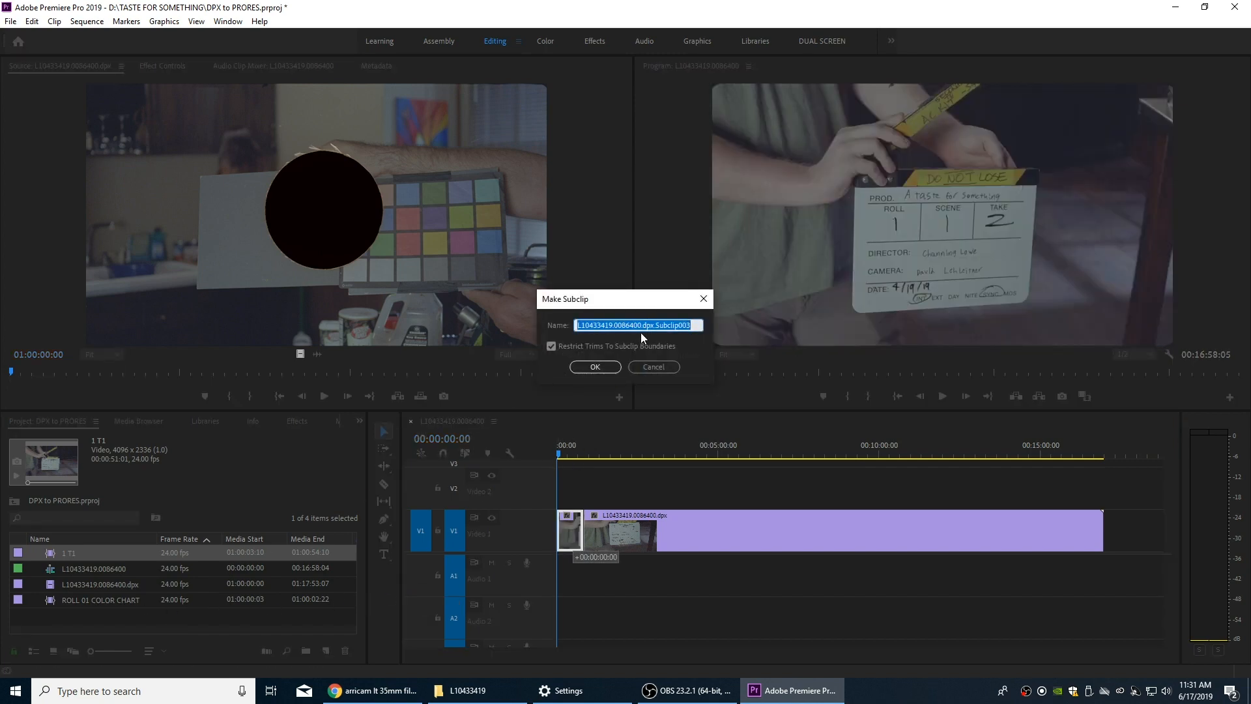
Step: Create the second take as a subclip named 1 T2
{"action": "type", "text": "1"}
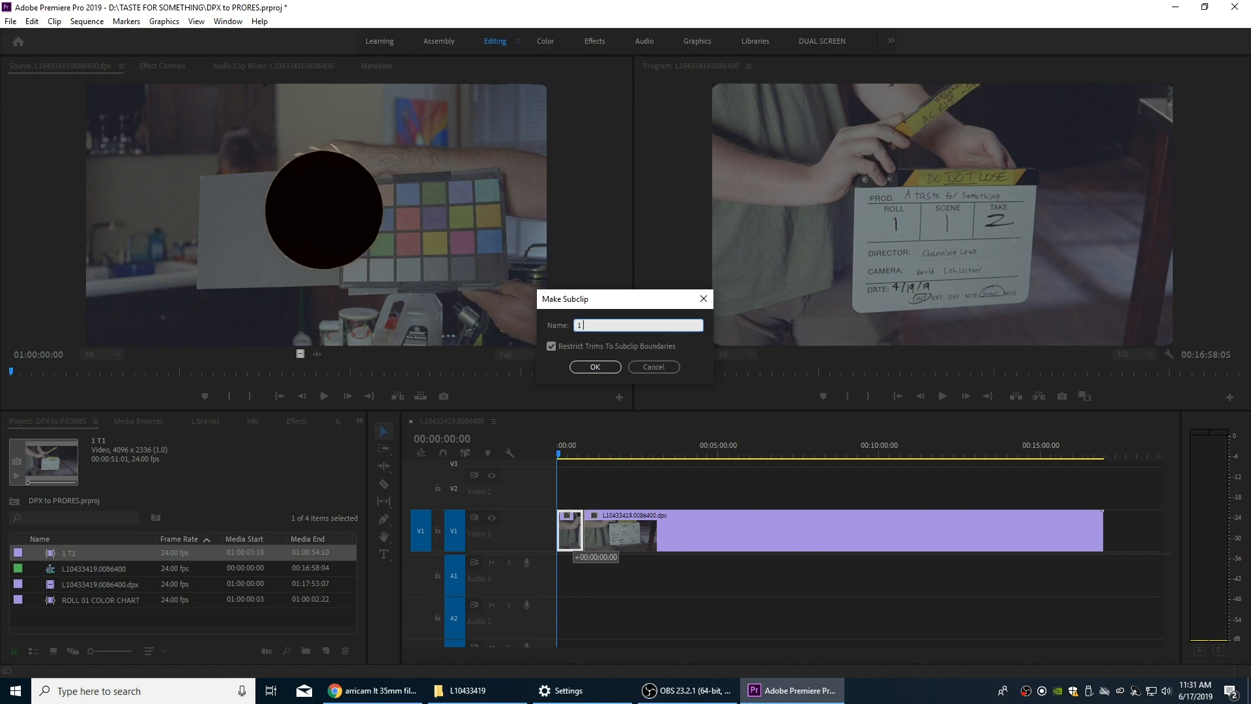
{"action": "left_click", "coordinate": [594, 366]}
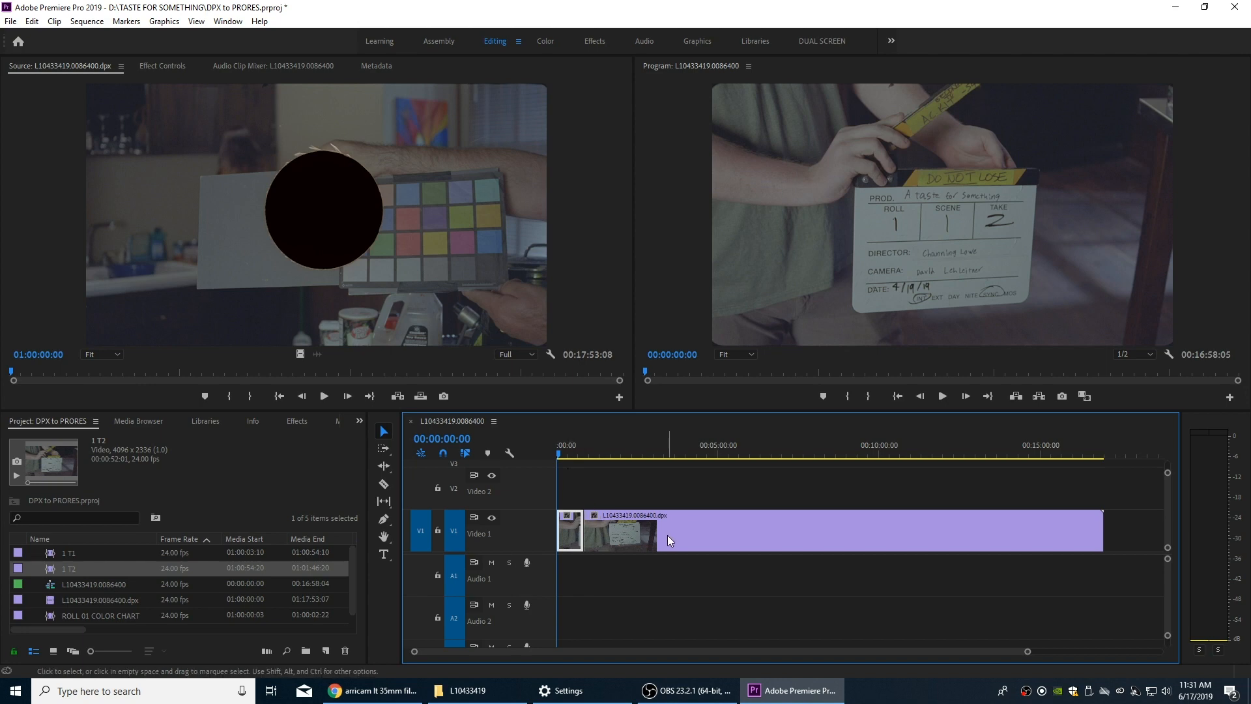
{"action": "mouse_move", "coordinate": [669, 539]}
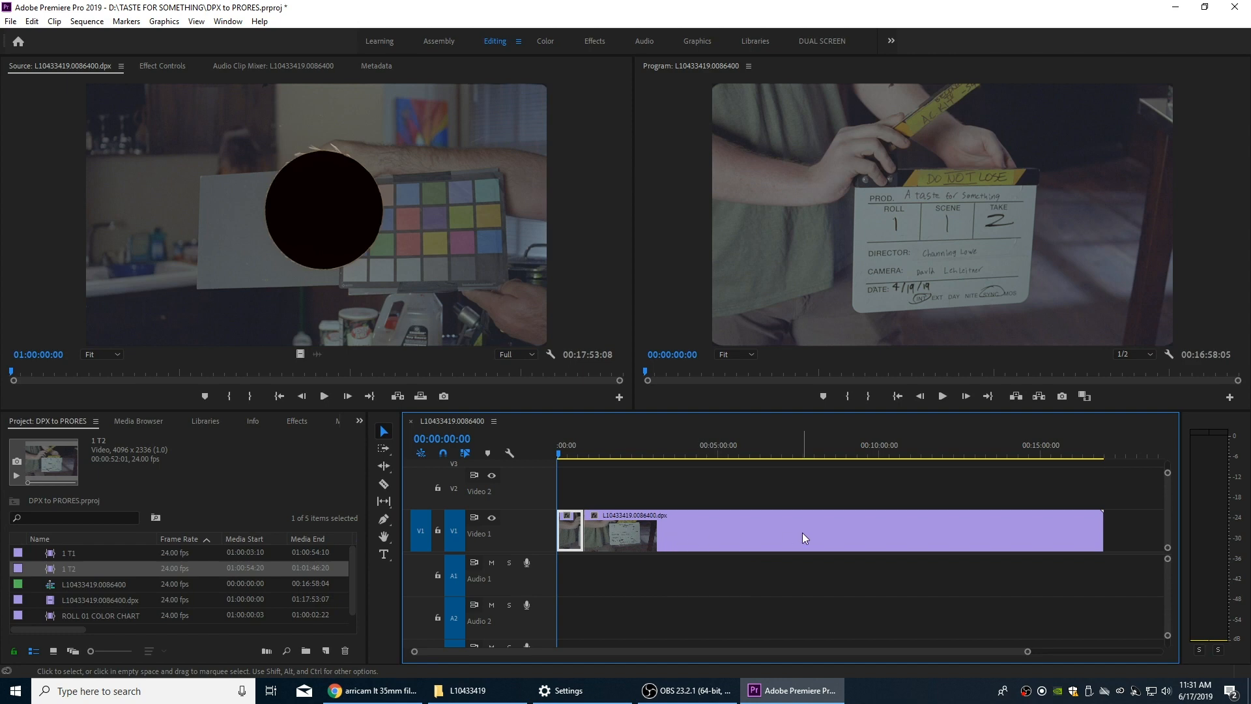
{"action": "mouse_move", "coordinate": [684, 535]}
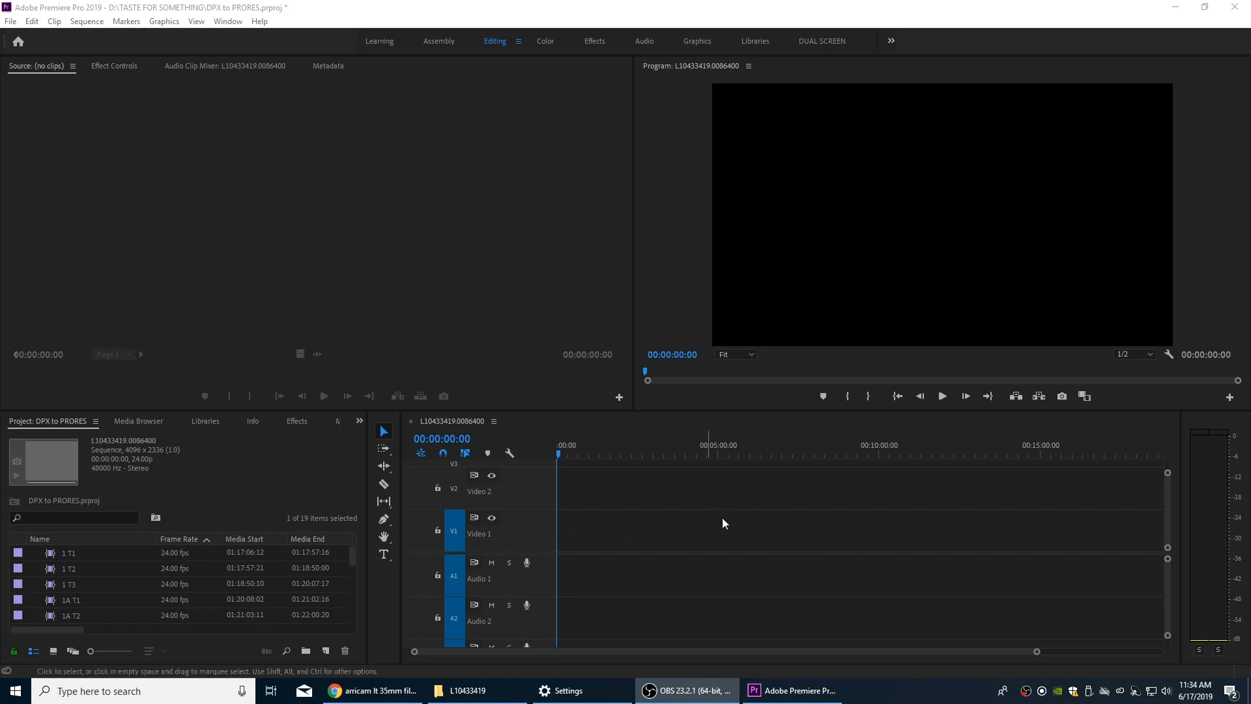
{"action": "mouse_move", "coordinate": [116, 587]}
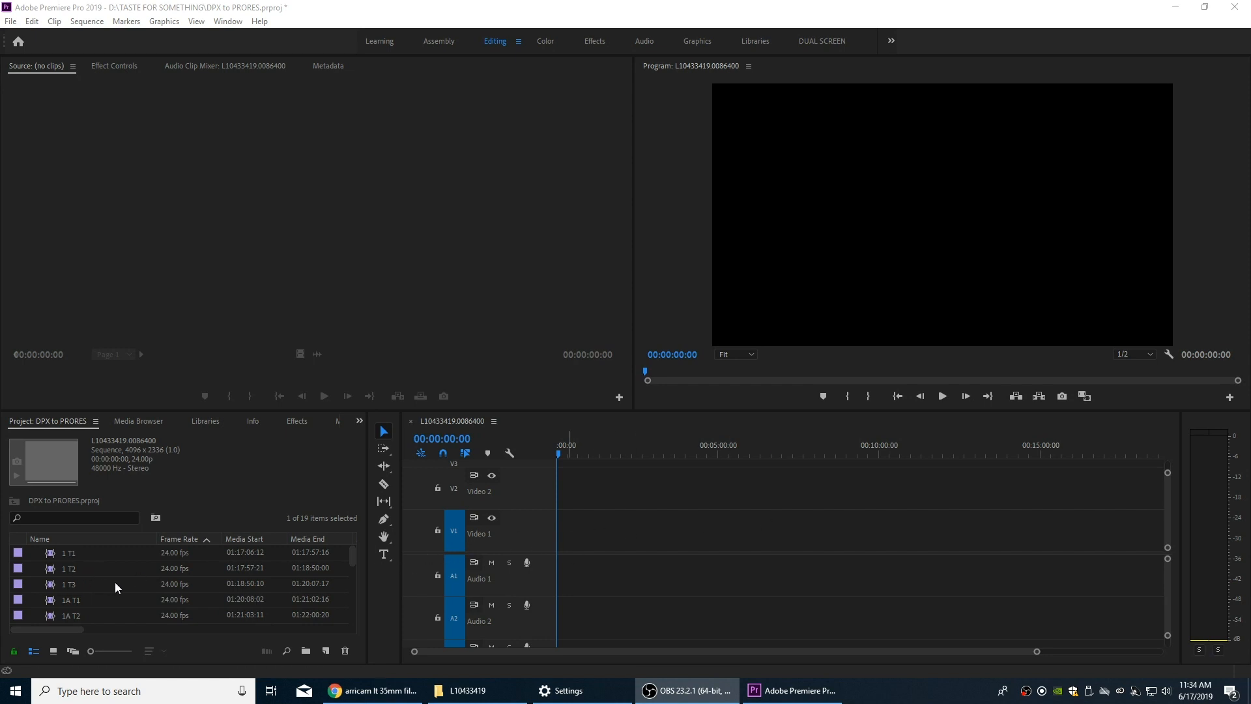
Step: Select an item in the project bin after finishing all 19 take and color-chart subclips
{"action": "left_click", "coordinate": [69, 567]}
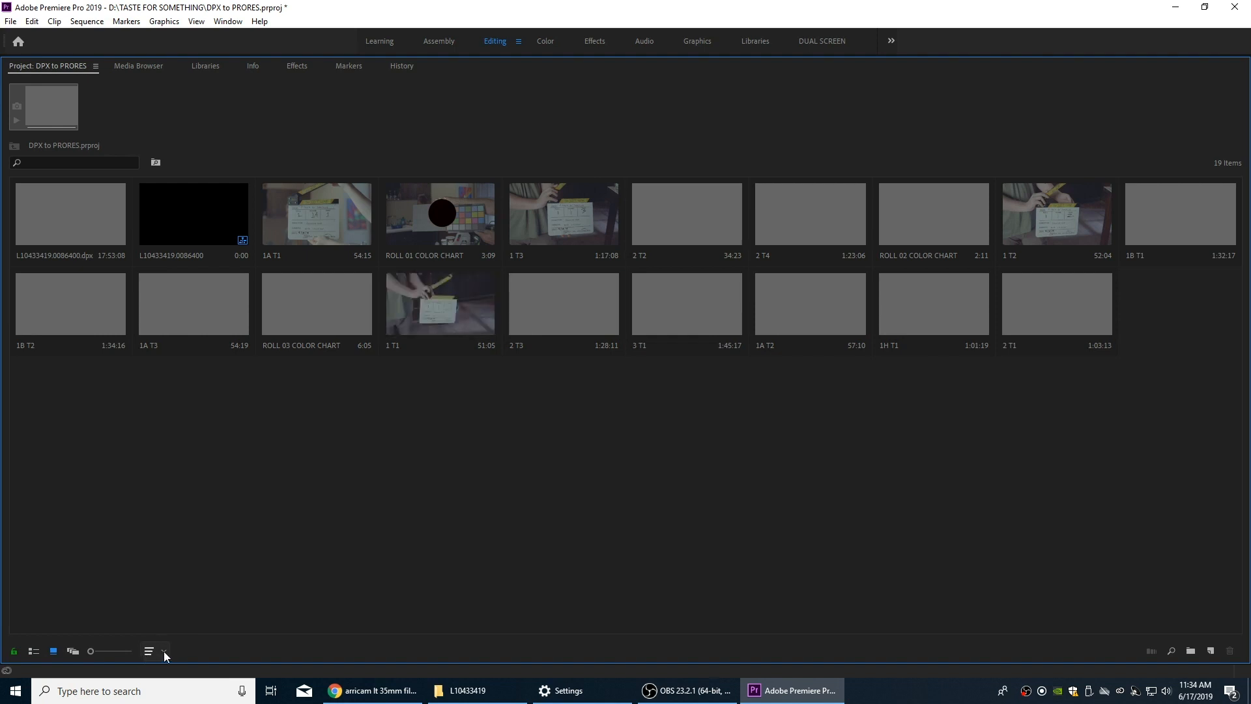
Step: Sort the subclip thumbnails by Name and scroll through the 19-item grid
{"action": "left_click", "coordinate": [165, 651]}
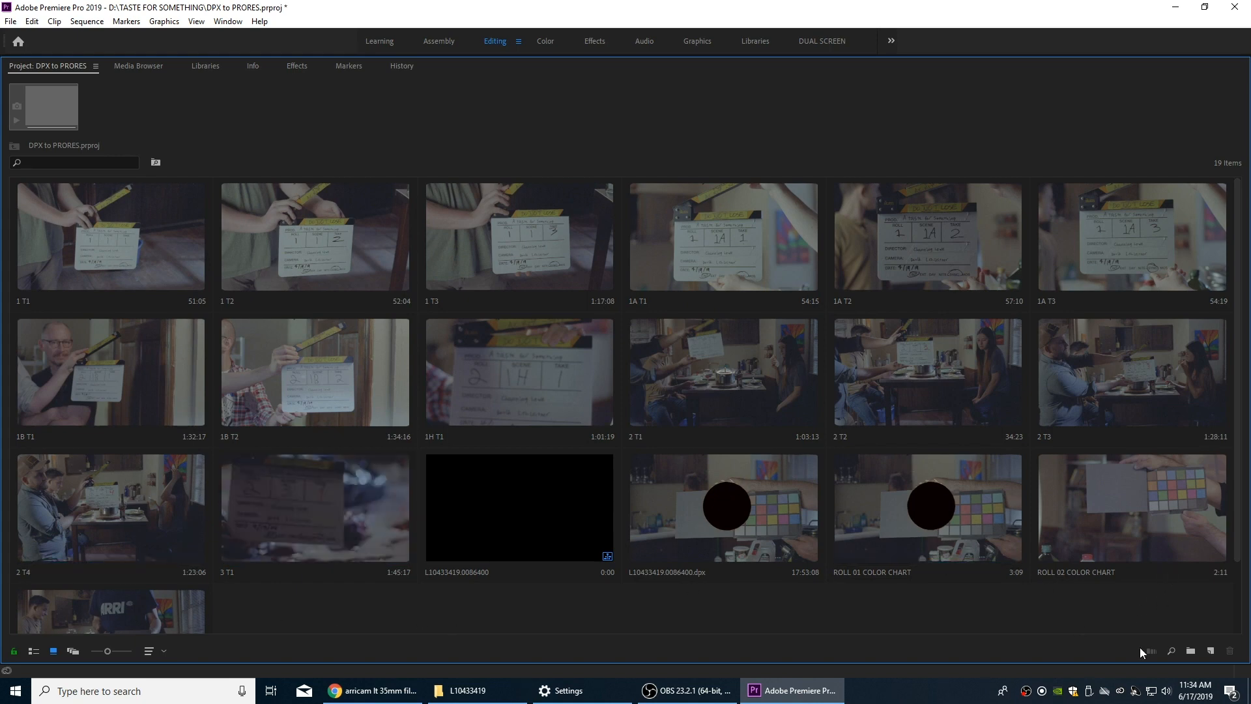
{"action": "mouse_move", "coordinate": [603, 659]}
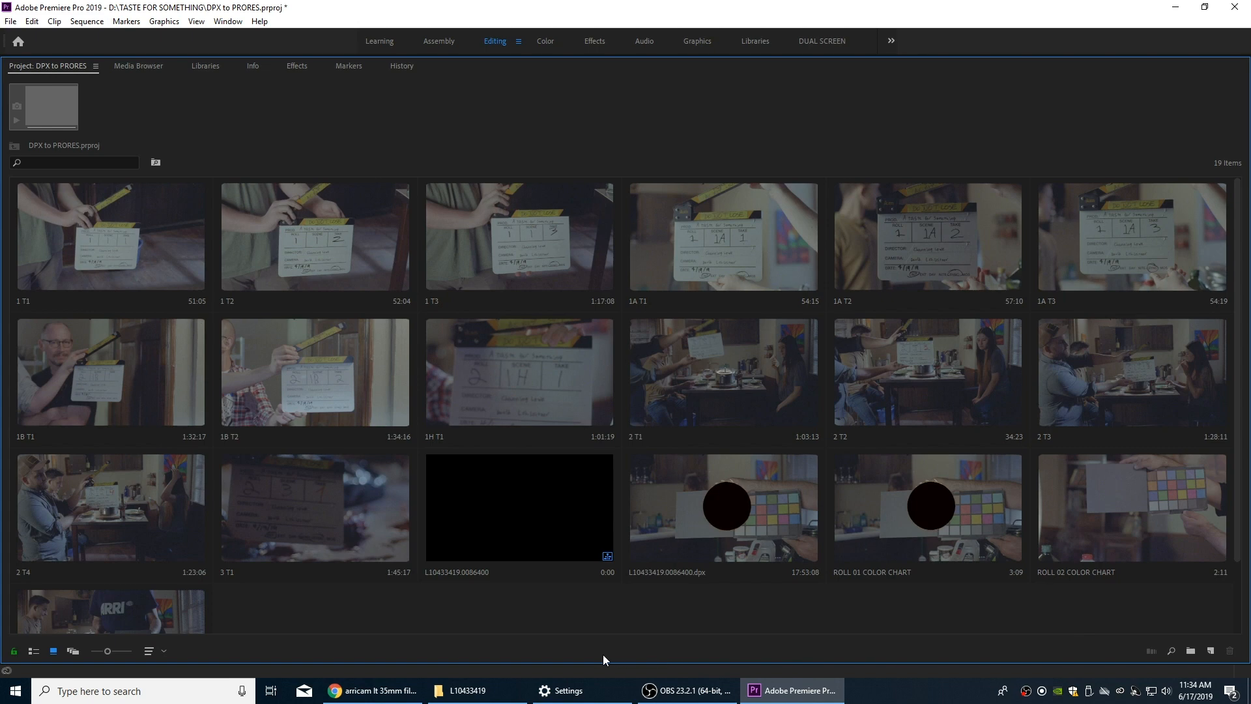
{"action": "mouse_move", "coordinate": [585, 655]}
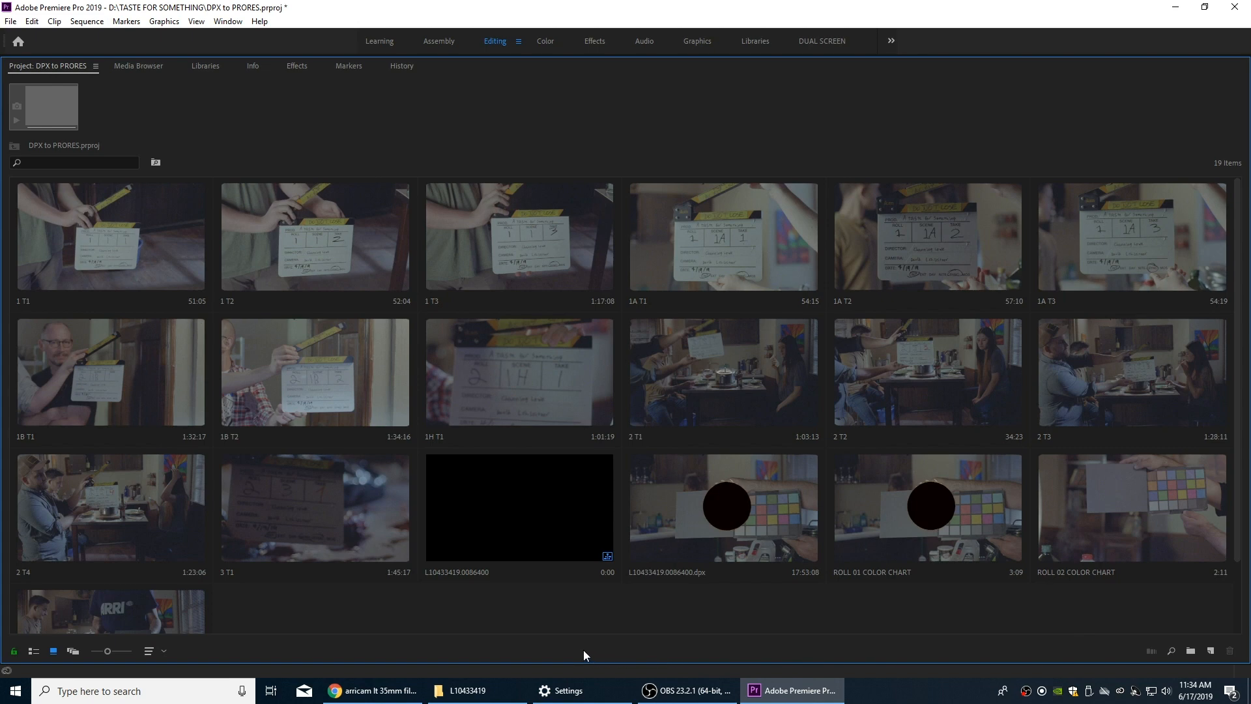
{"action": "mouse_move", "coordinate": [590, 647]}
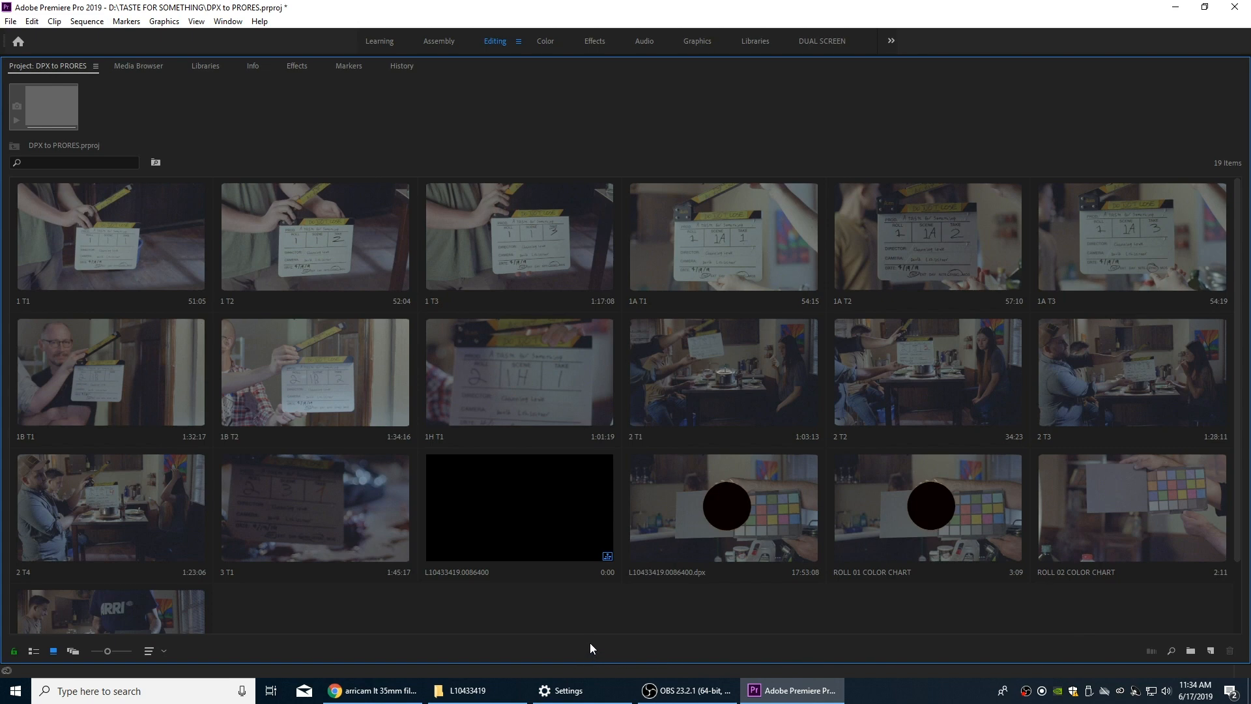
{"action": "mouse_move", "coordinate": [501, 608]}
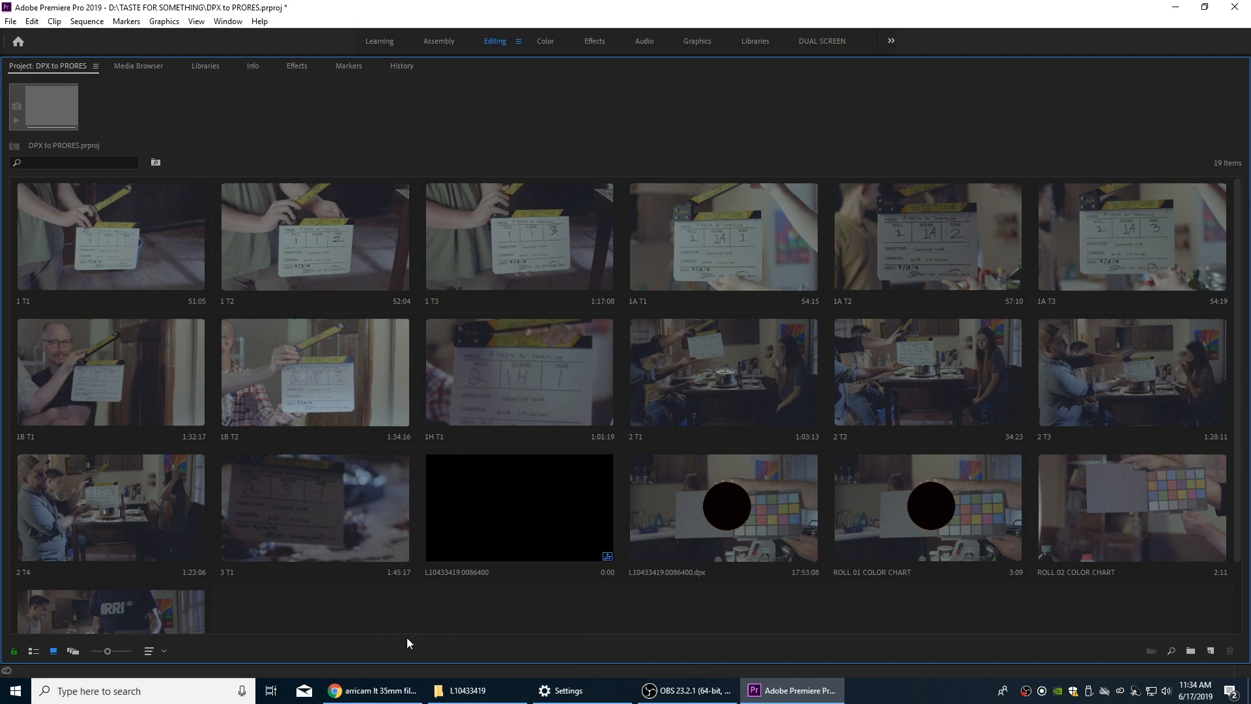
{"action": "mouse_move", "coordinate": [414, 645]}
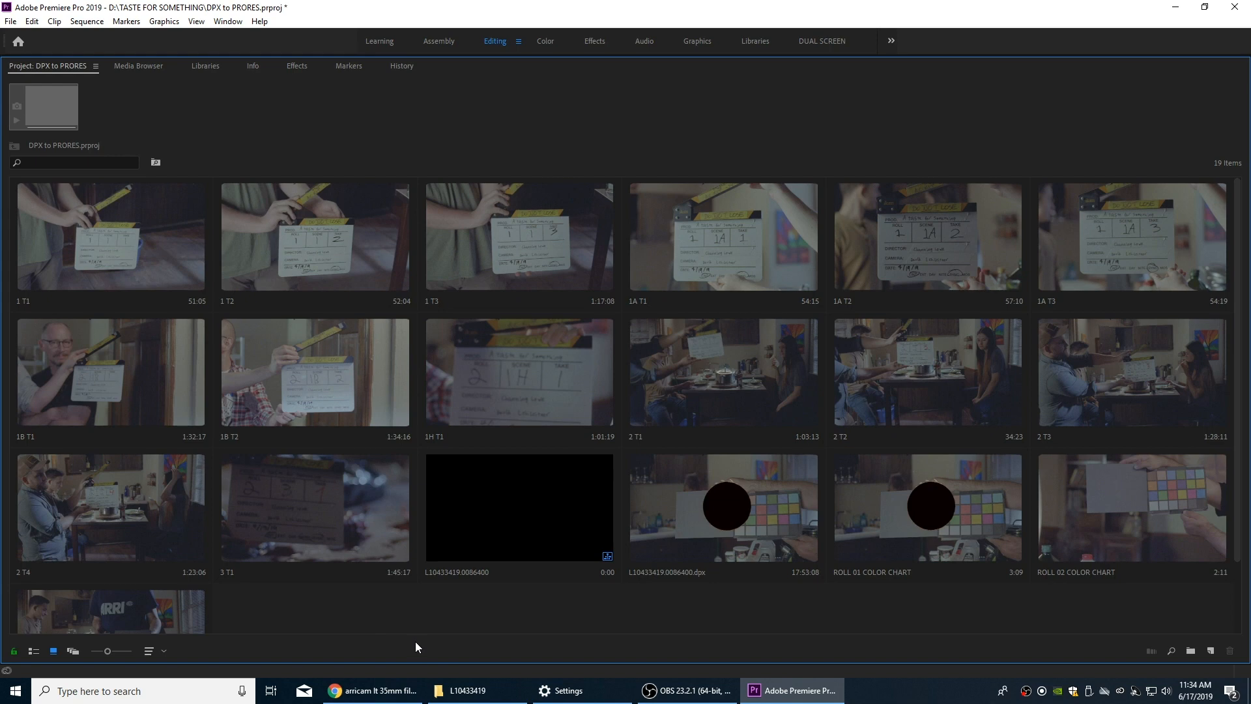
{"action": "mouse_move", "coordinate": [576, 631]}
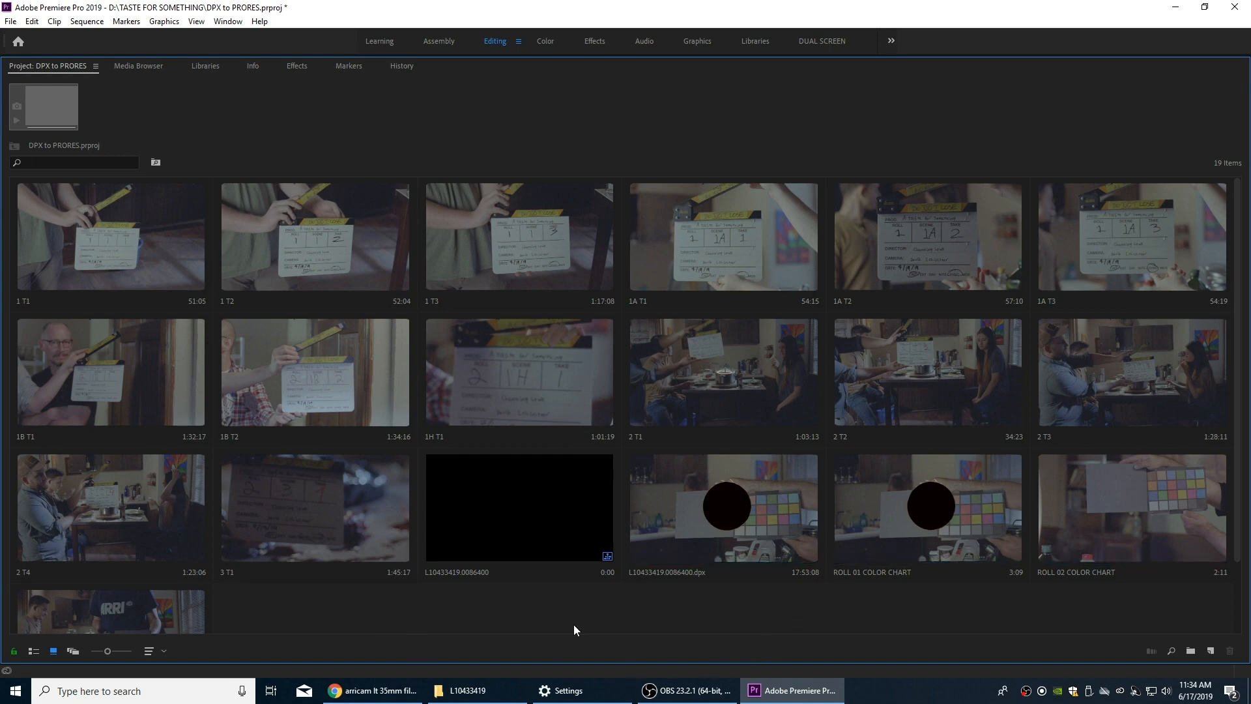
{"action": "scroll", "scroll_direction": "down", "scroll_amount": 3}
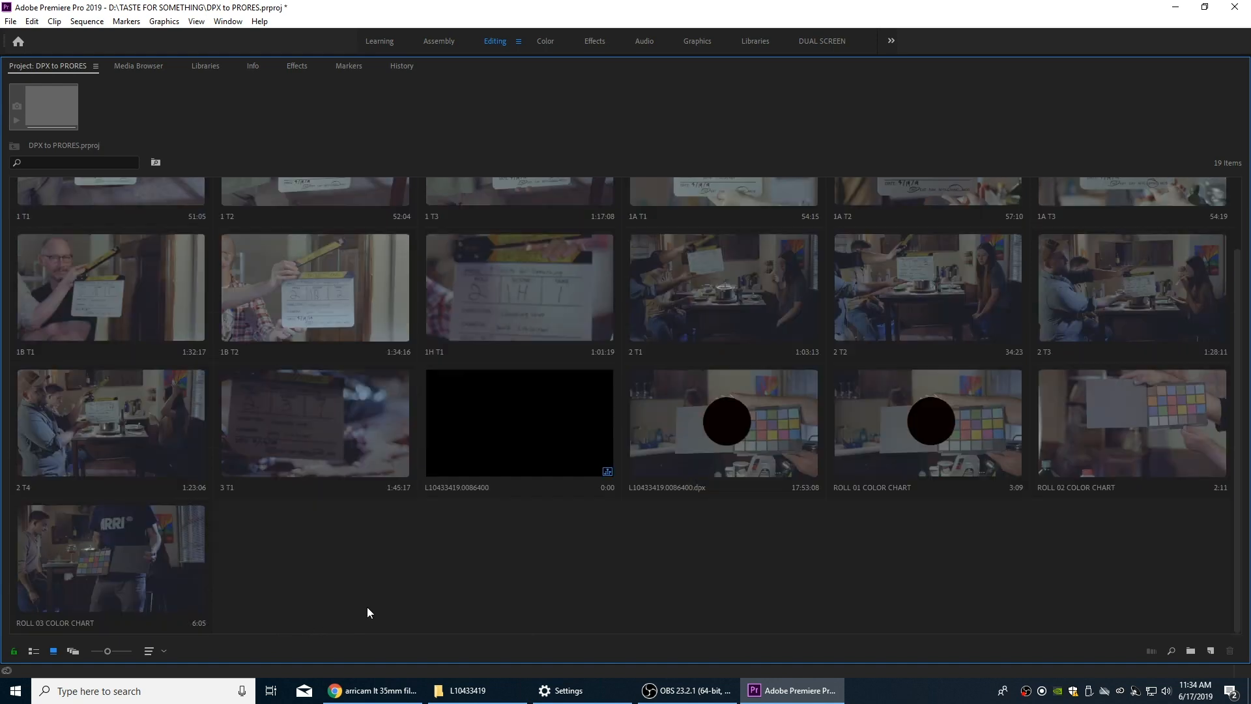
{"action": "mouse_move", "coordinate": [586, 567]}
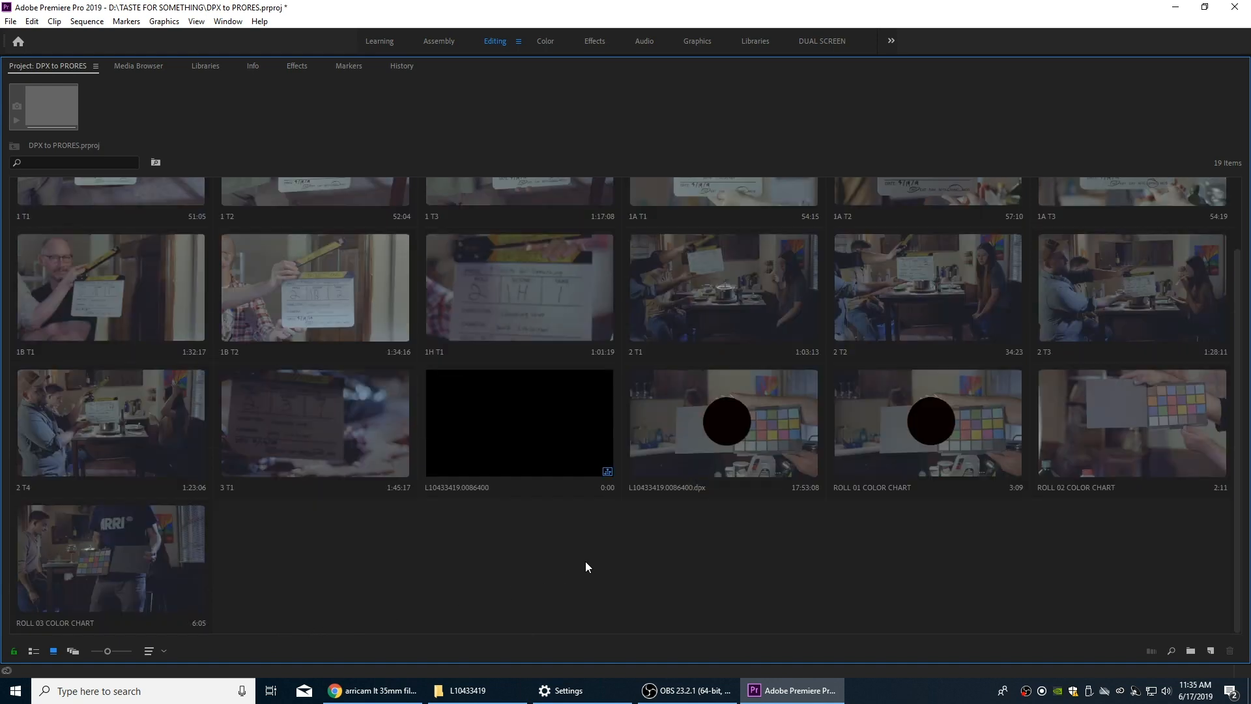
{"action": "mouse_move", "coordinate": [490, 441]}
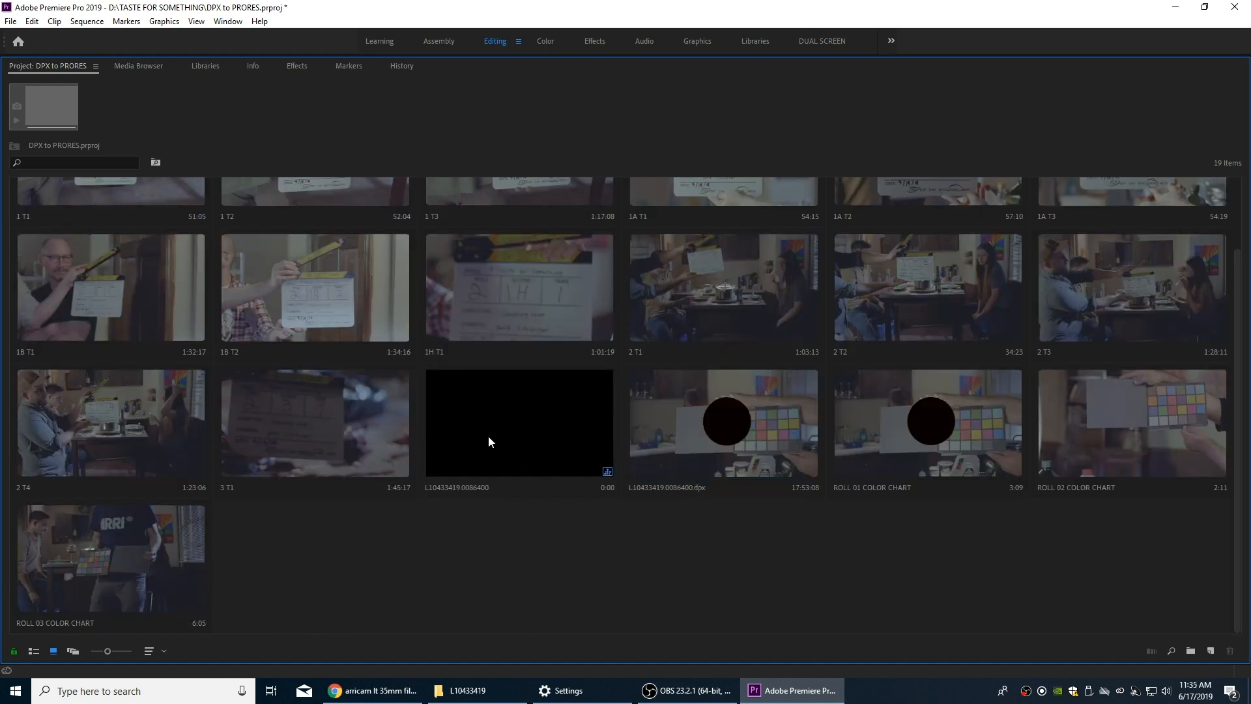